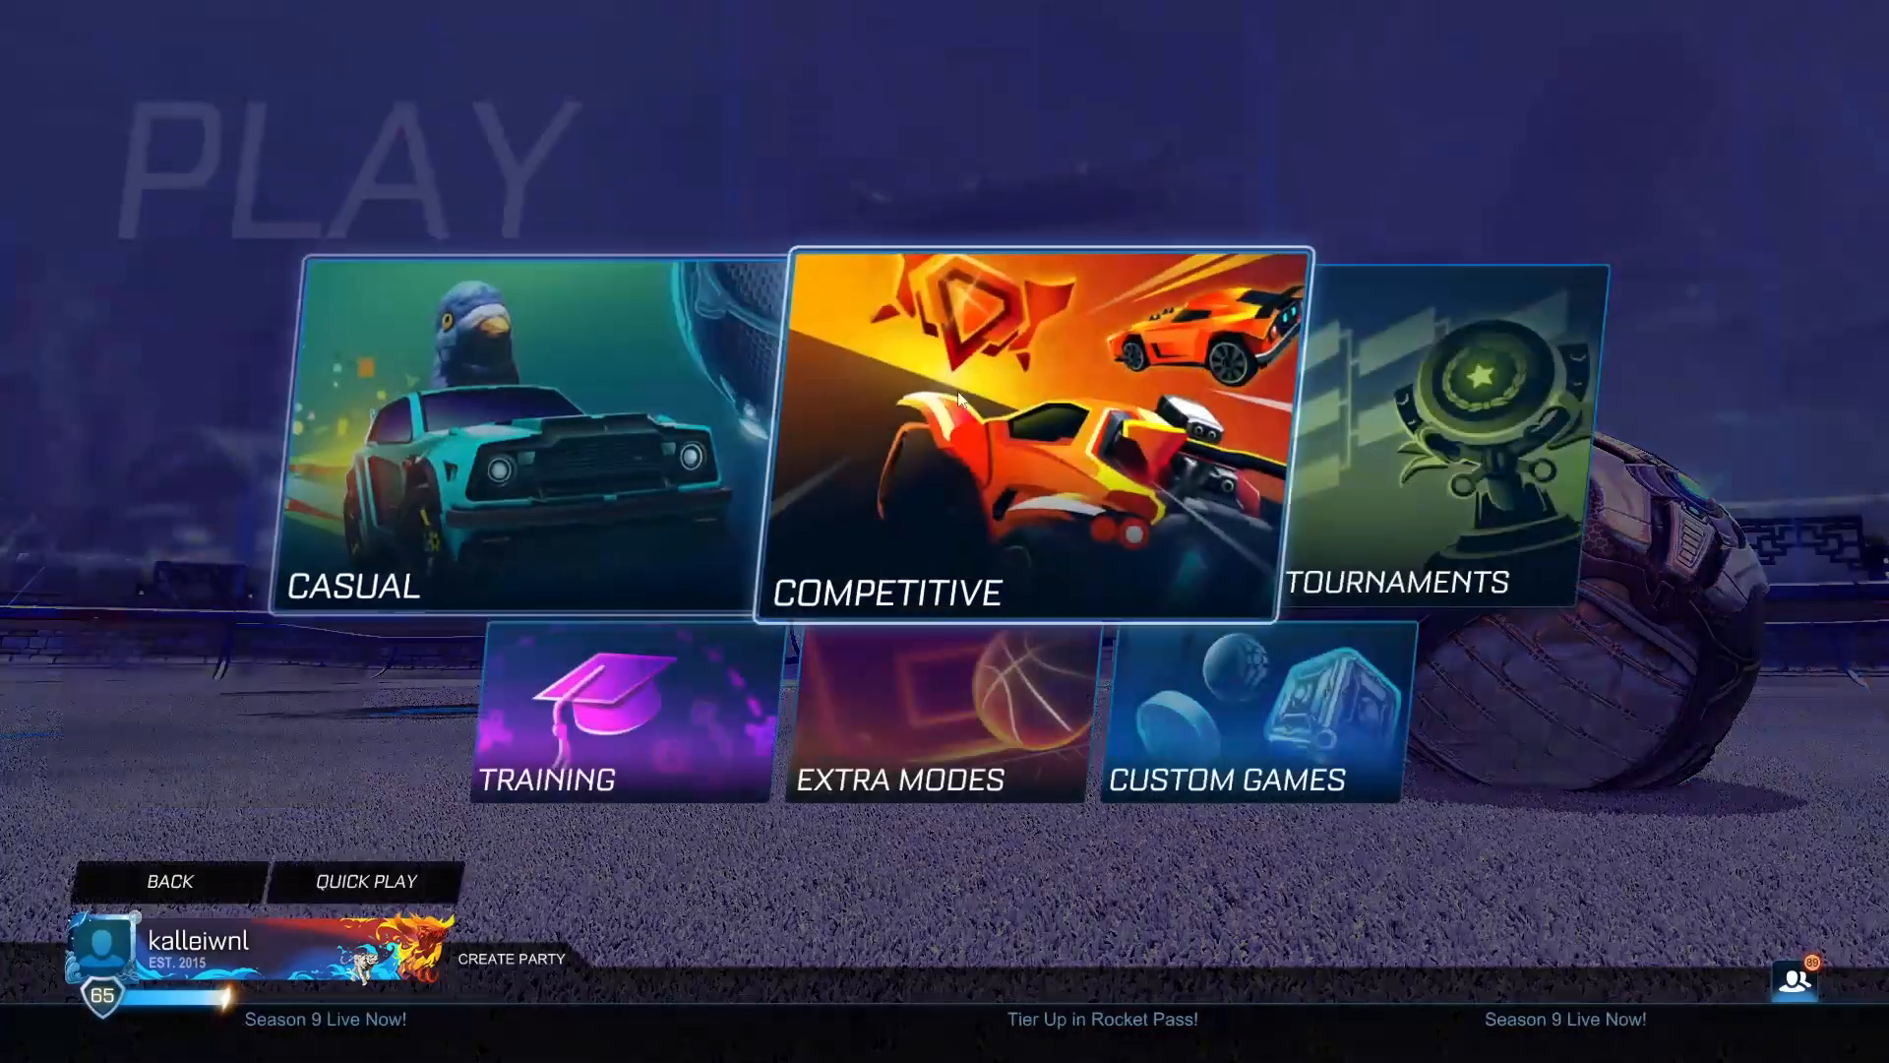
View the Competitive playlists with the current 3v3, 2v2 and 1v1 ranks
{"action": "left_click", "coordinate": [1043, 433]}
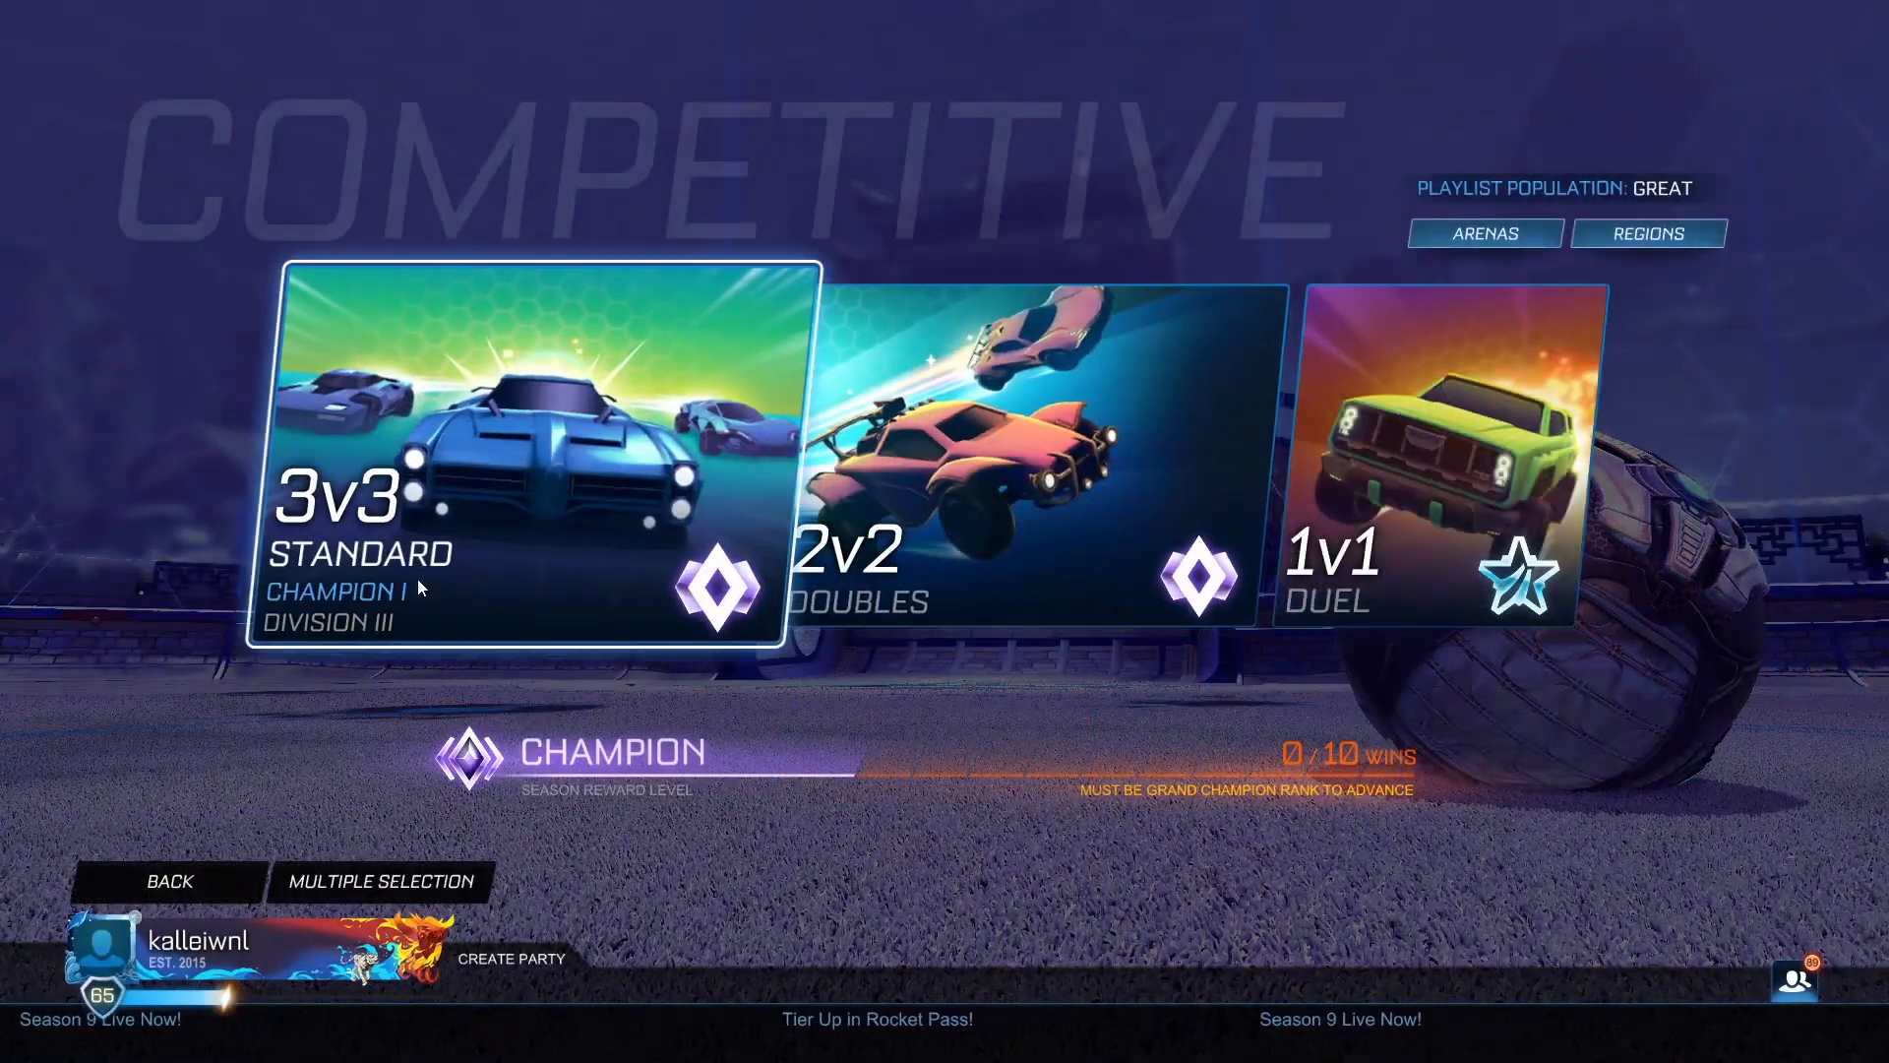
{"action": "mouse_move", "coordinate": [557, 474]}
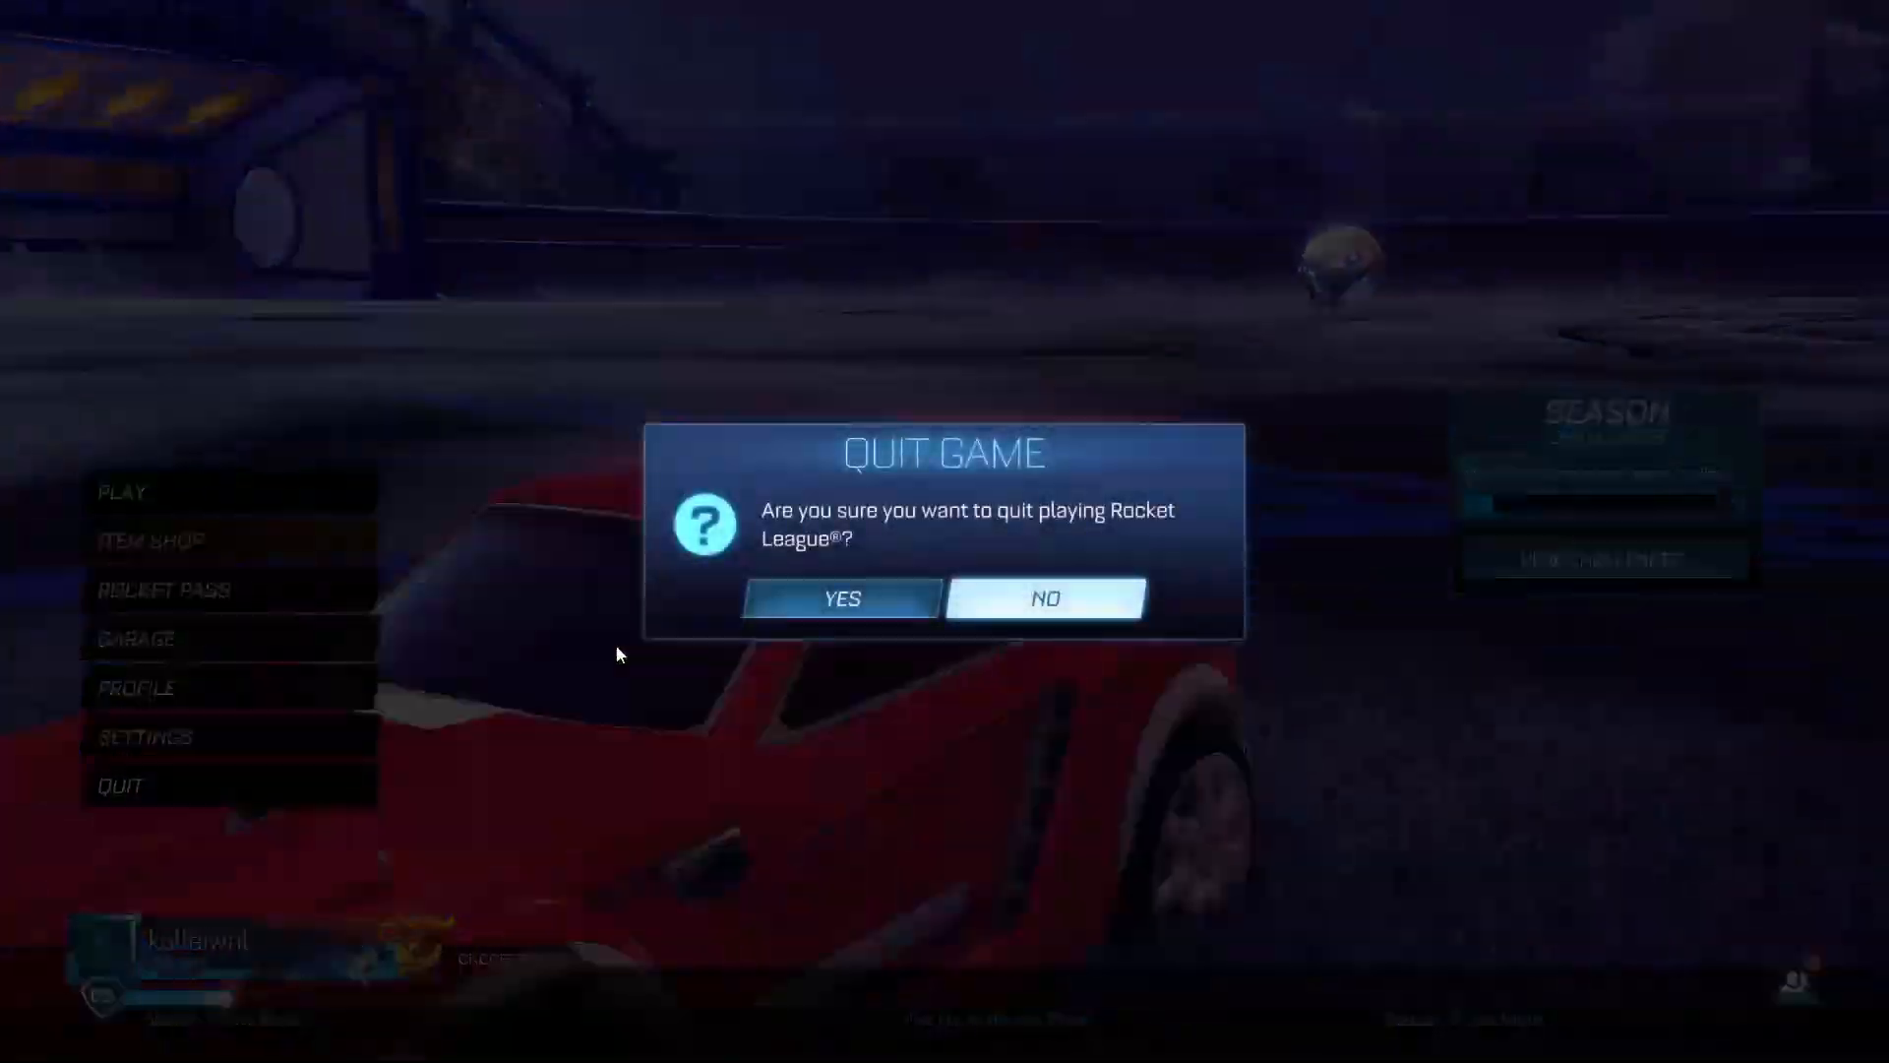
Quit the game, search Google for 'bakkesmod' and land on bakkesmod.com
{"action": "left_click", "coordinate": [840, 598]}
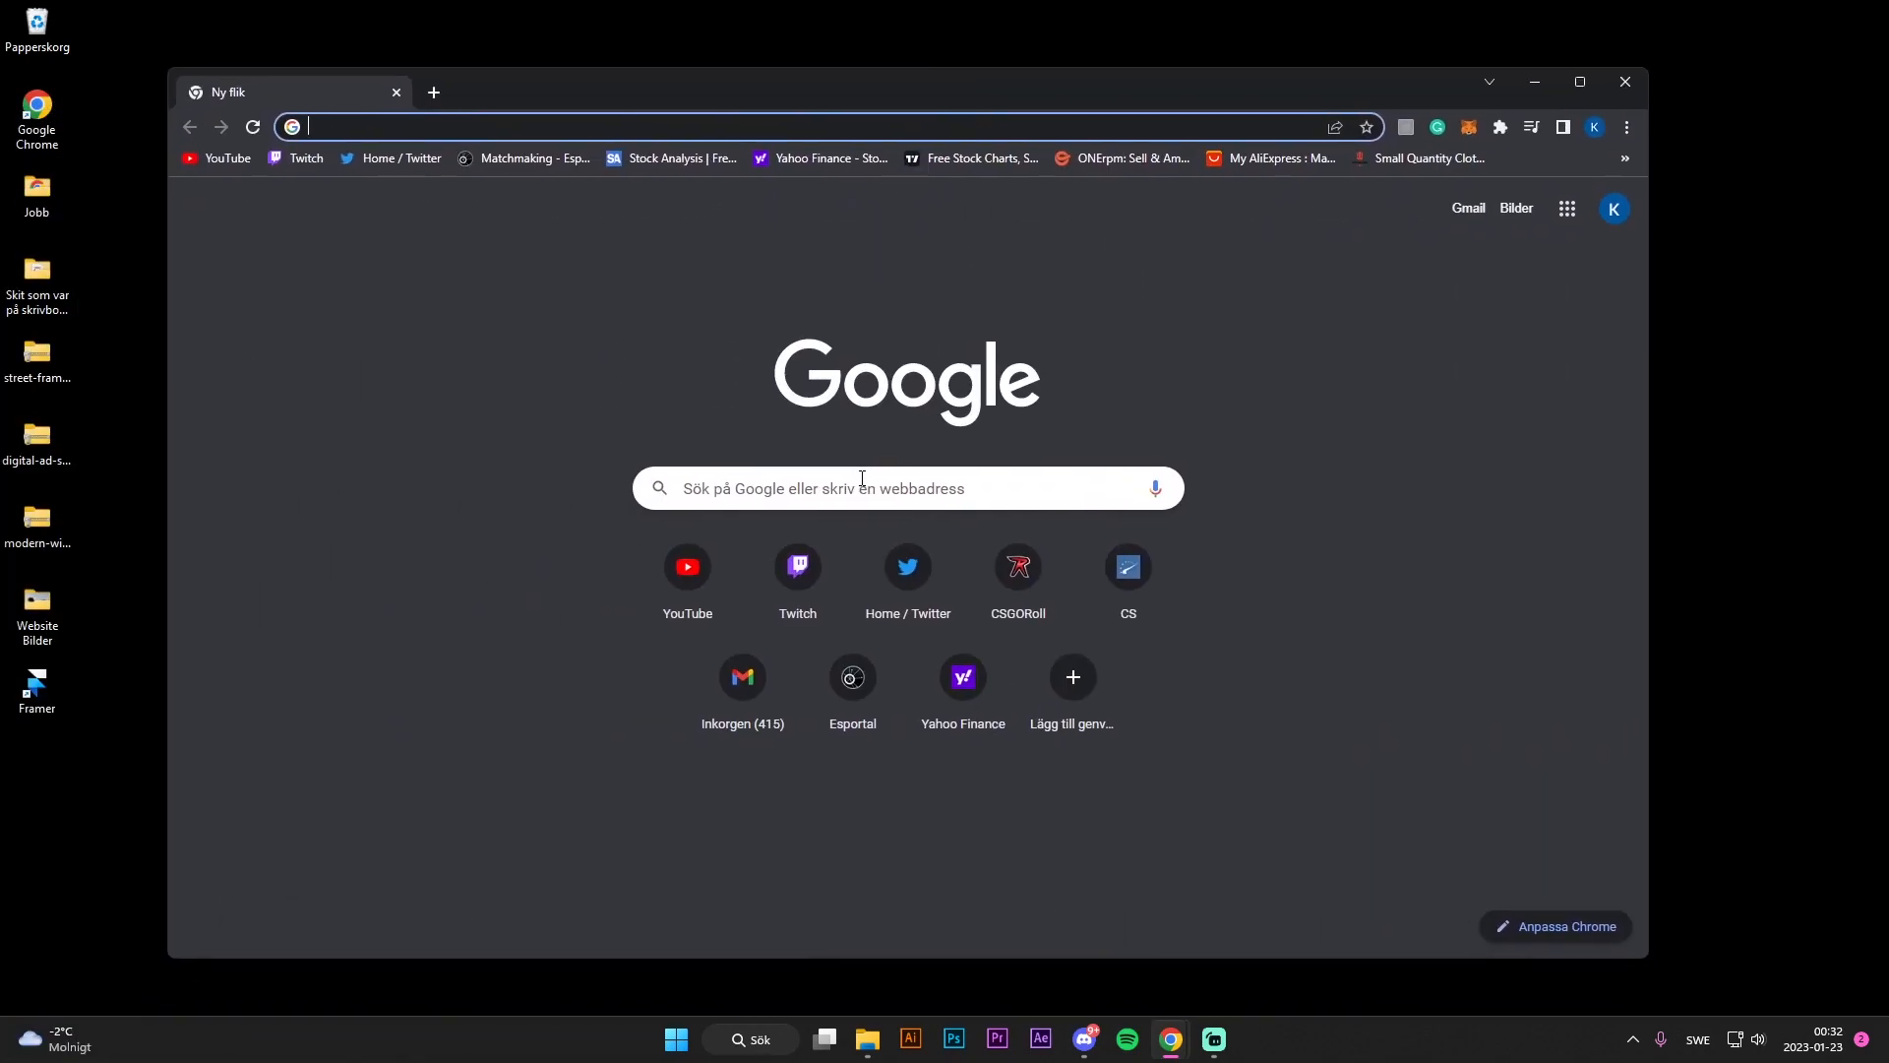
{"action": "type", "text": "bakkesmod"}
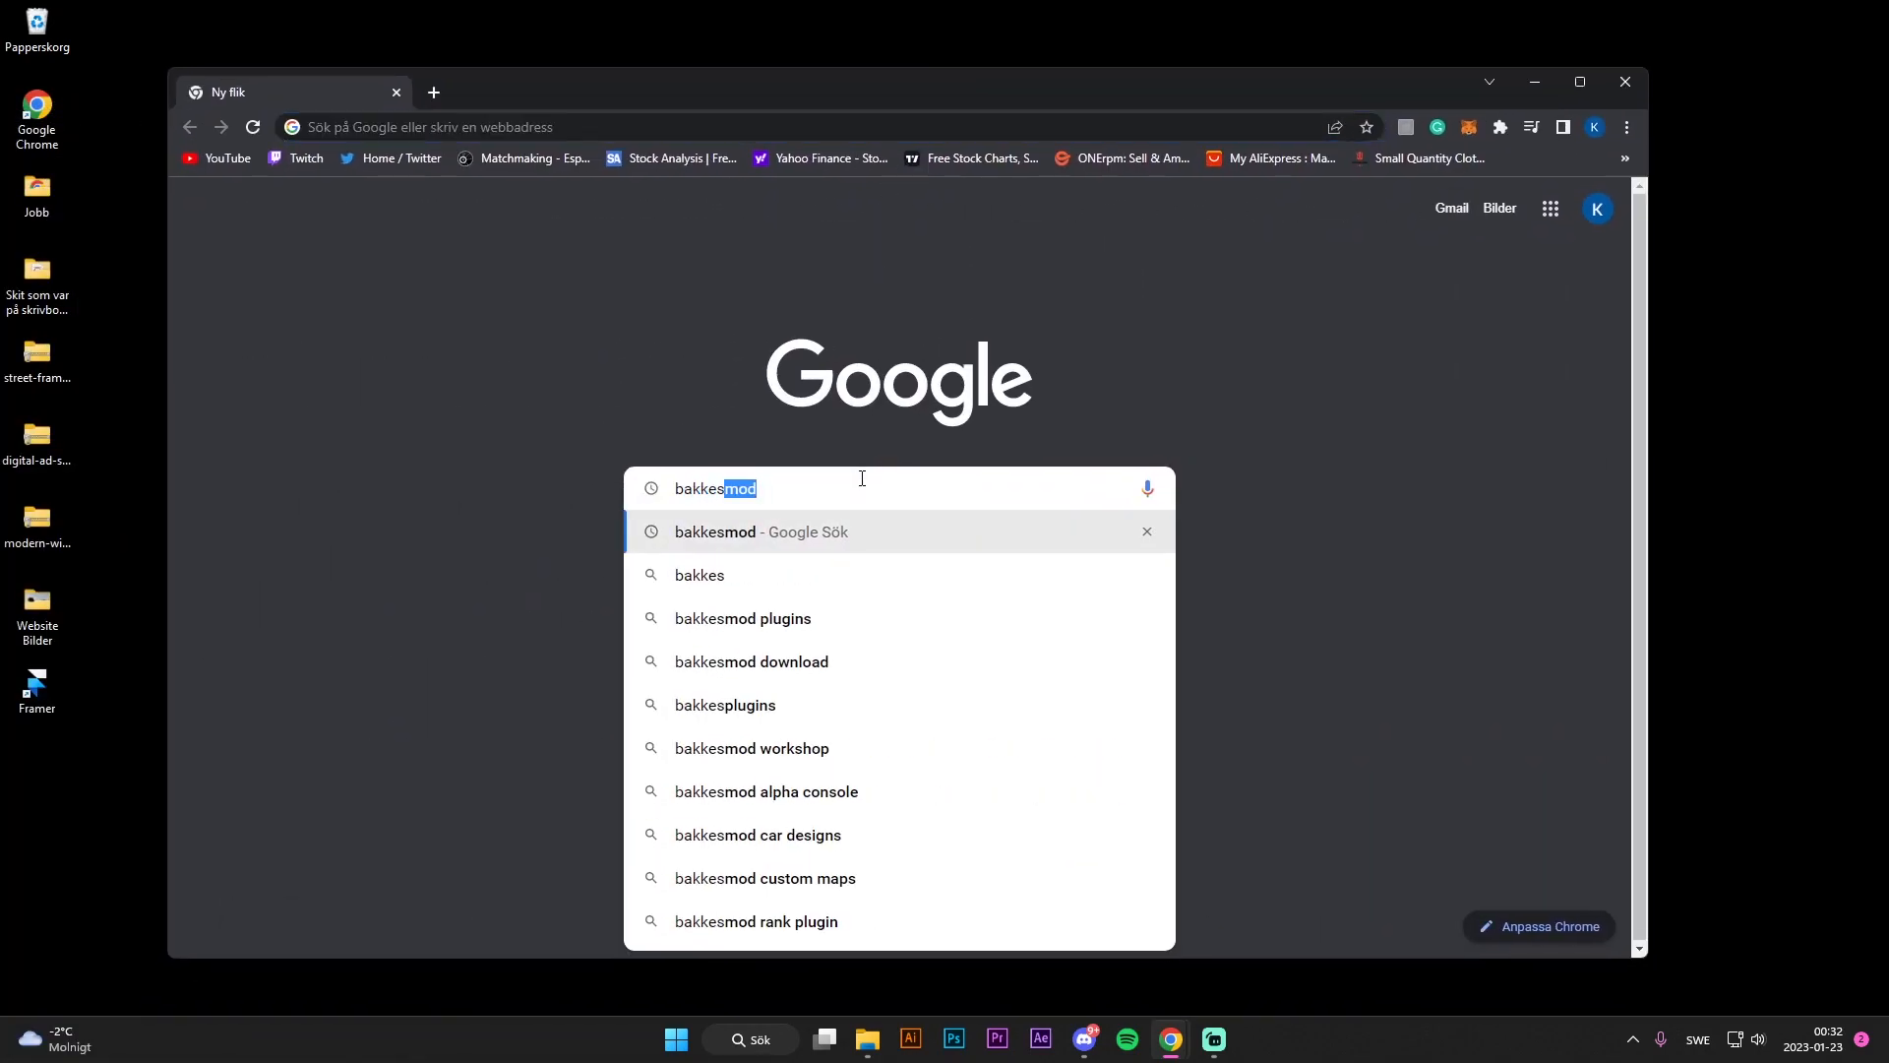
{"action": "key", "text": "Enter"}
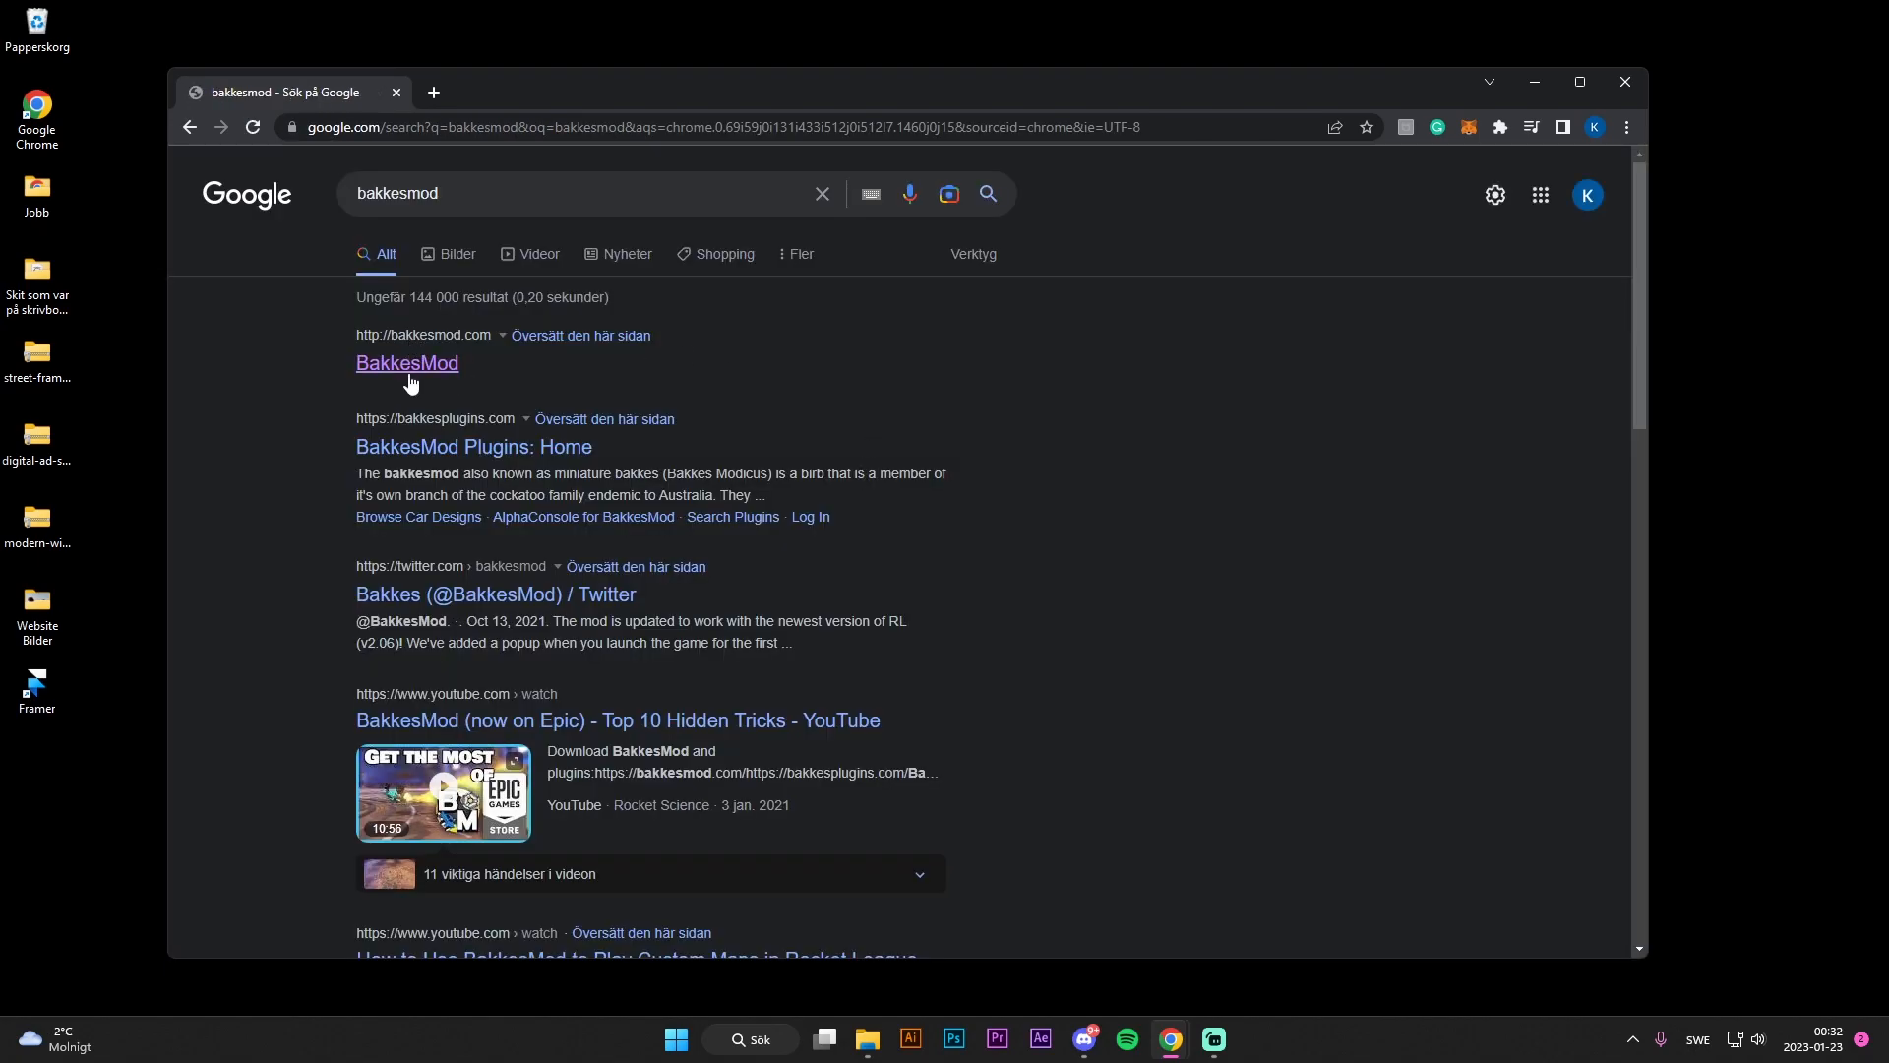
{"action": "left_click", "coordinate": [406, 362]}
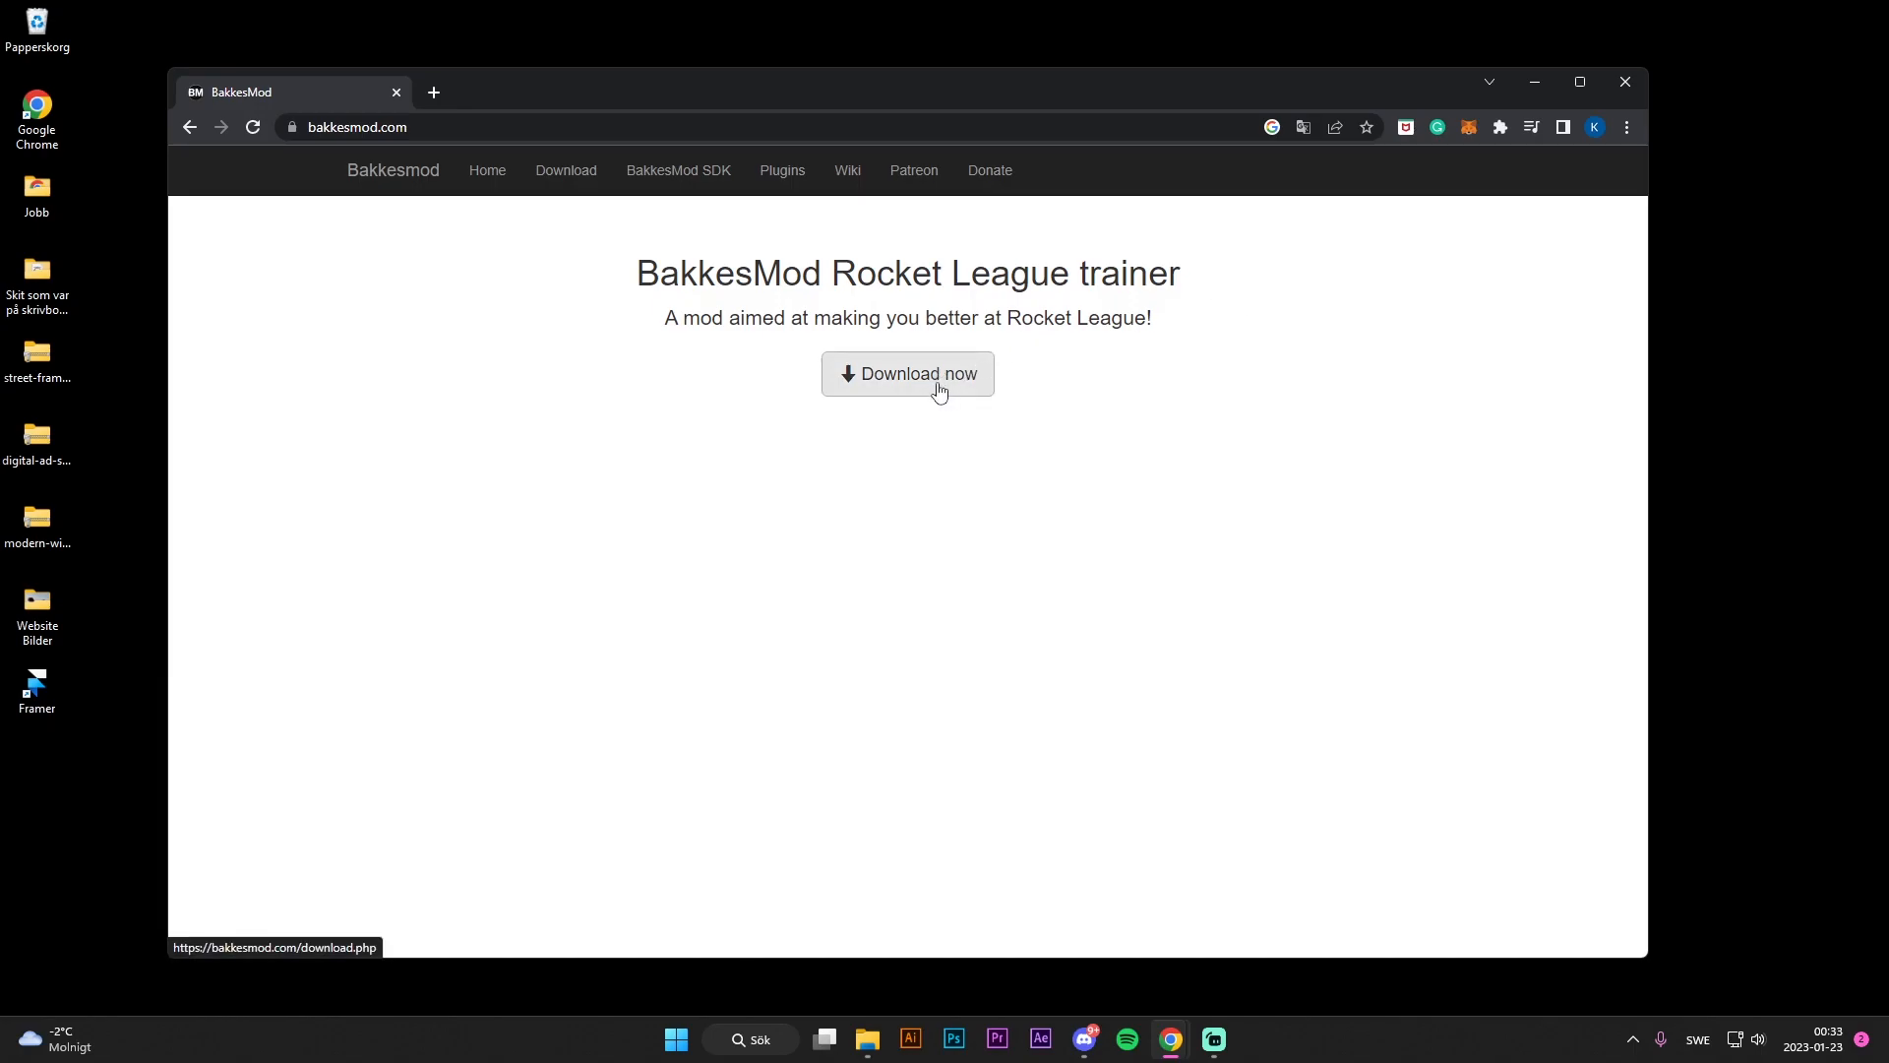
Download BakkesModSetup.zip from the download page and save it to the desktop (Skrivbord)
{"action": "left_click", "coordinate": [907, 373]}
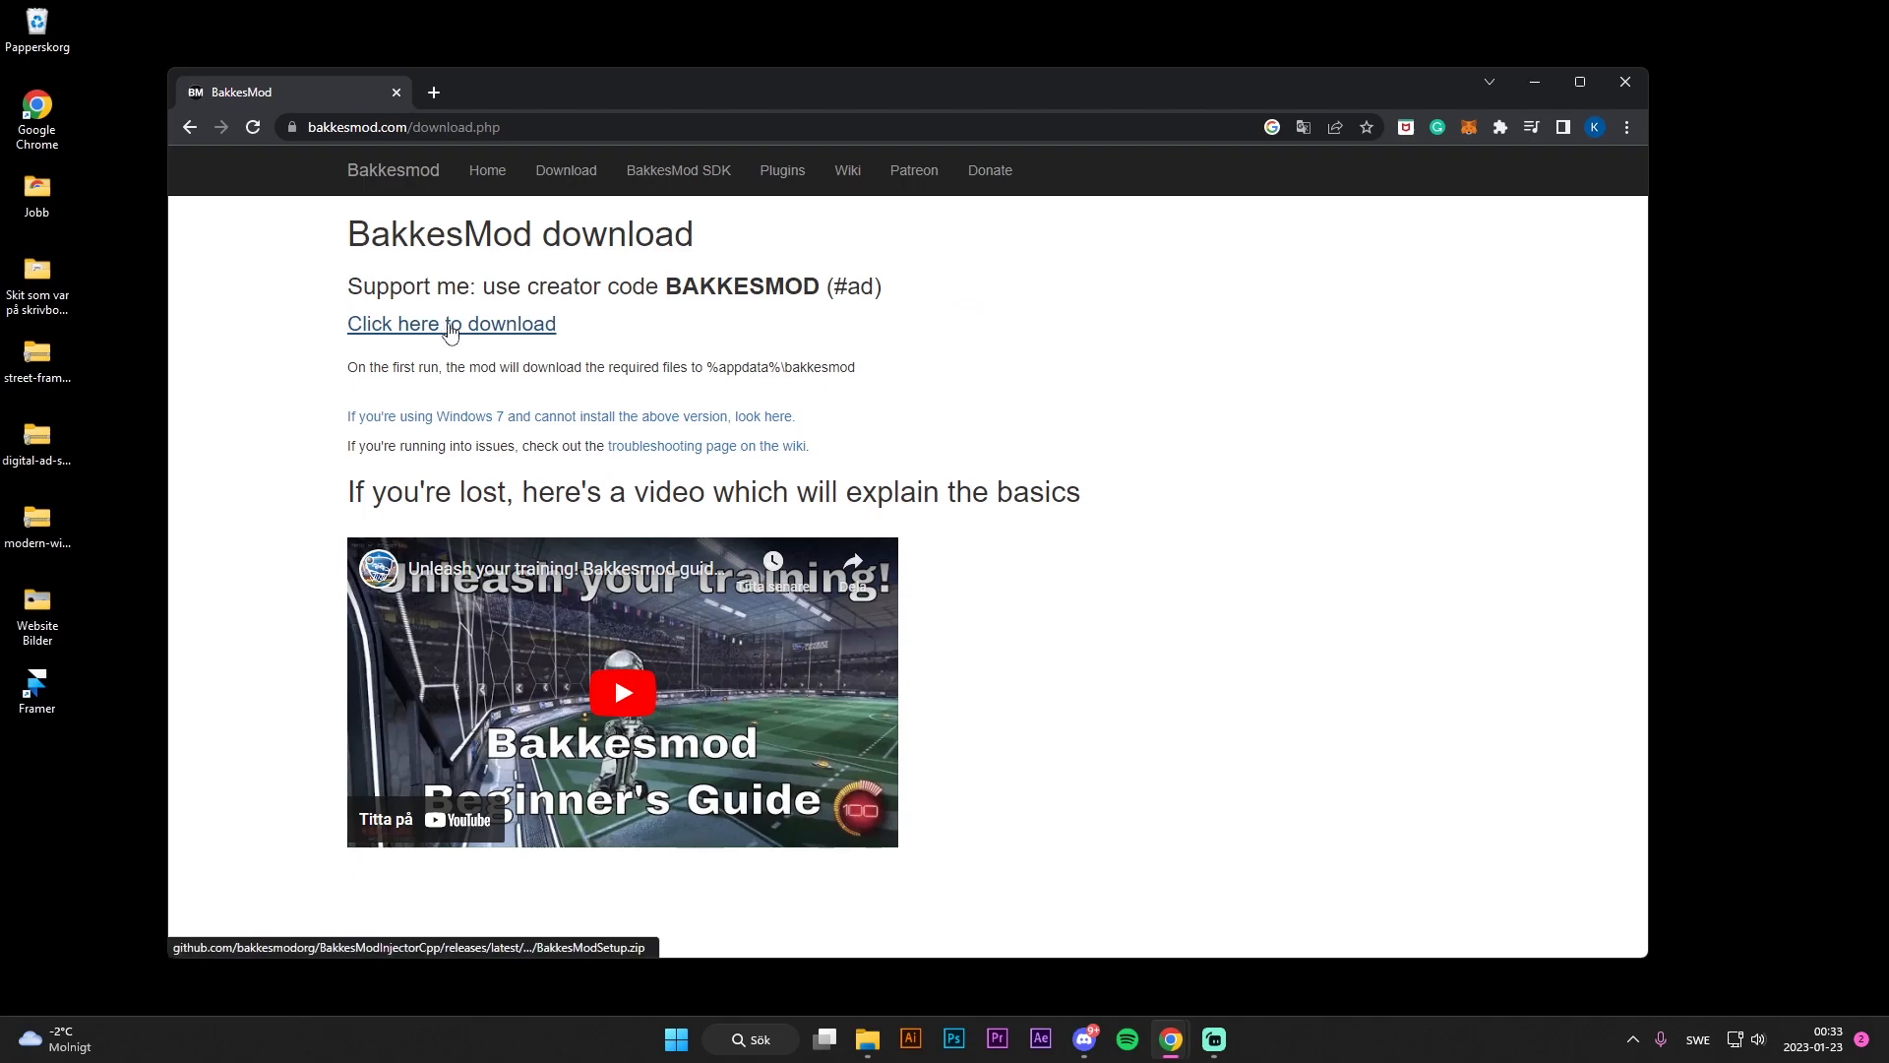
{"action": "left_click", "coordinate": [450, 323]}
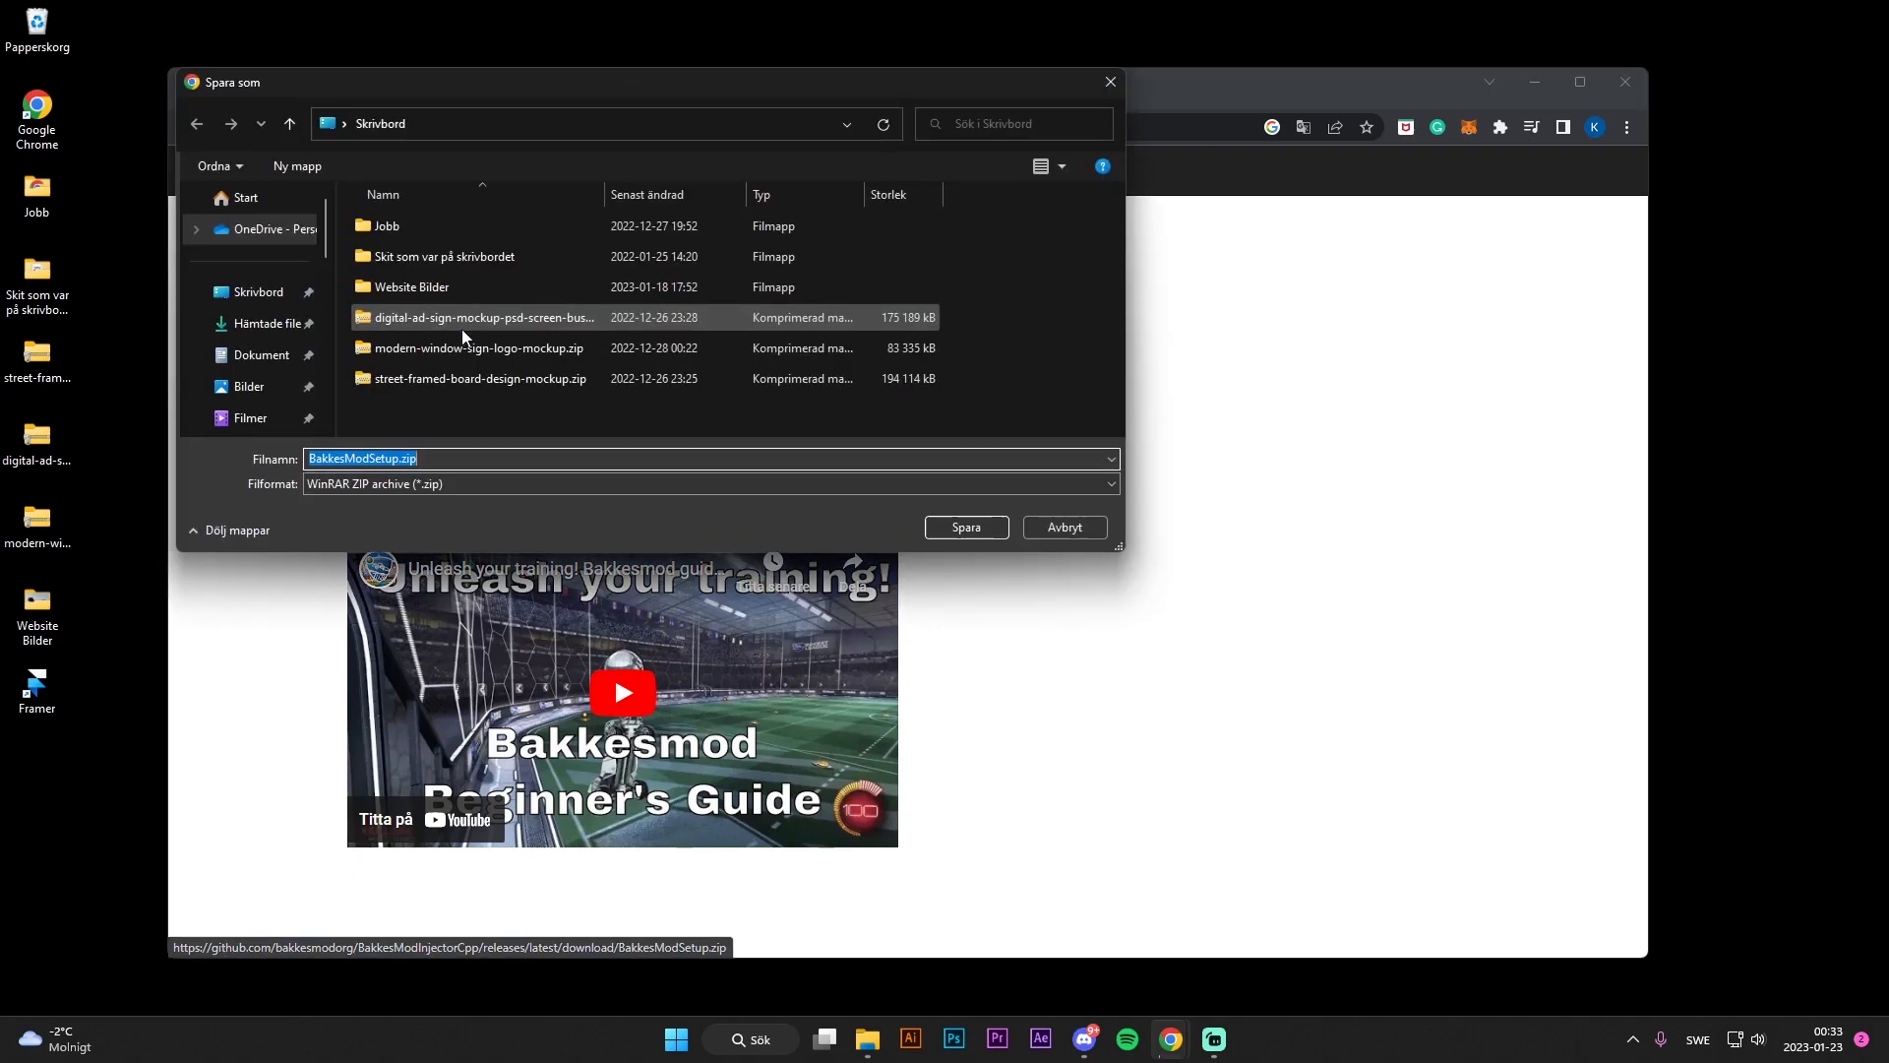
{"action": "left_click", "coordinate": [964, 527]}
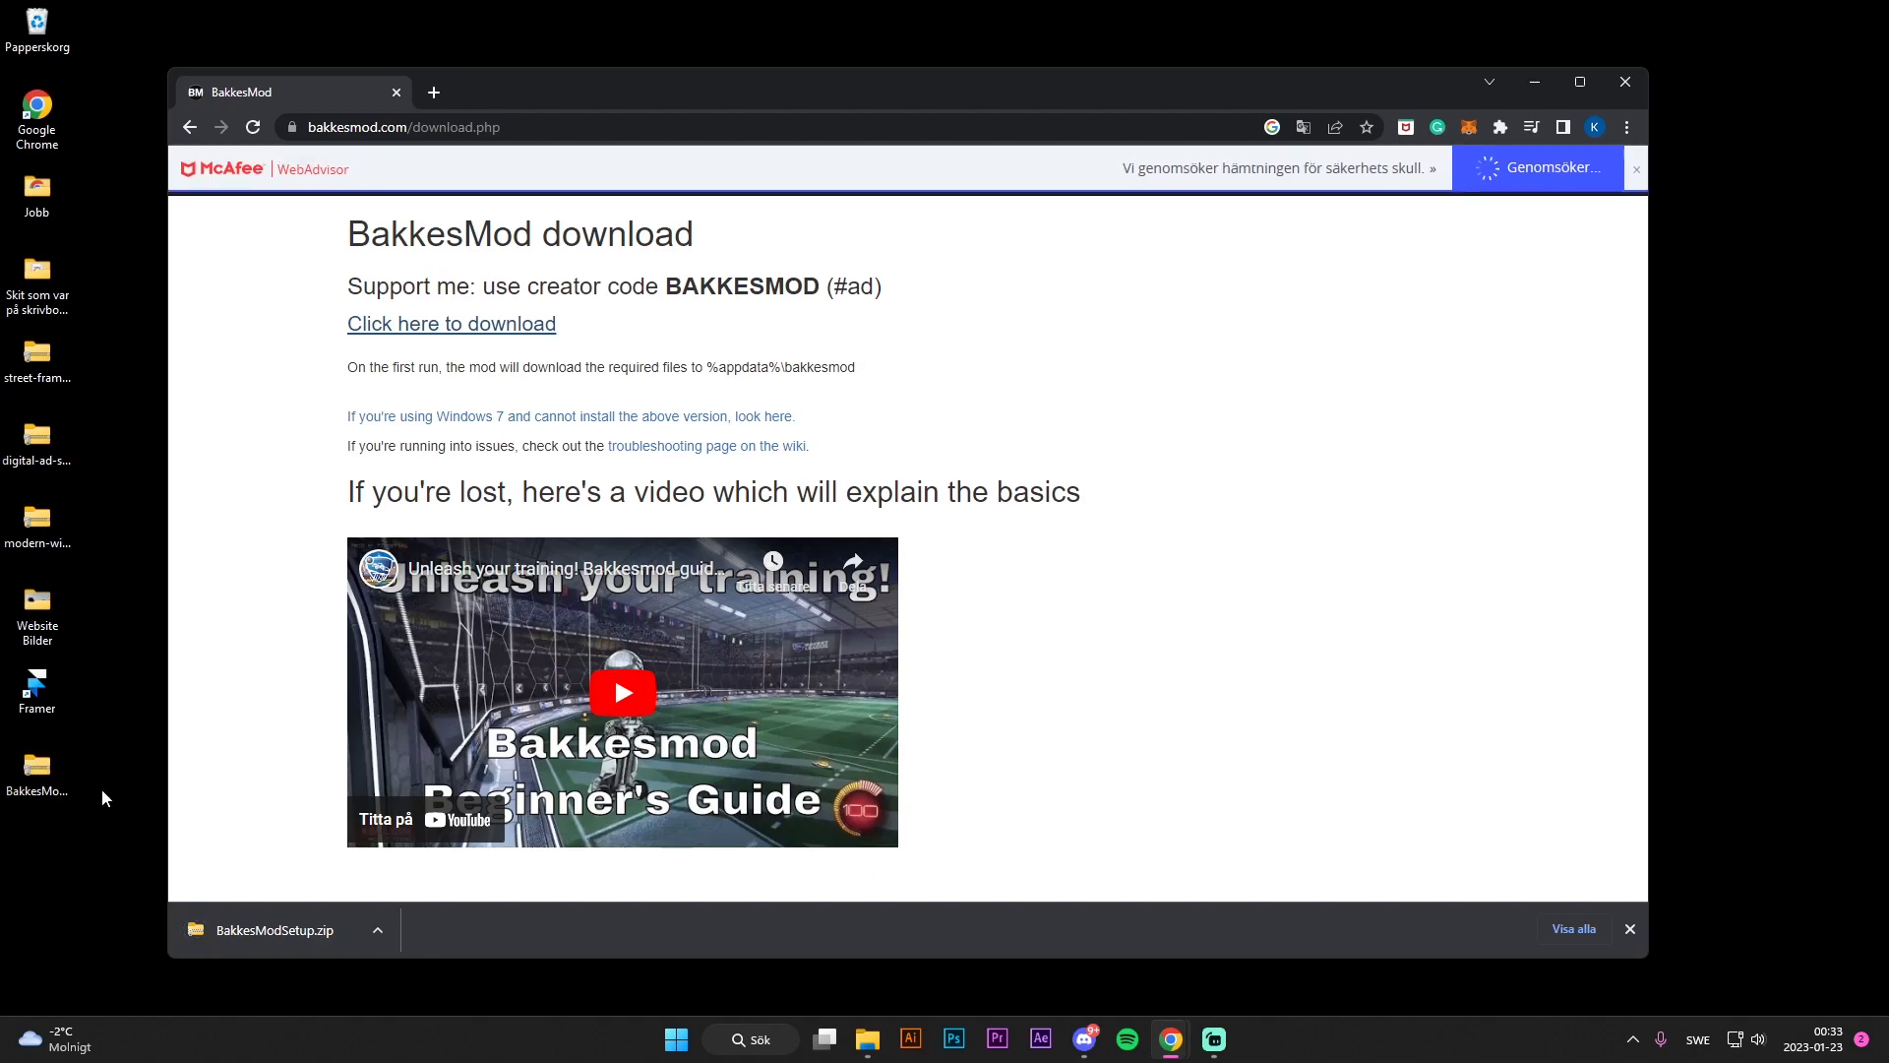
{"action": "mouse_move", "coordinate": [1500, 41]}
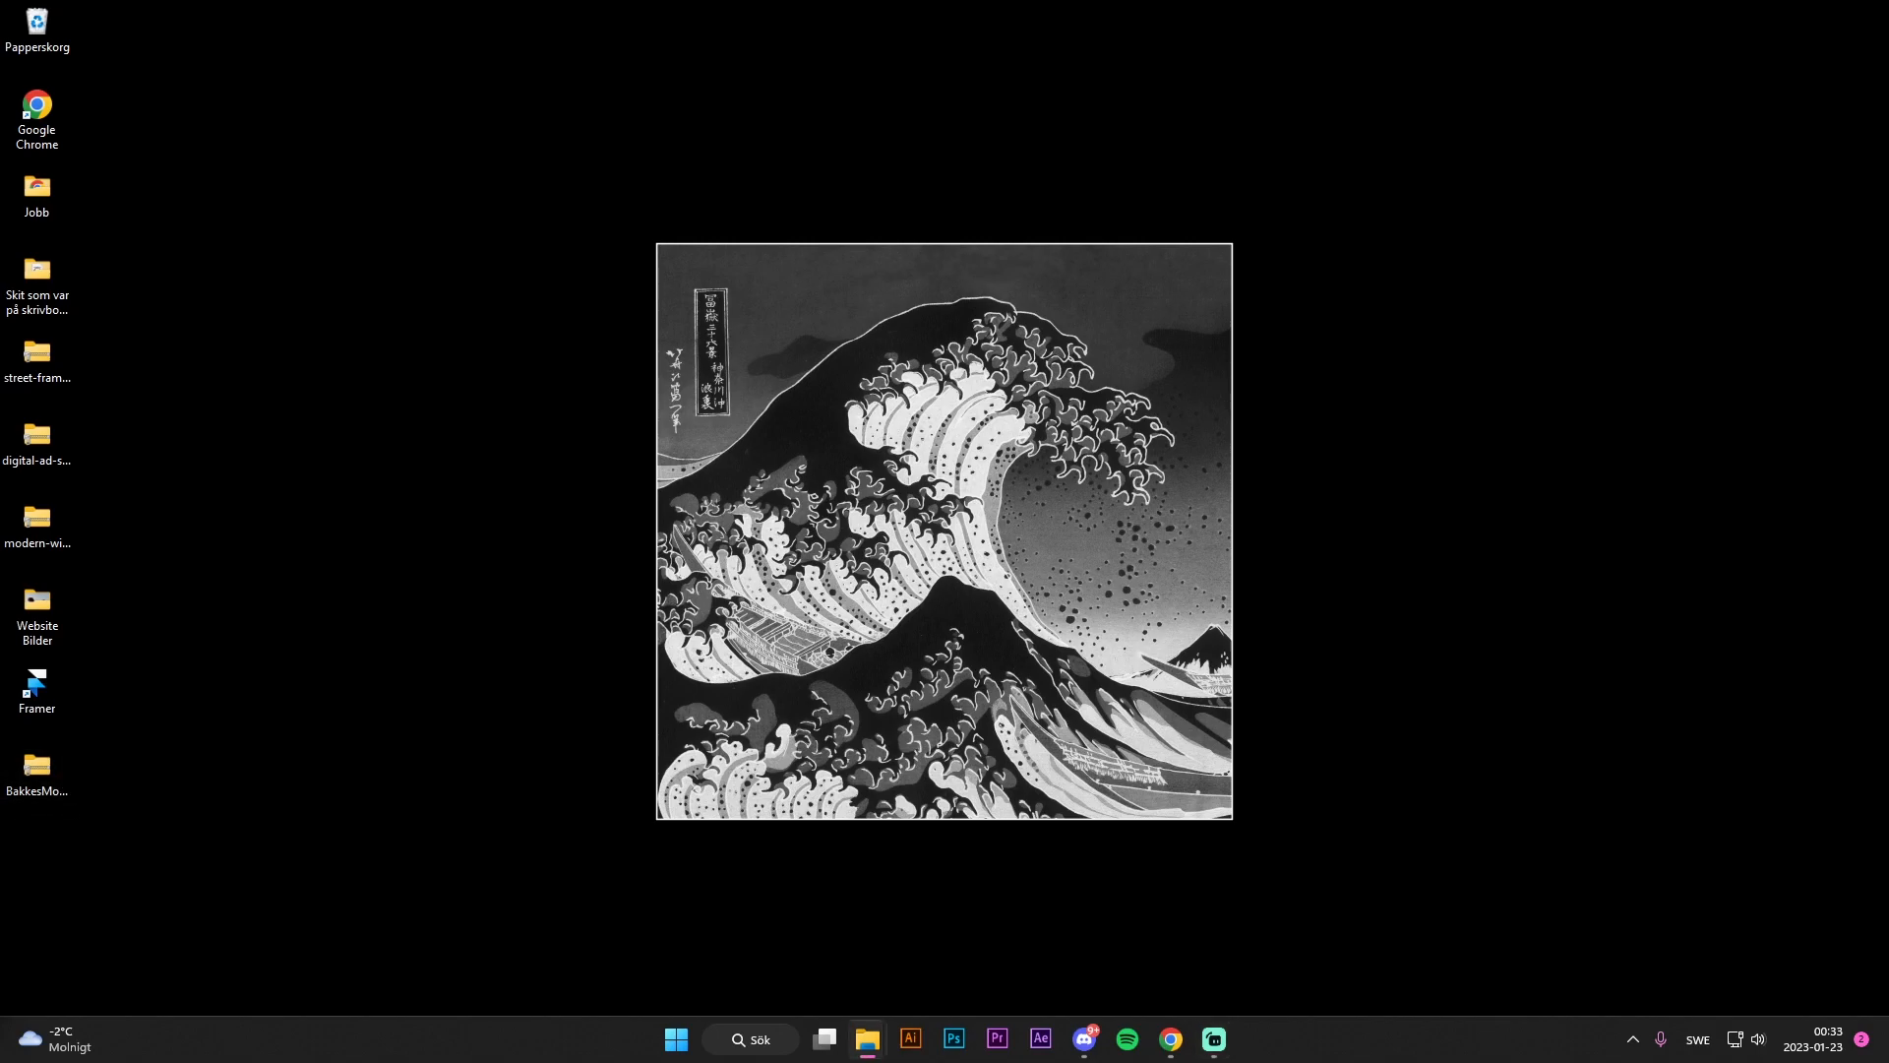
Open BakkesModSetup.zip from the desktop and launch BakkesModSetup.exe
{"action": "left_click", "coordinate": [37, 768]}
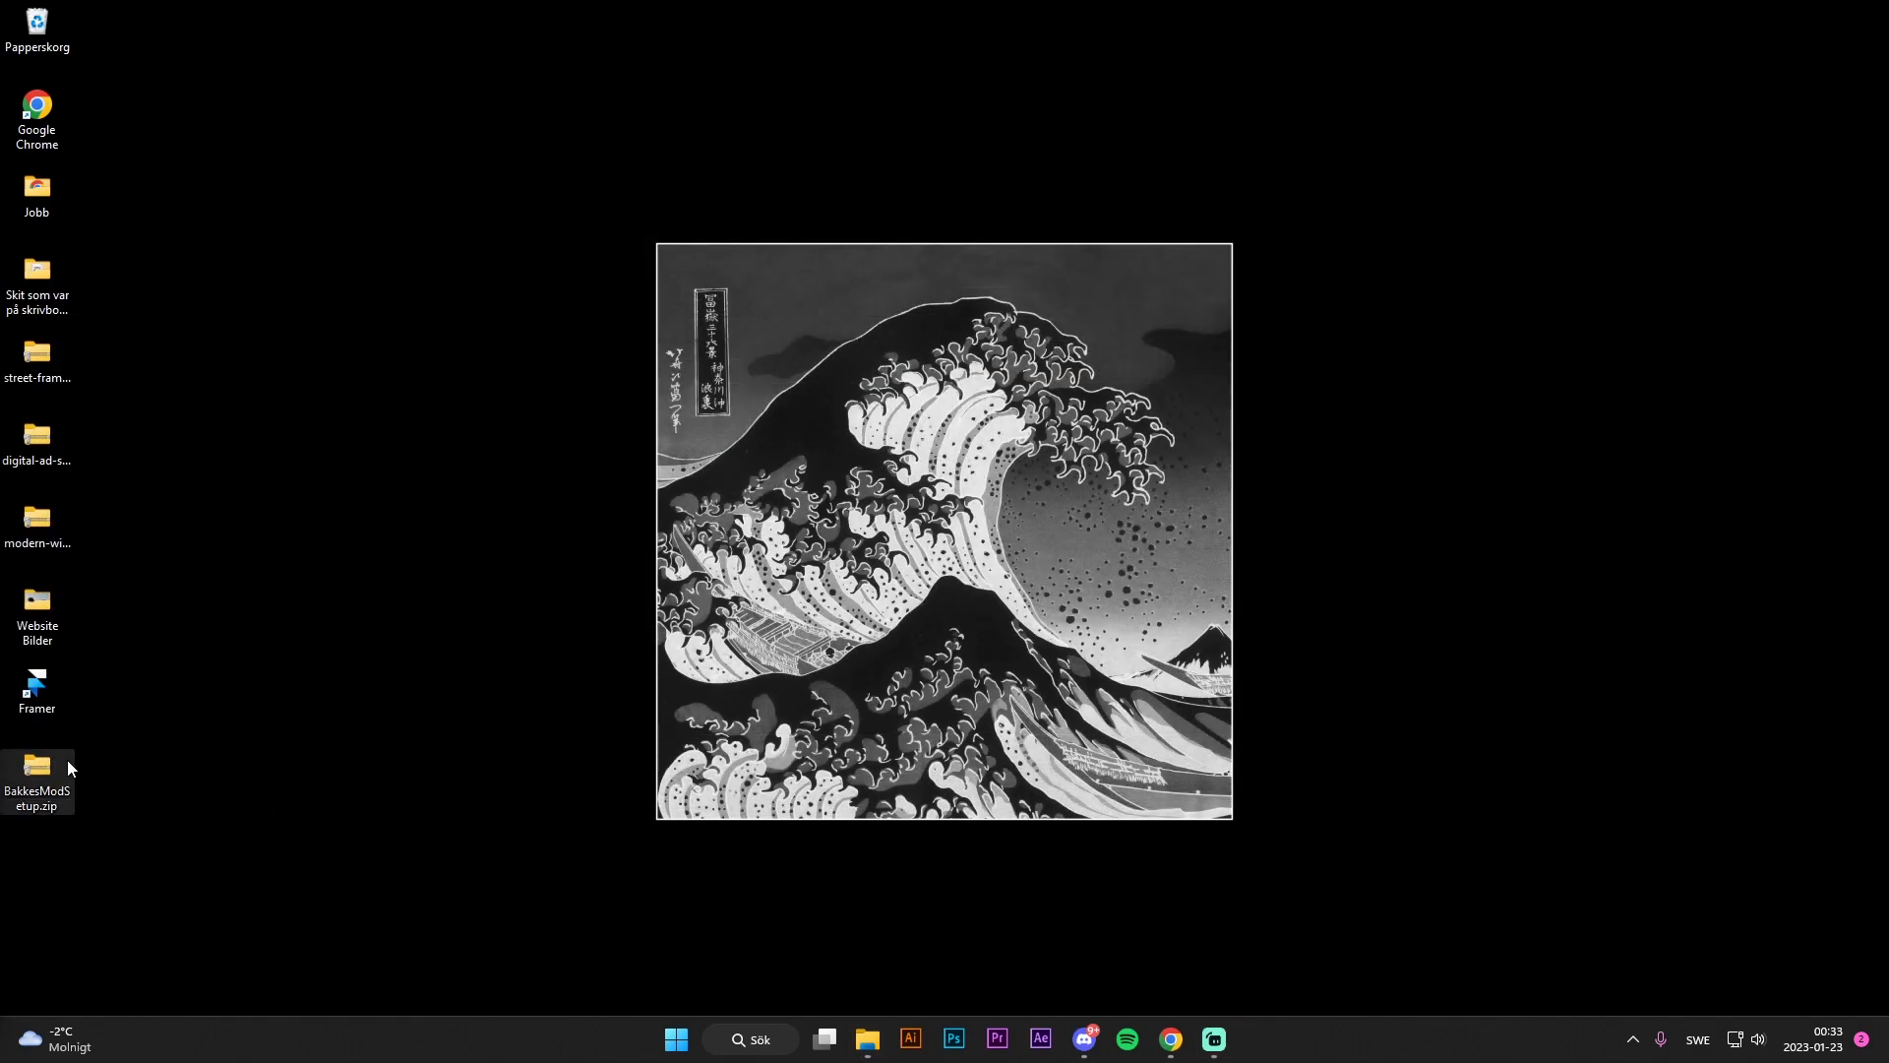
{"action": "double_click", "coordinate": [38, 771]}
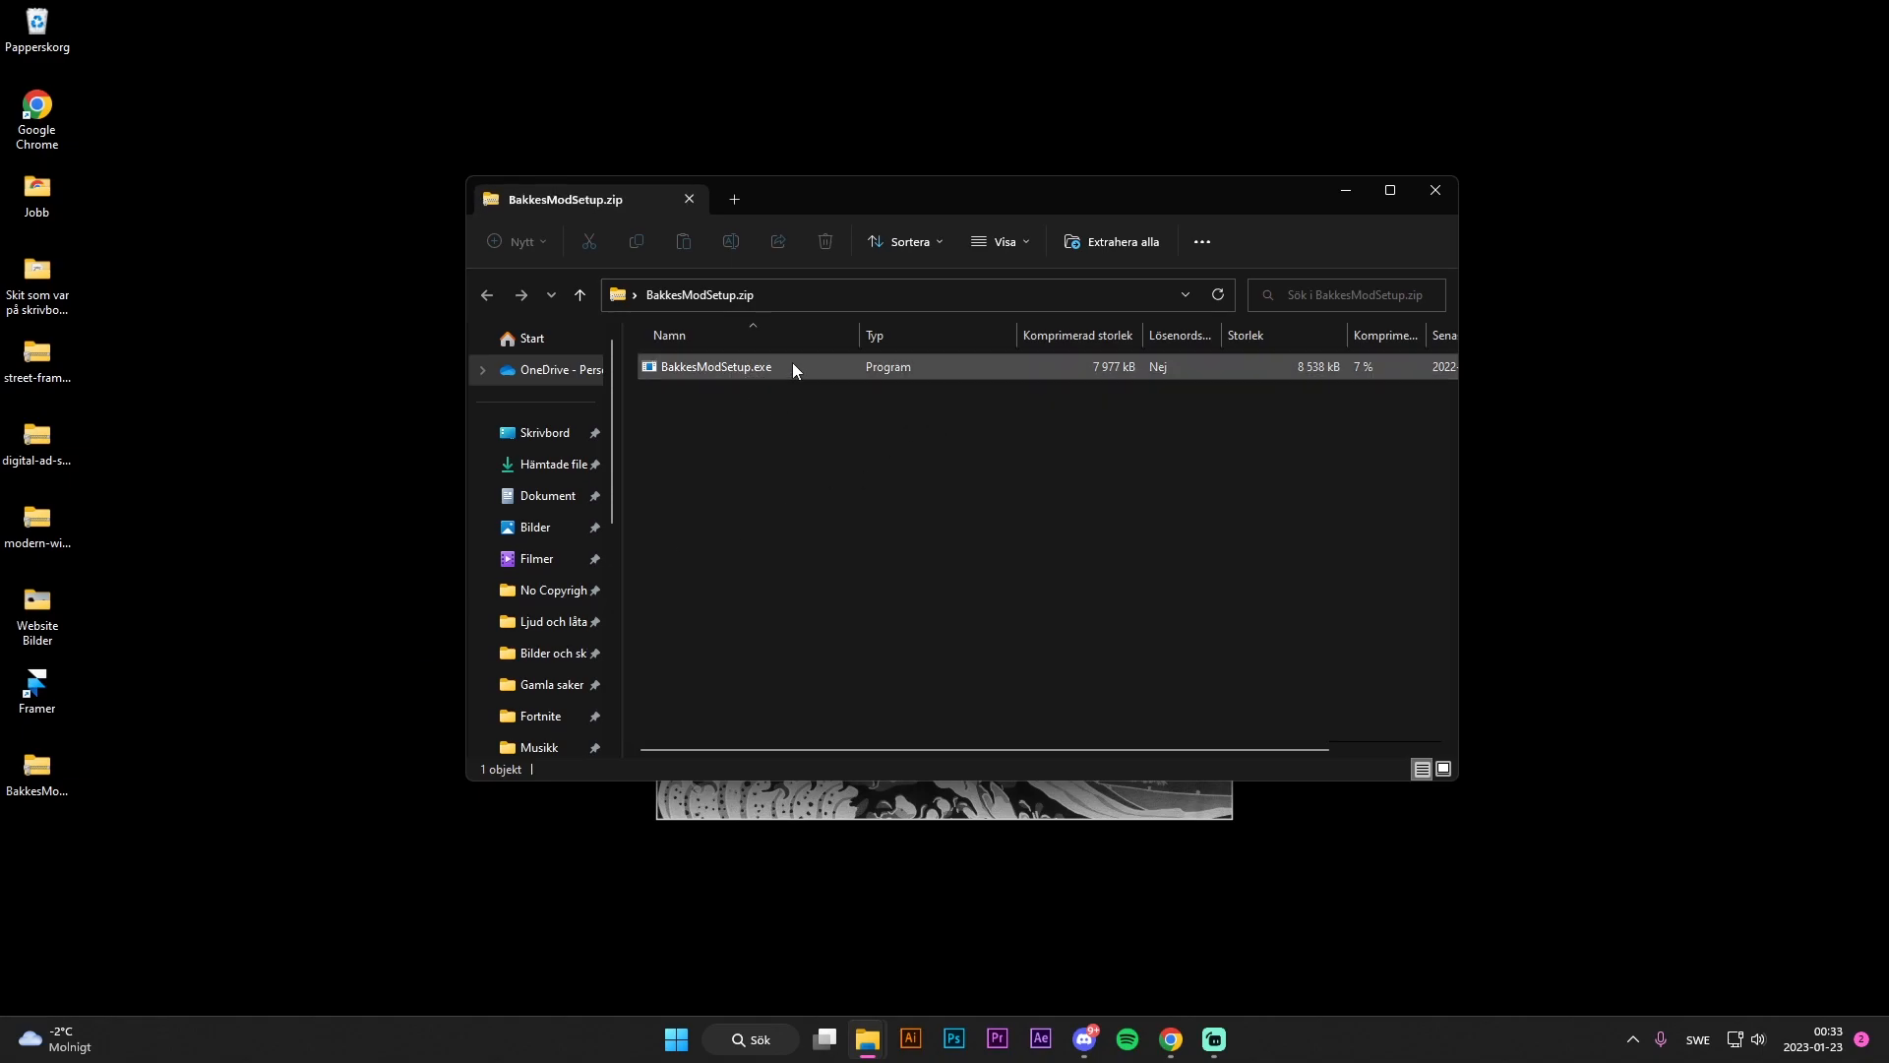
{"action": "double_click", "coordinate": [717, 368]}
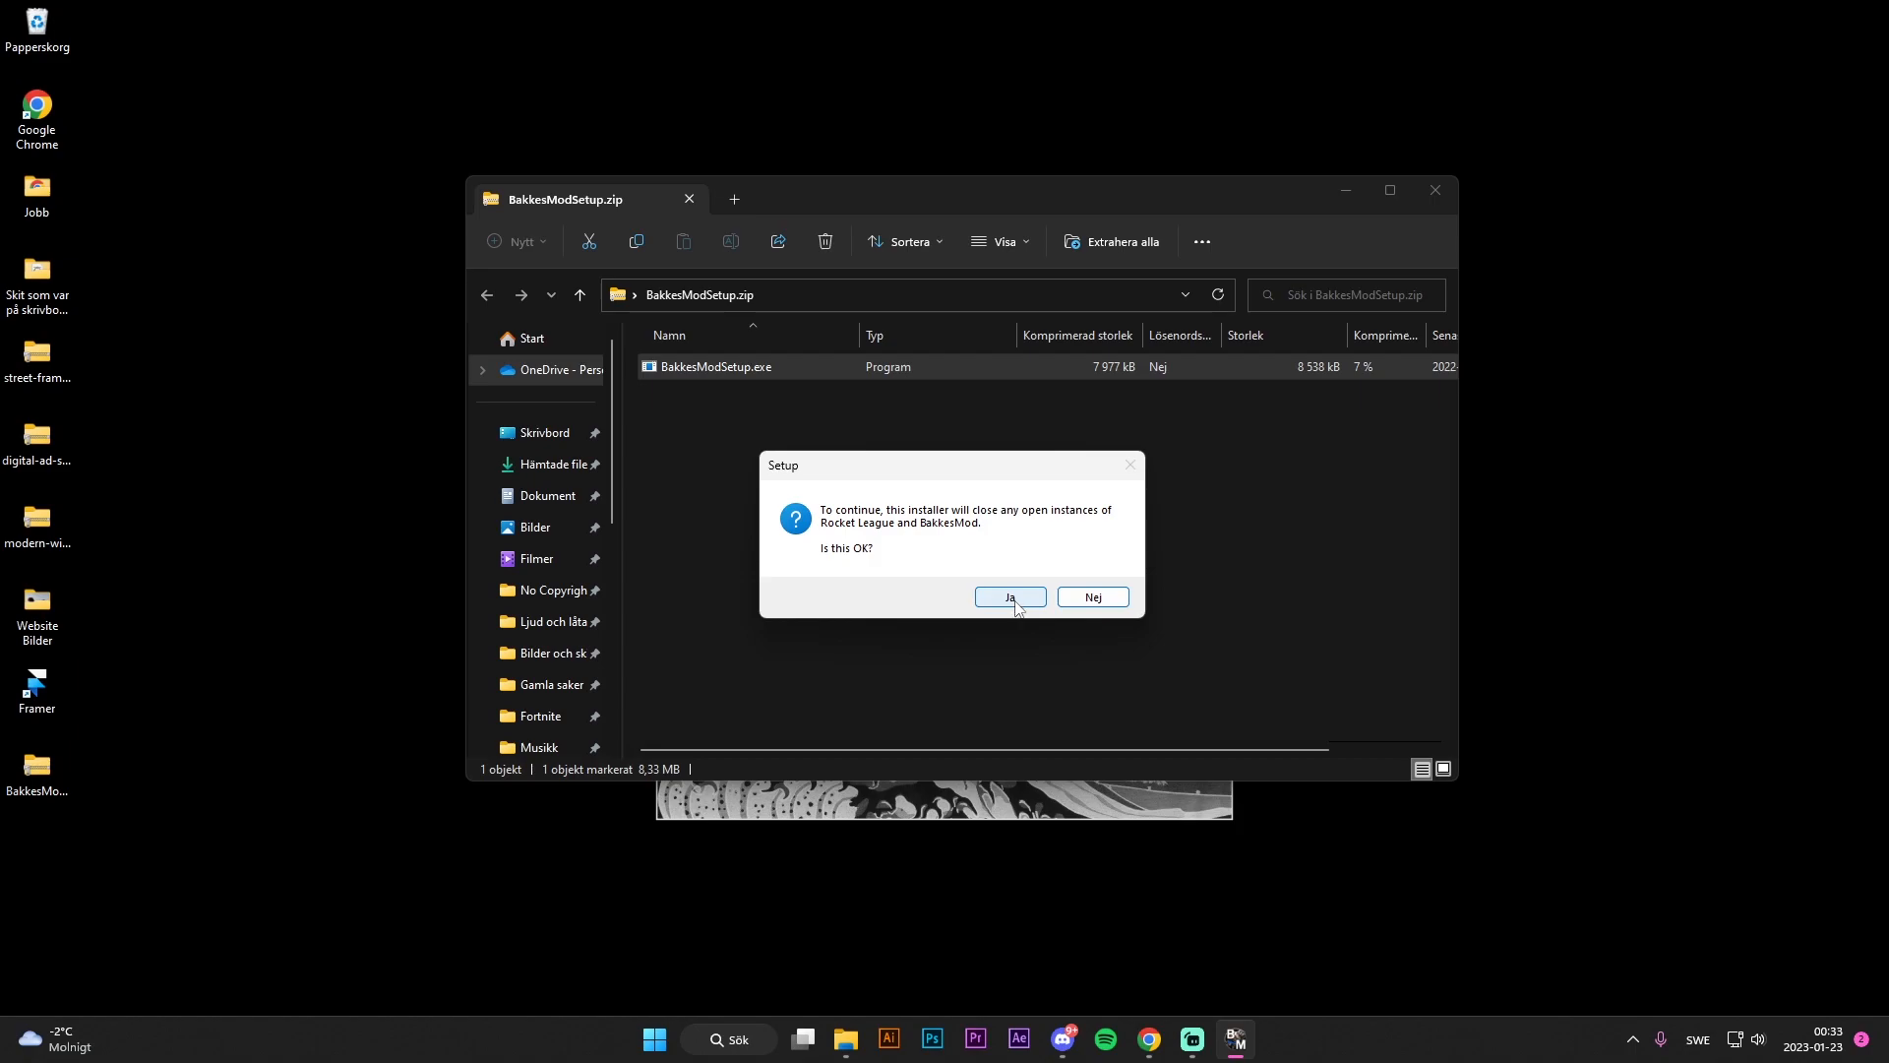
Let setup close Rocket League, install with the desktop shortcut kept, and view the antivirus whitelisting guide
{"action": "left_click", "coordinate": [1008, 596]}
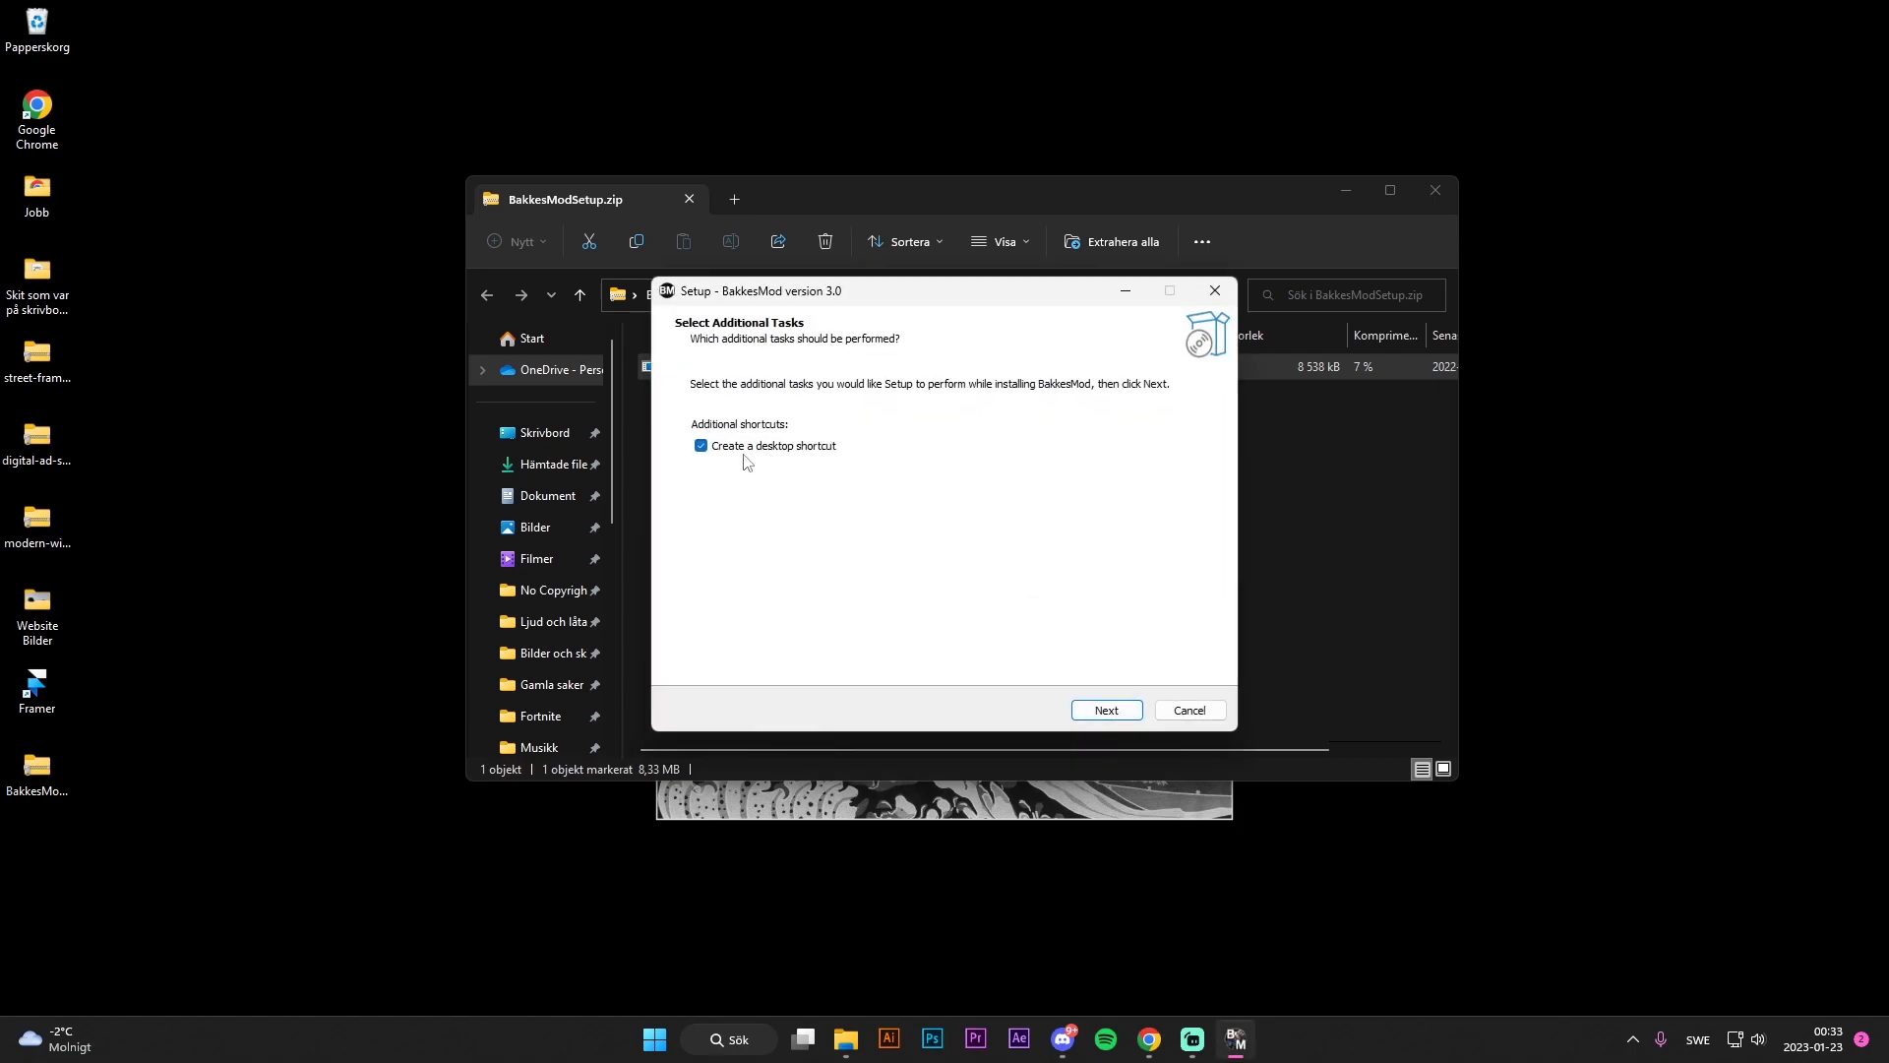
{"action": "left_click", "coordinate": [1104, 711]}
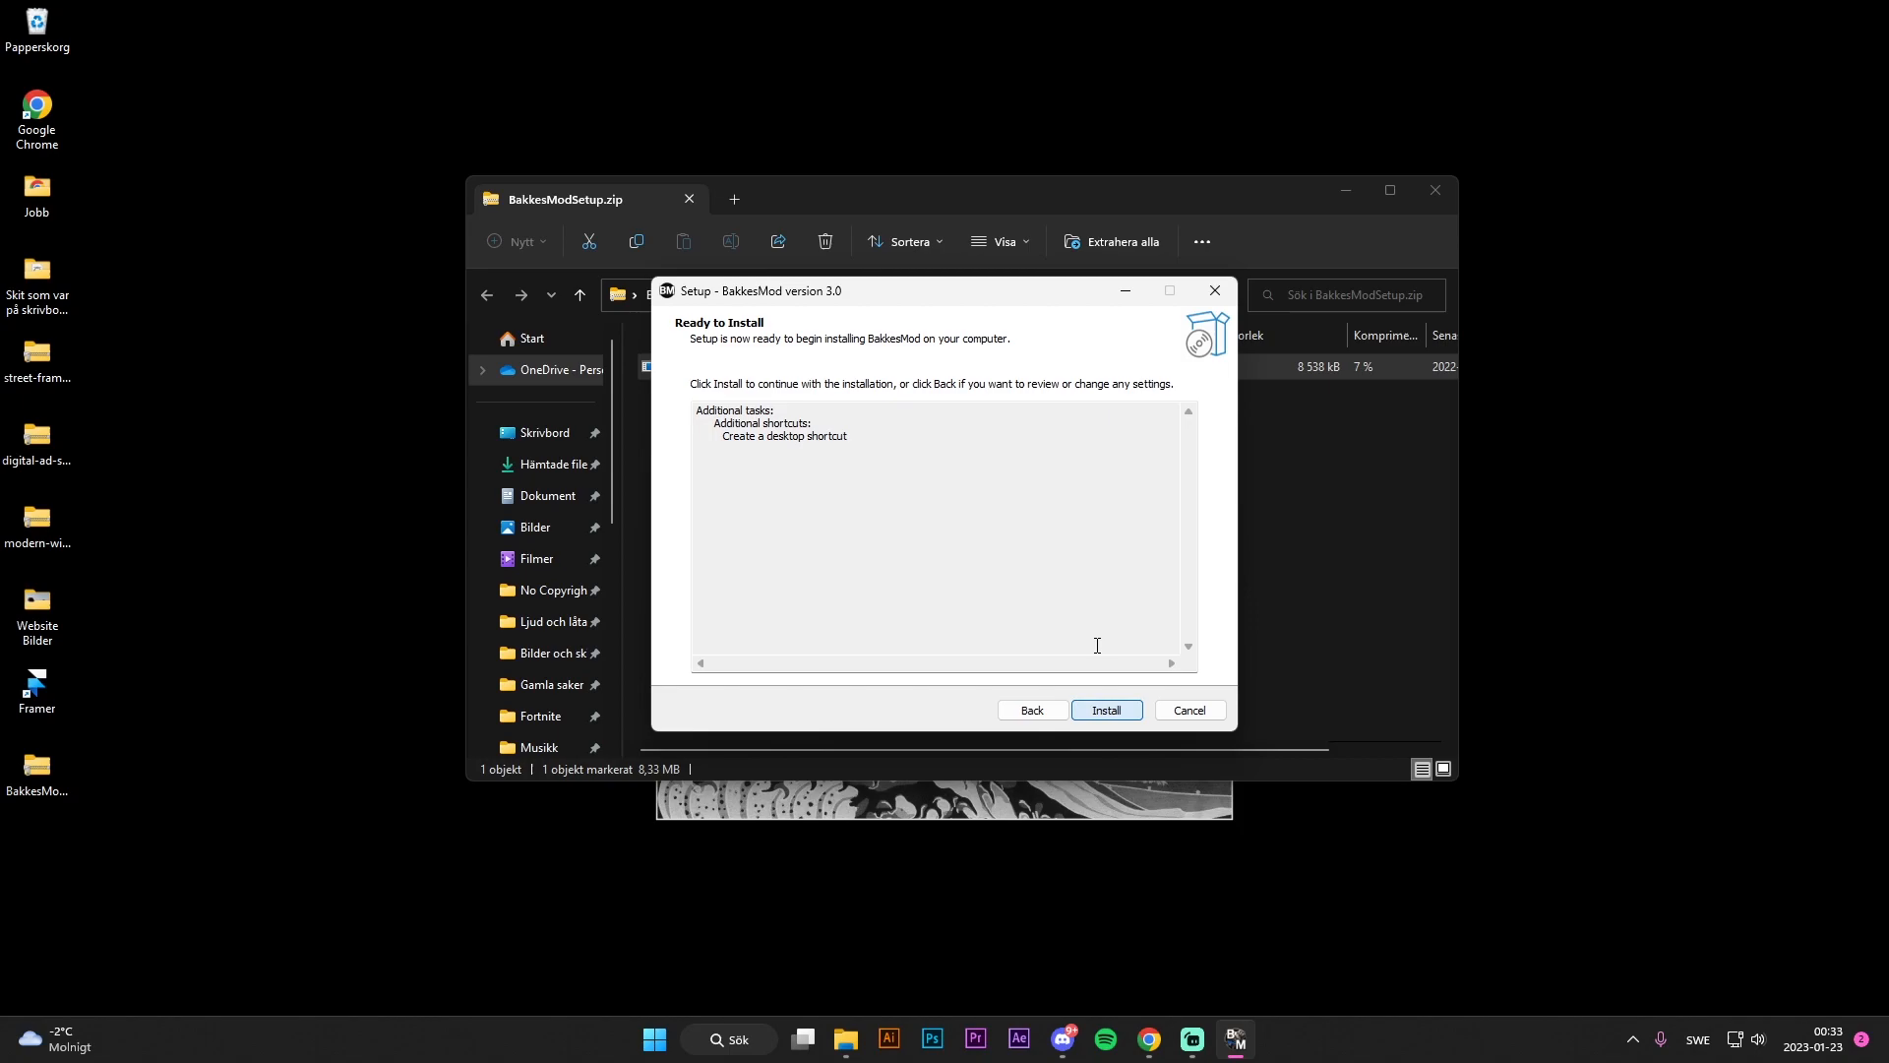
{"action": "left_click", "coordinate": [1104, 710]}
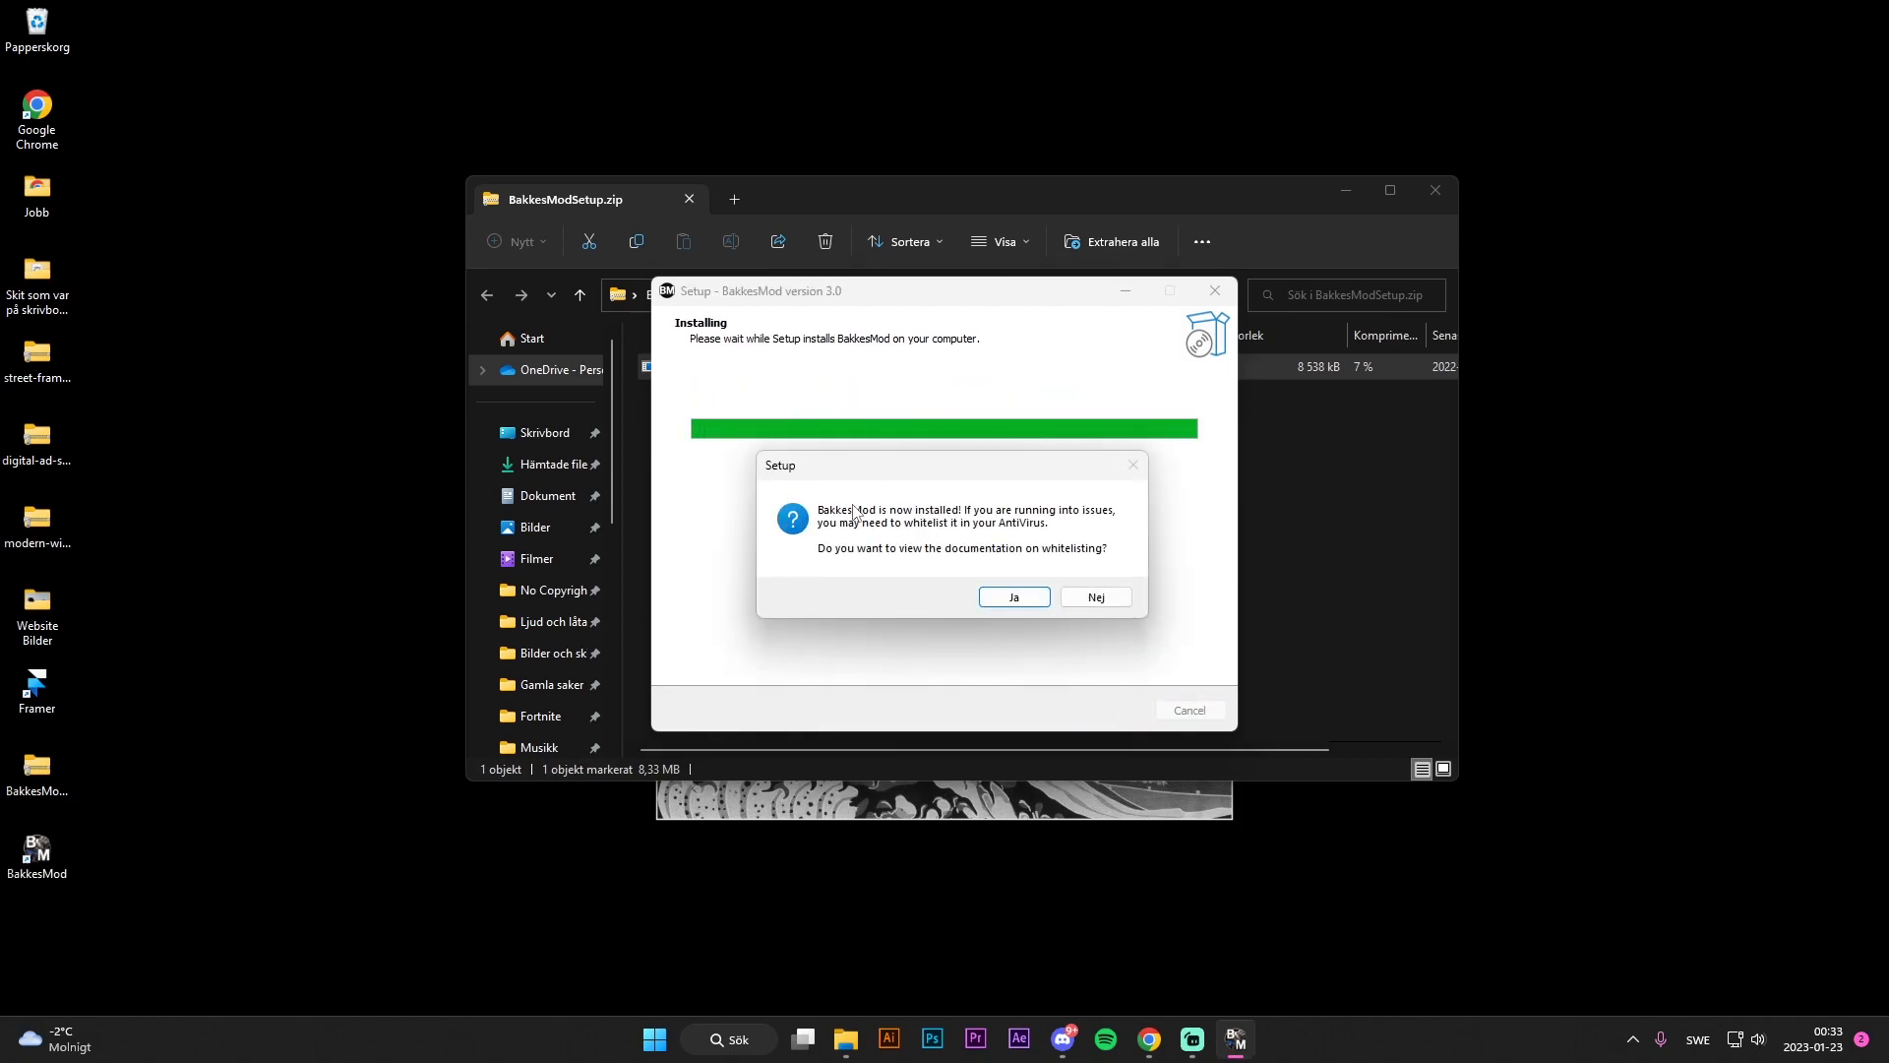
{"action": "mouse_move", "coordinate": [1006, 522]}
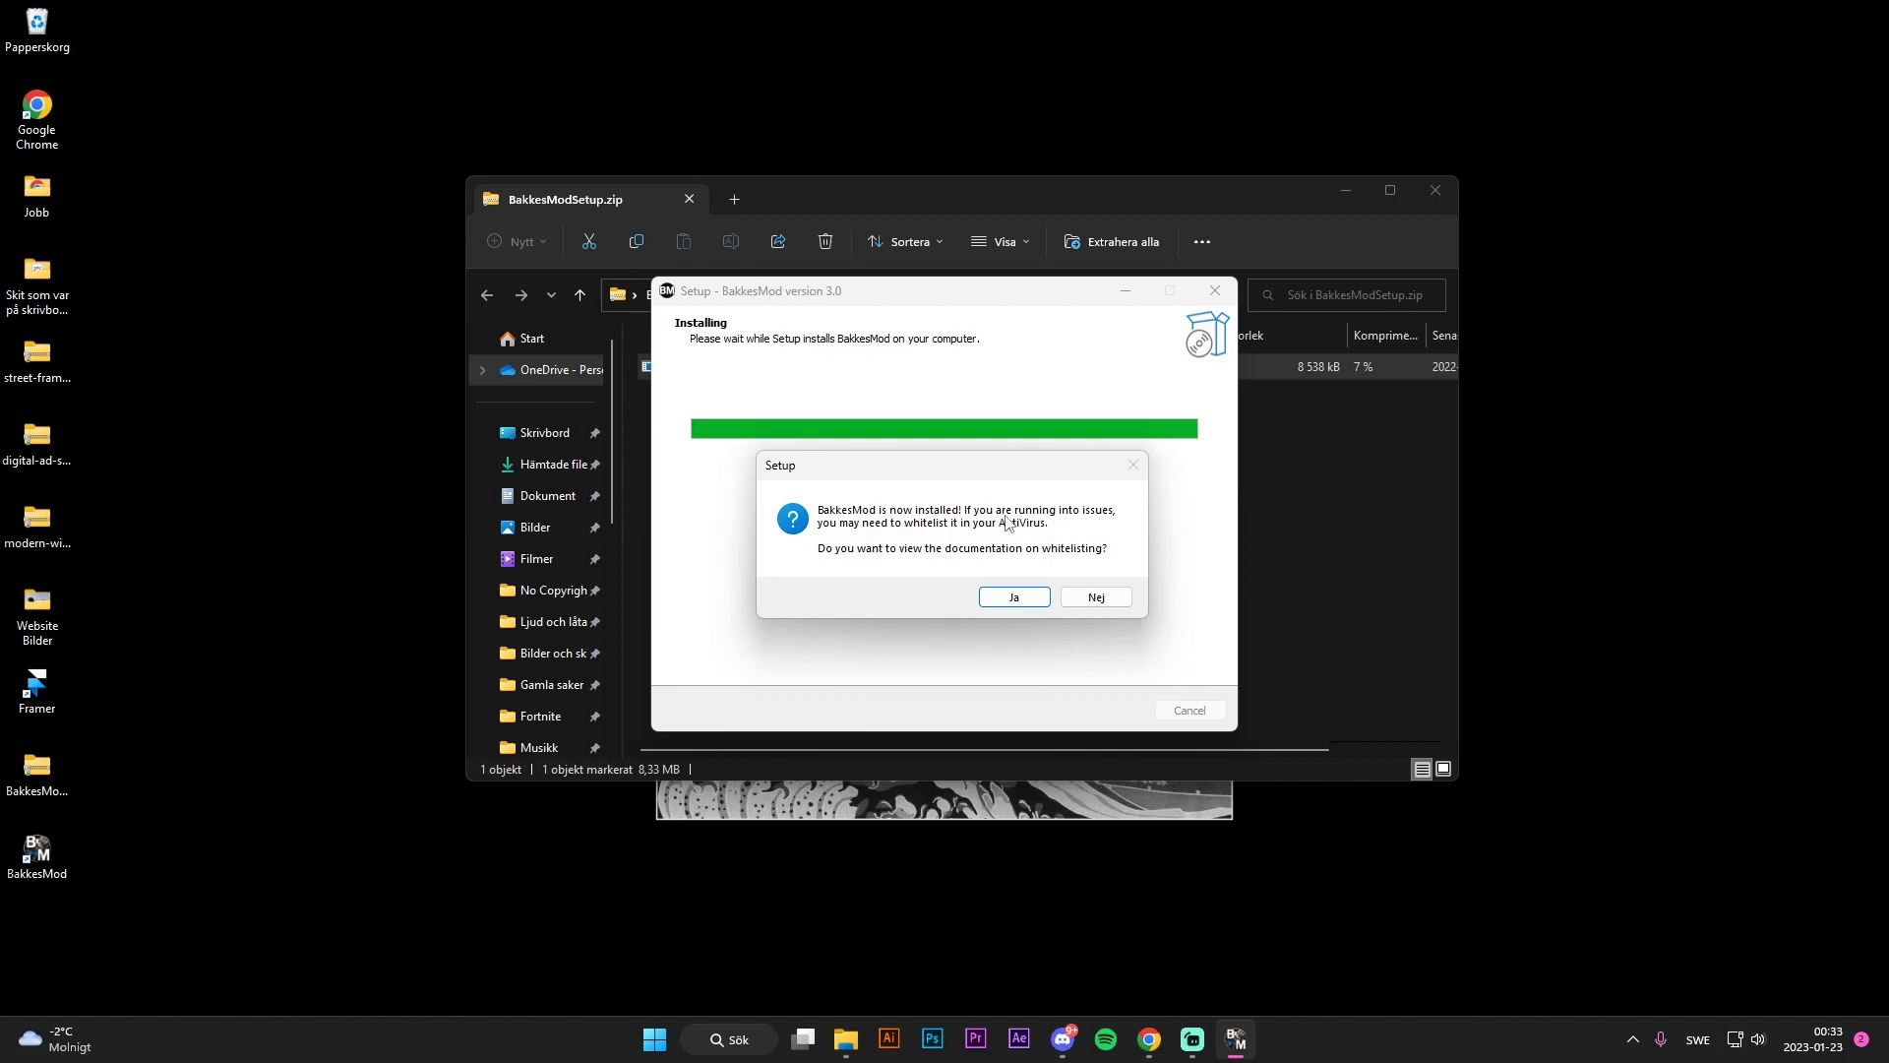
{"action": "mouse_move", "coordinate": [927, 541]}
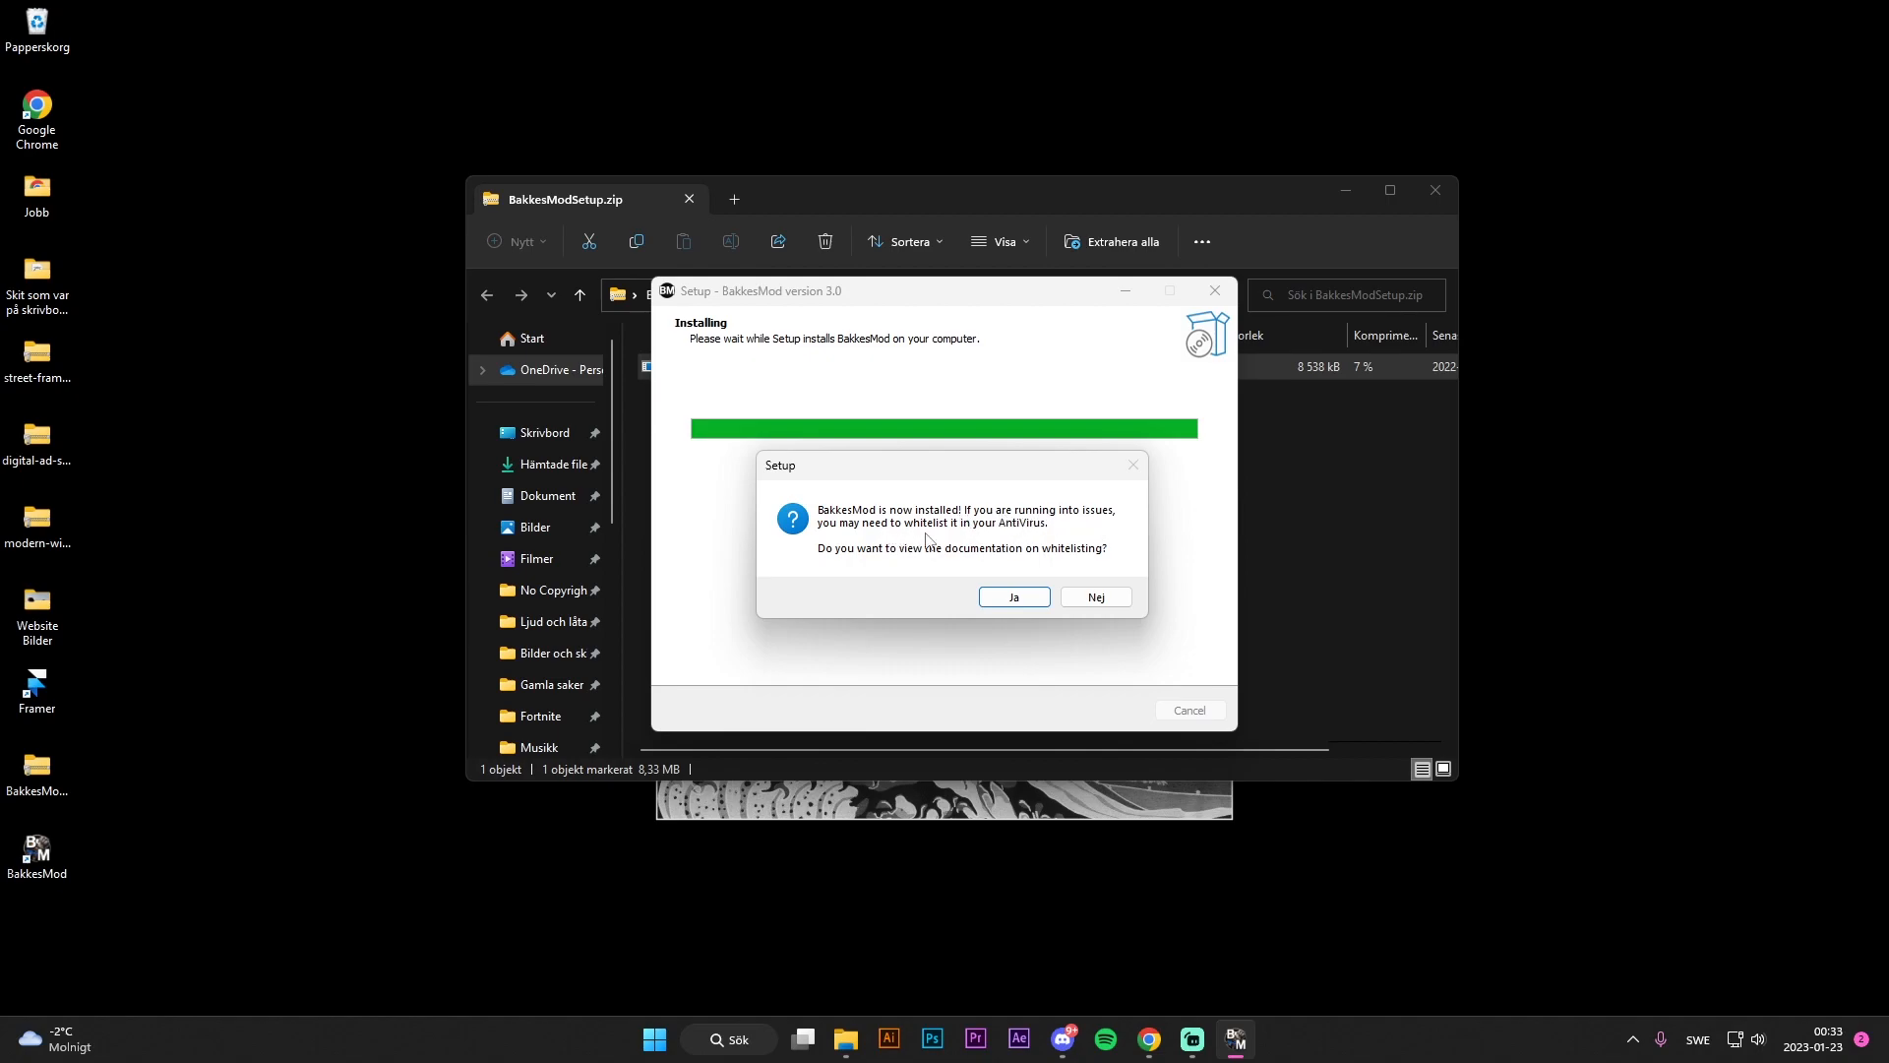
{"action": "mouse_move", "coordinate": [1051, 532]}
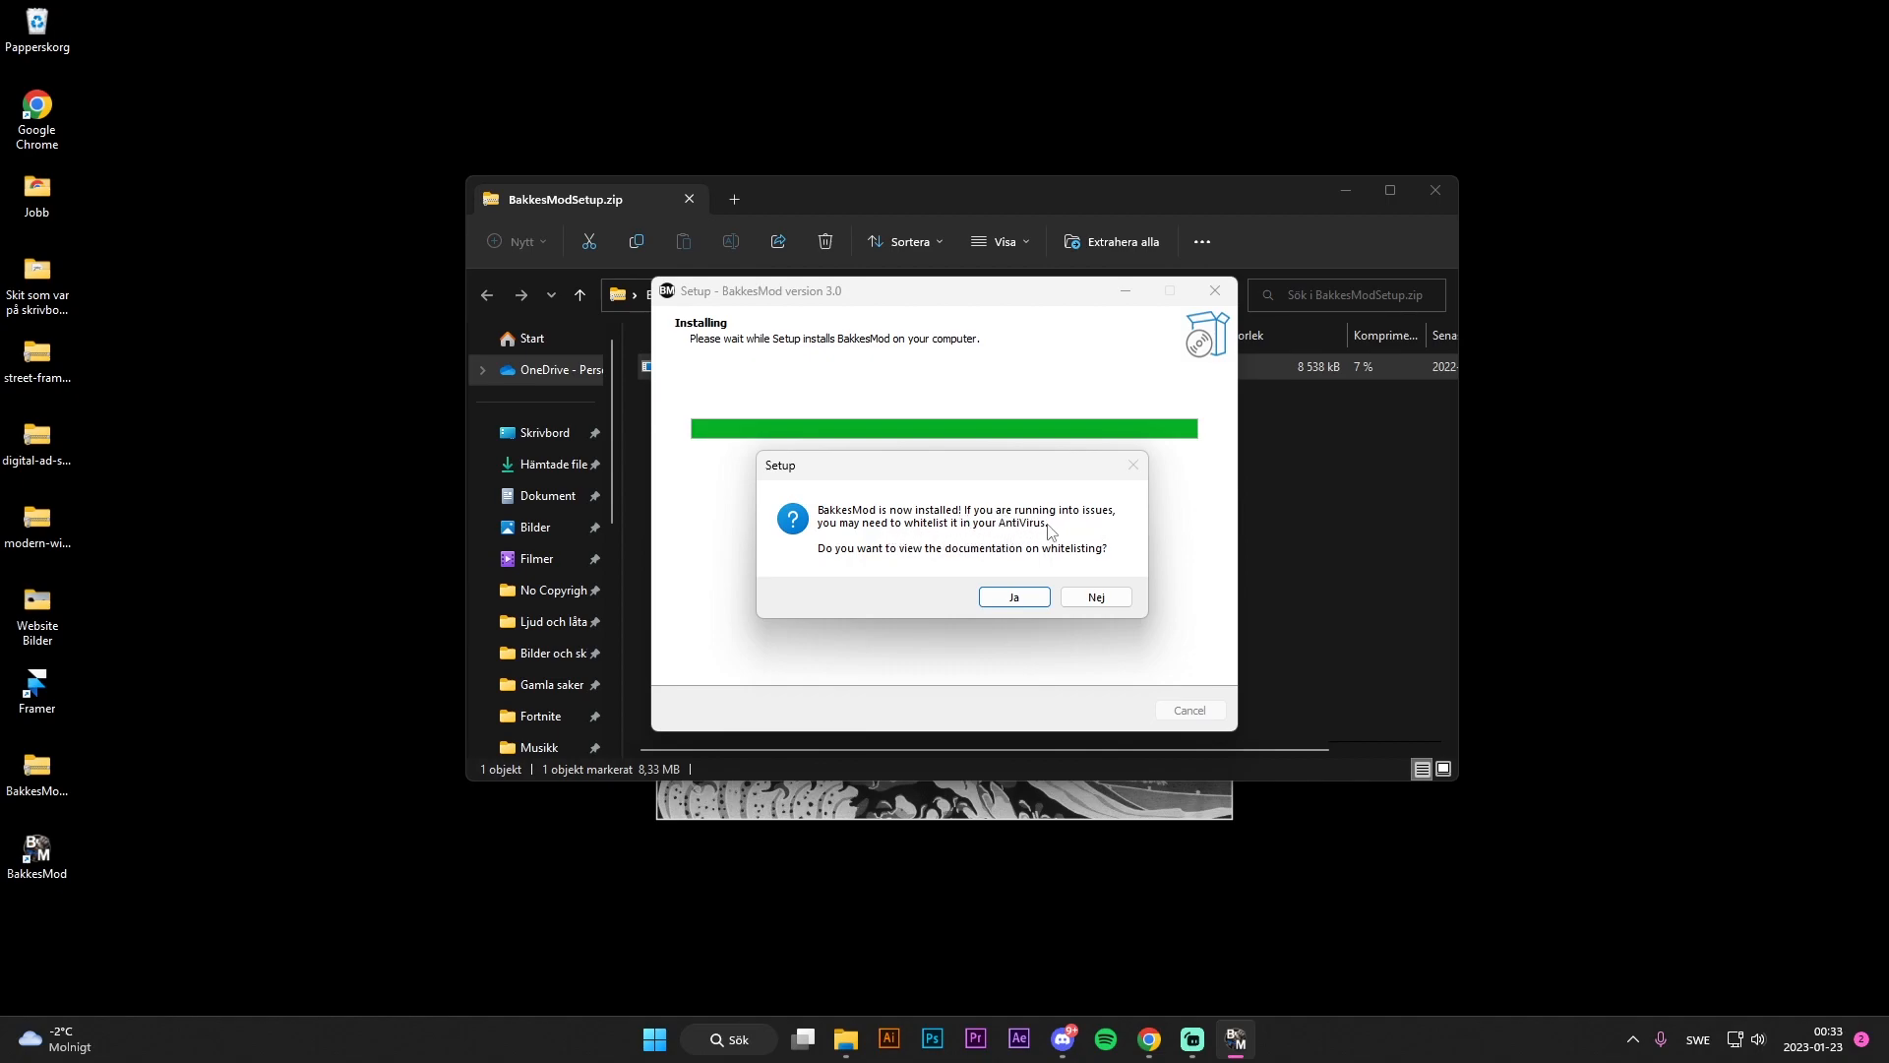
{"action": "mouse_move", "coordinate": [1098, 540]}
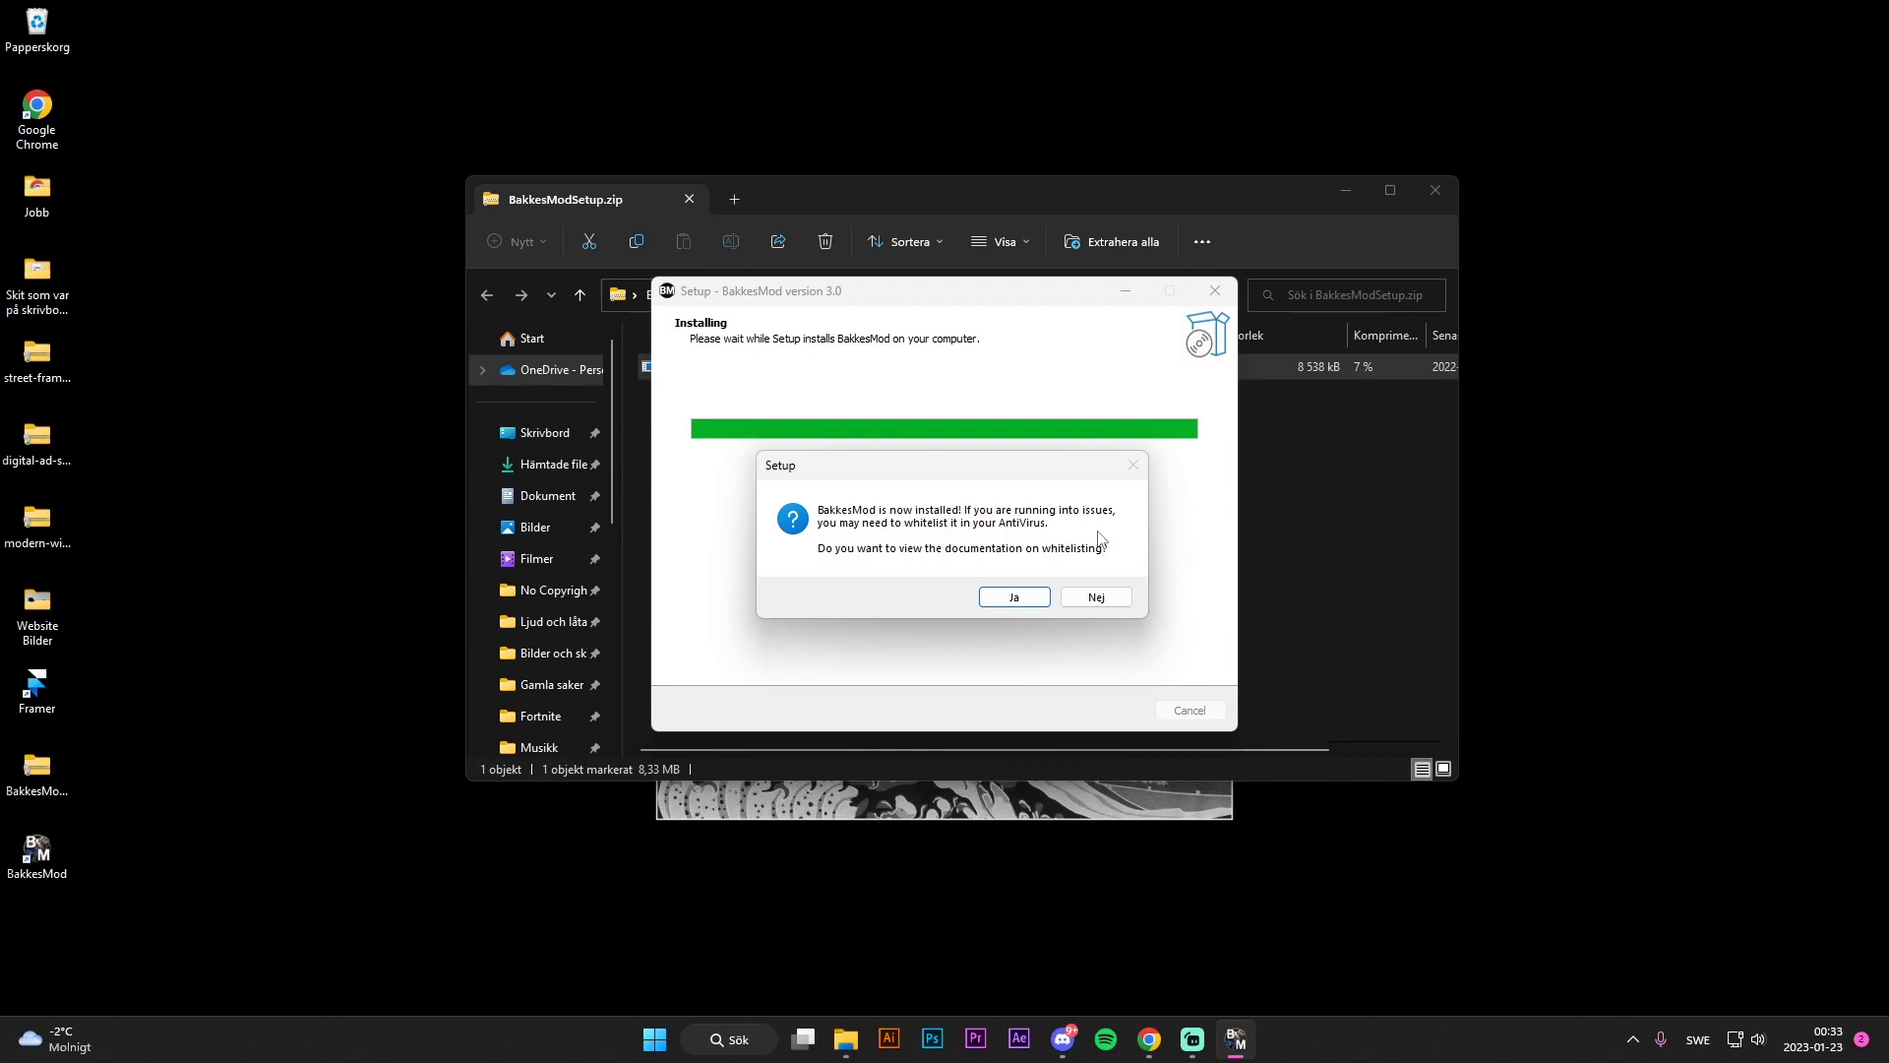
{"action": "mouse_move", "coordinate": [1062, 536]}
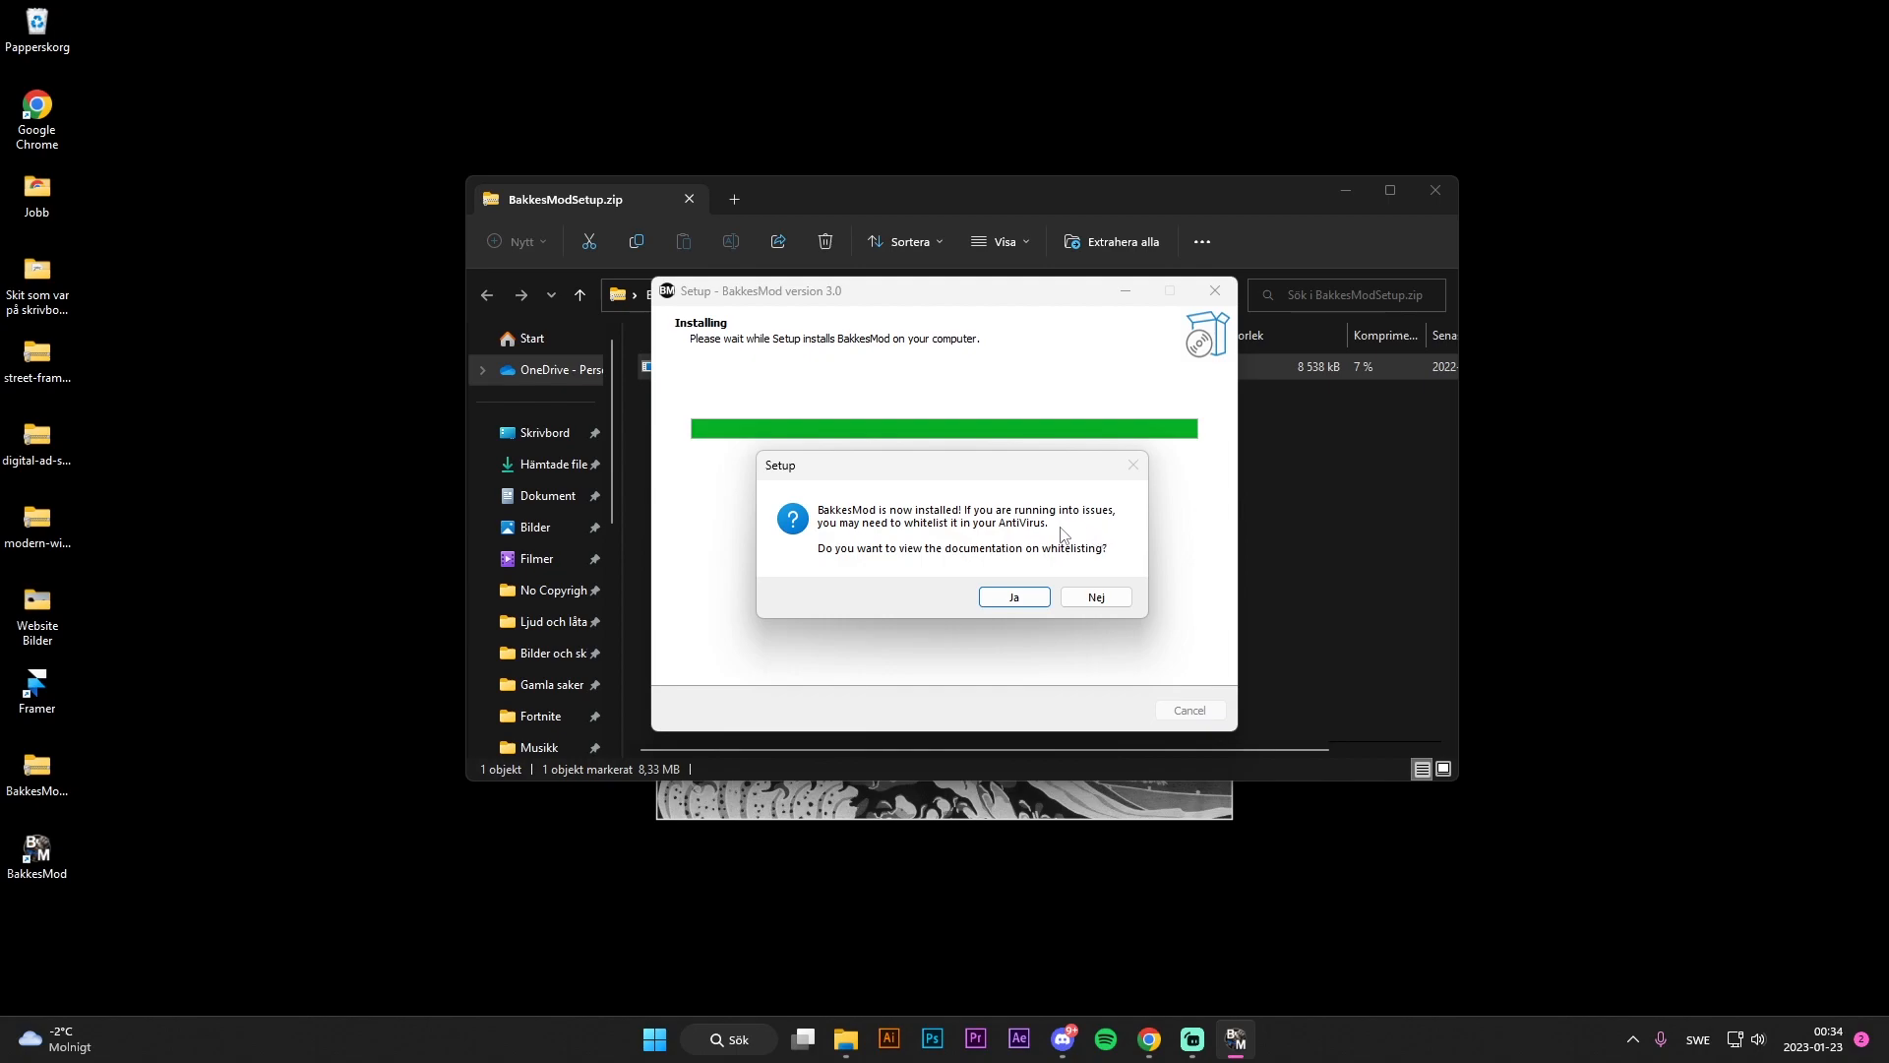
{"action": "left_click", "coordinate": [1013, 596]}
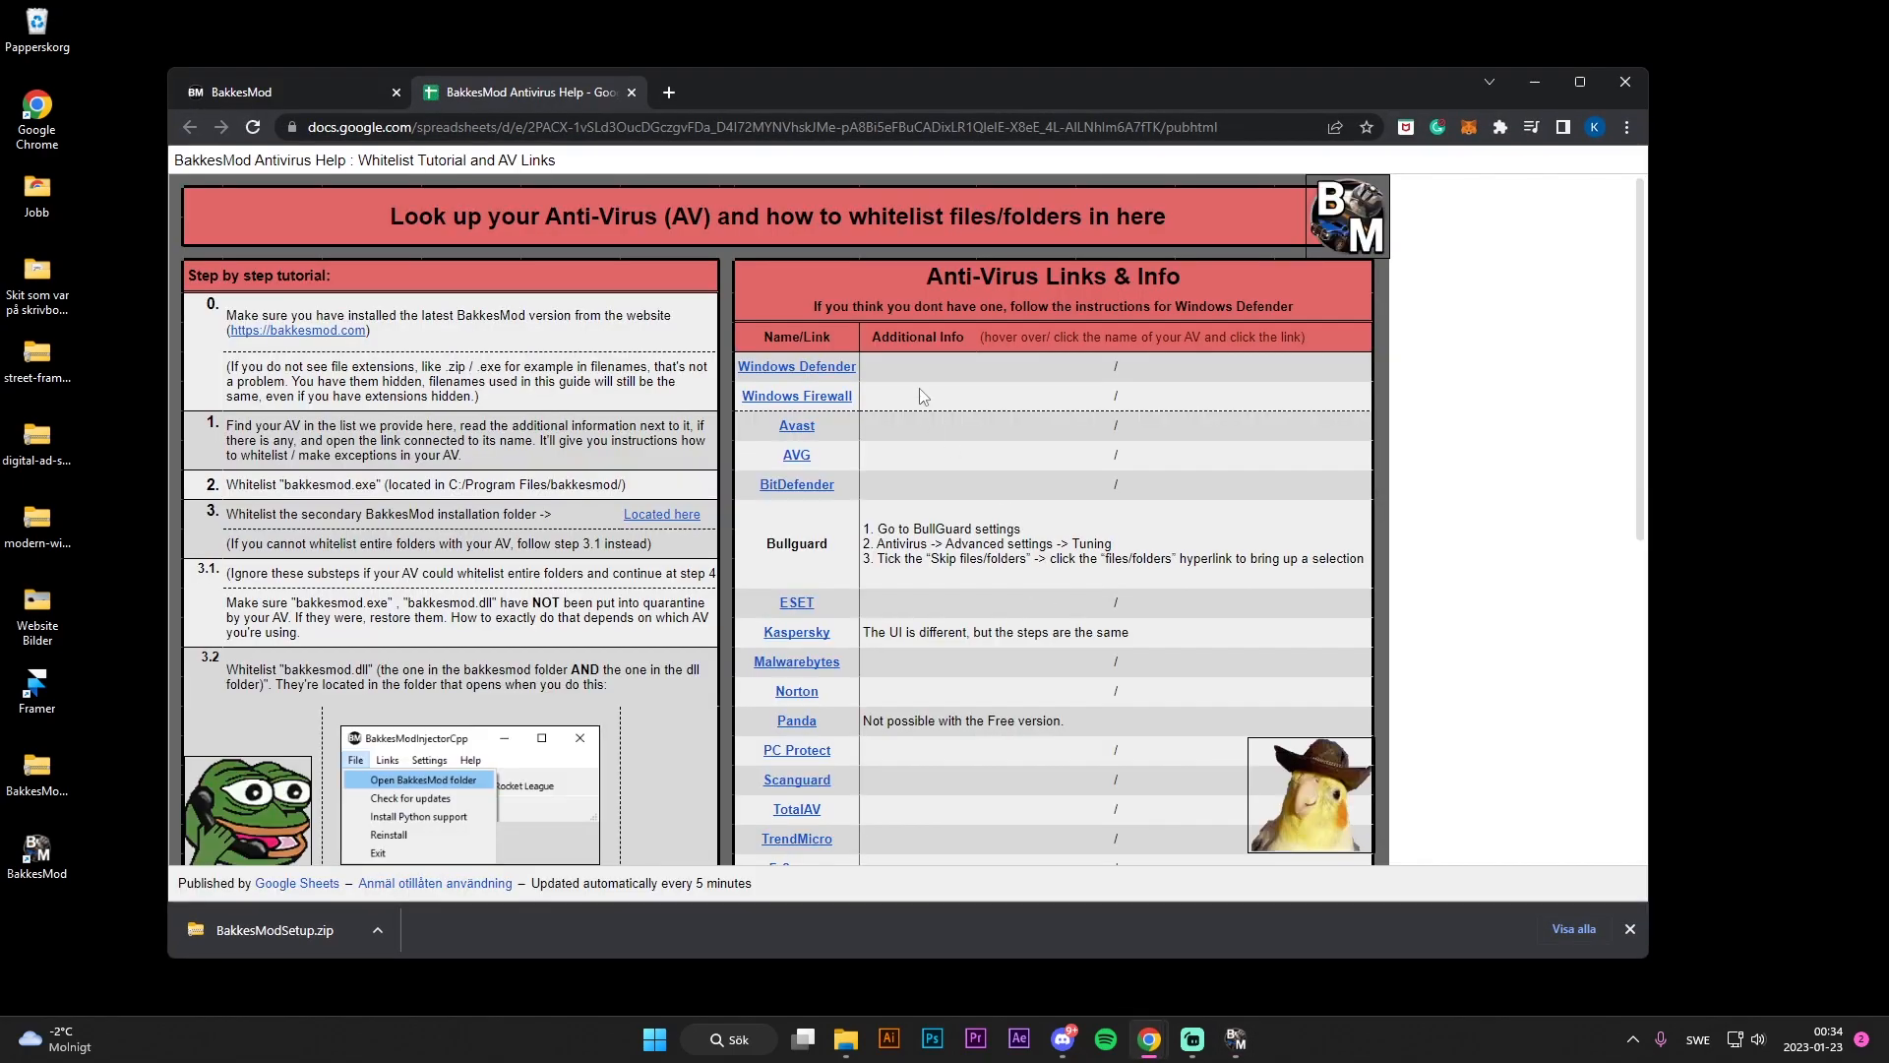
{"action": "mouse_move", "coordinate": [1006, 477]}
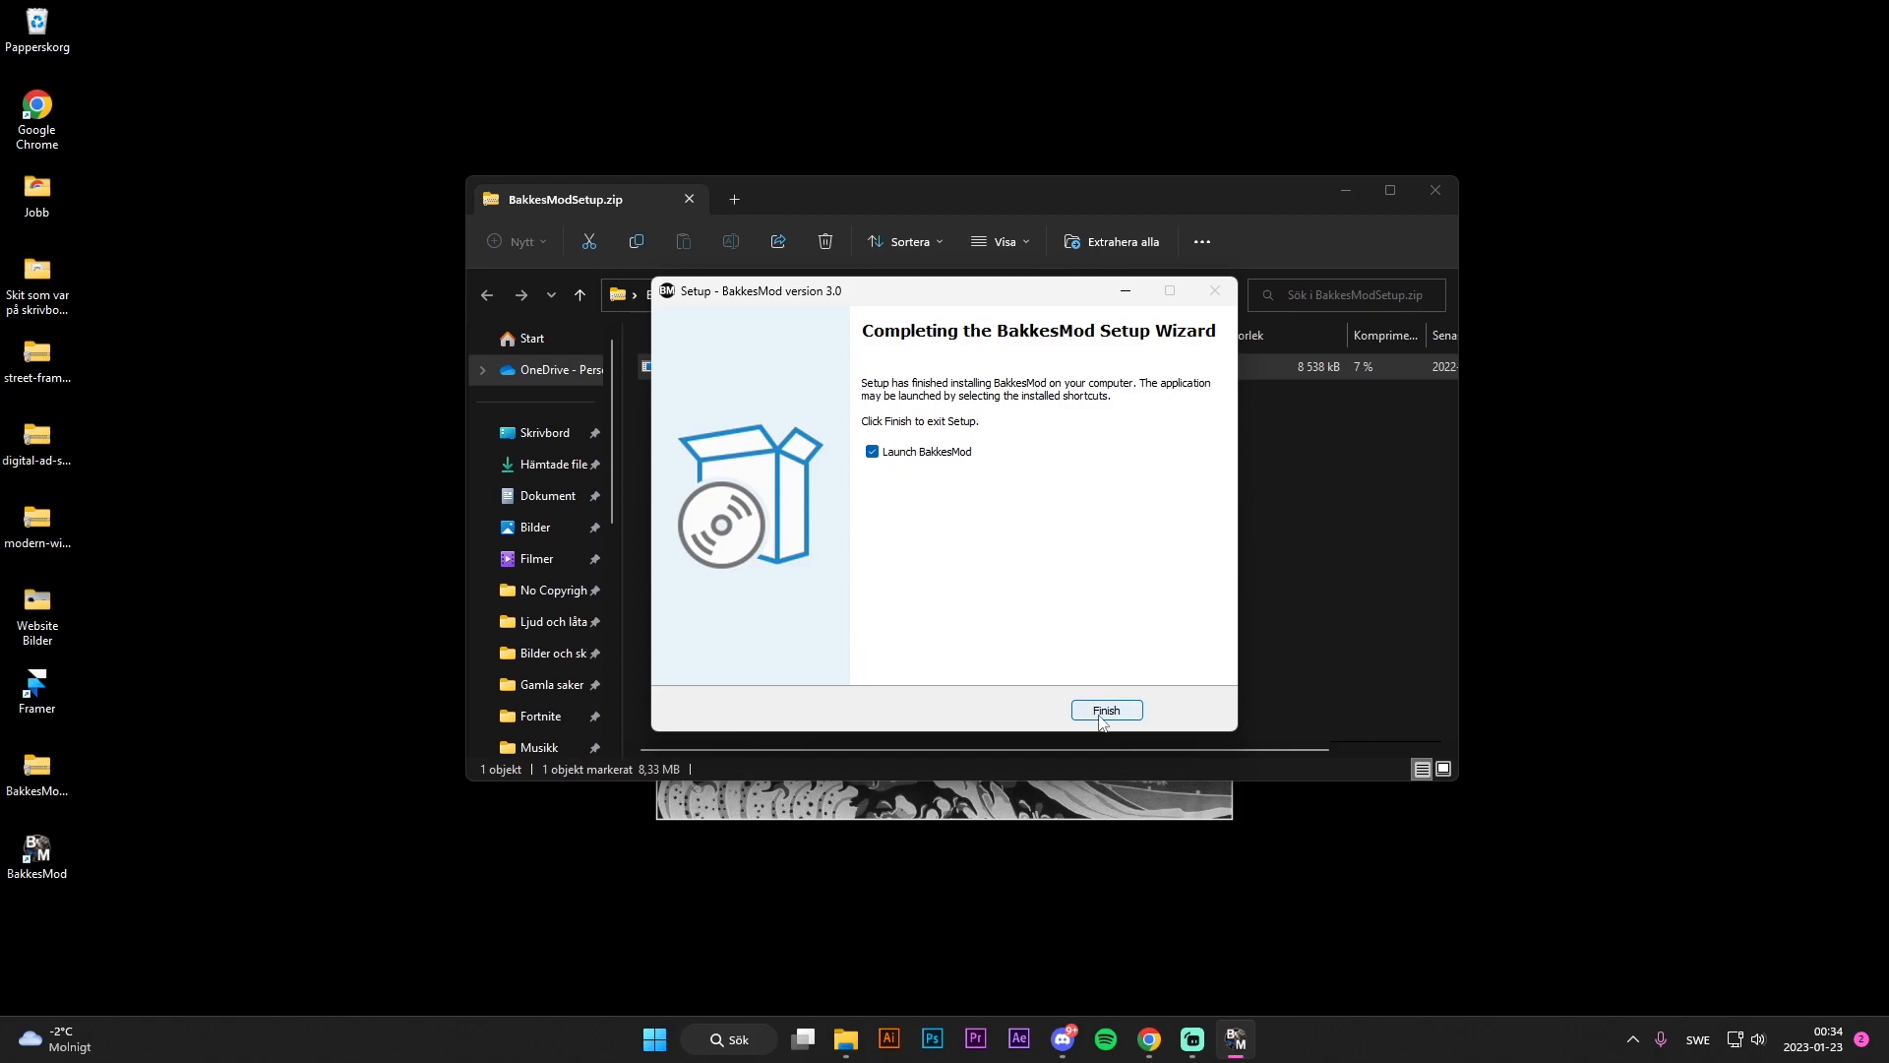
Finish setup launching BakkesMod, dismiss the zip window, then restart the injector from its desktop shortcut
{"action": "left_click", "coordinate": [1104, 710]}
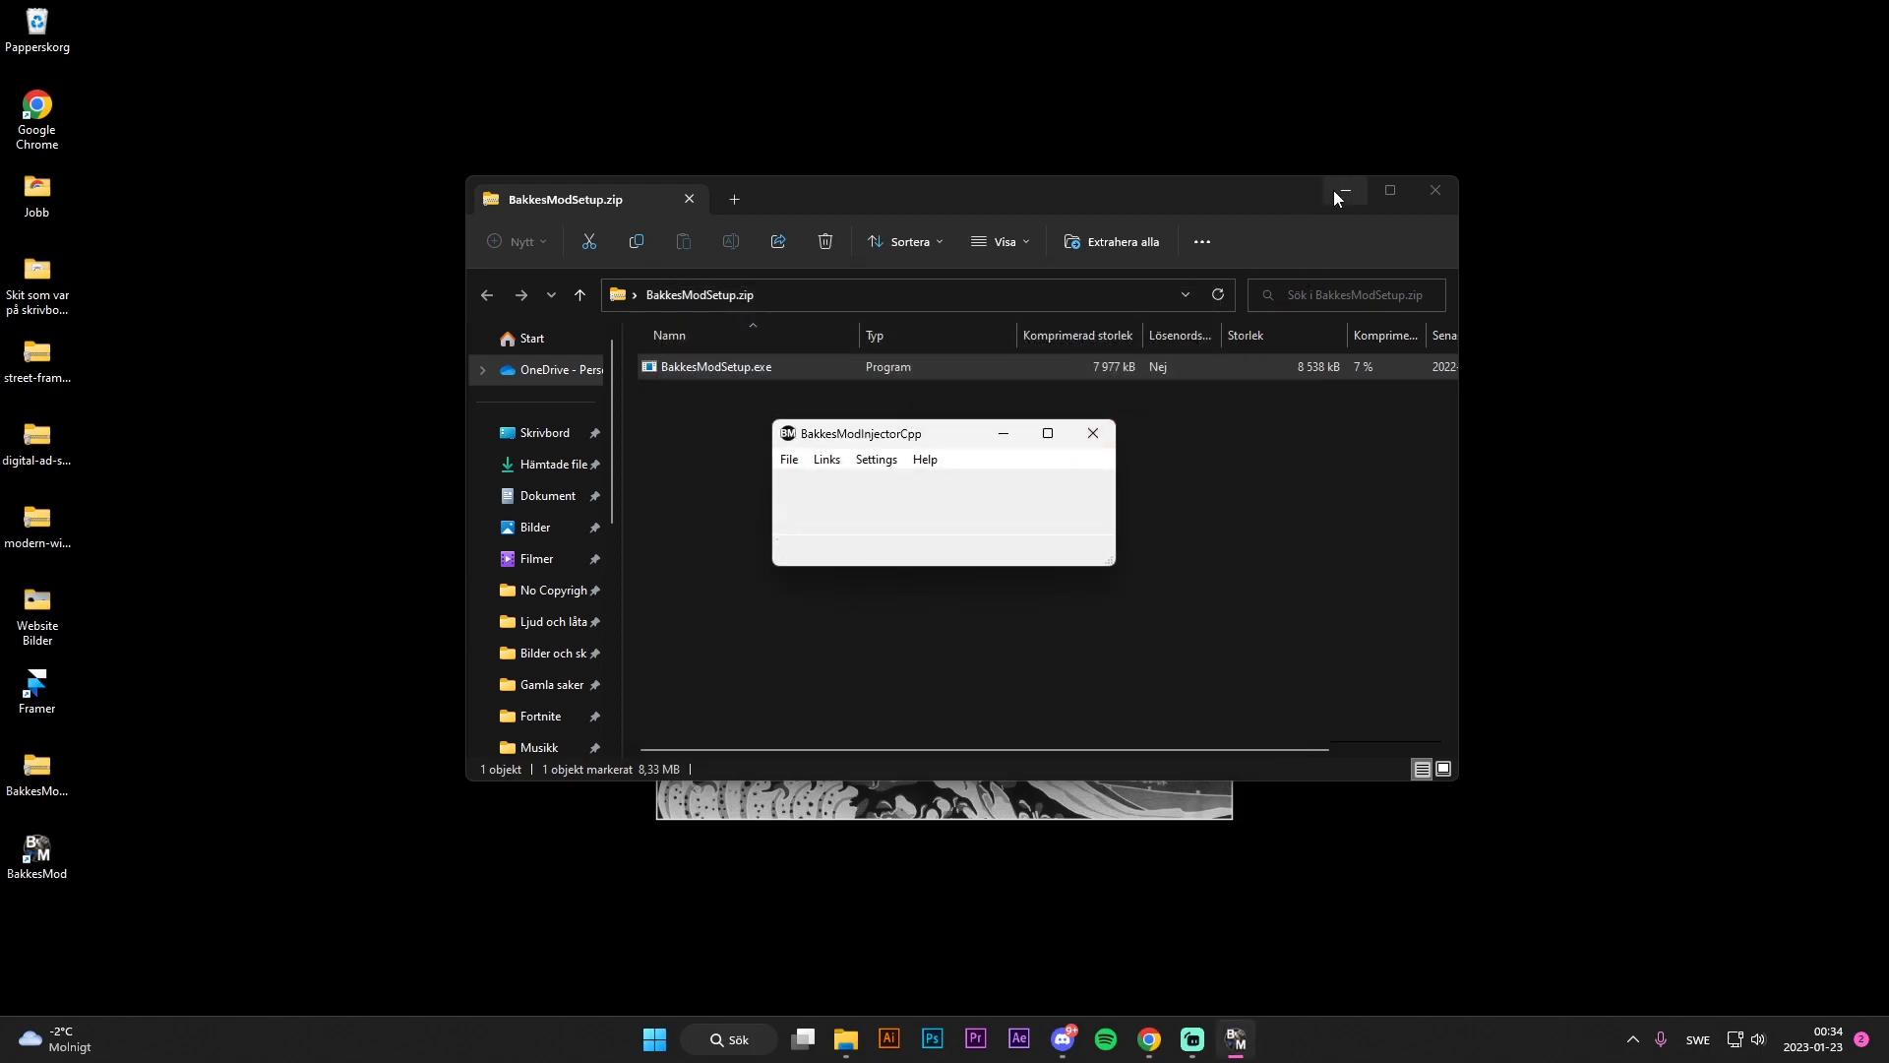
{"action": "left_click", "coordinate": [1340, 191]}
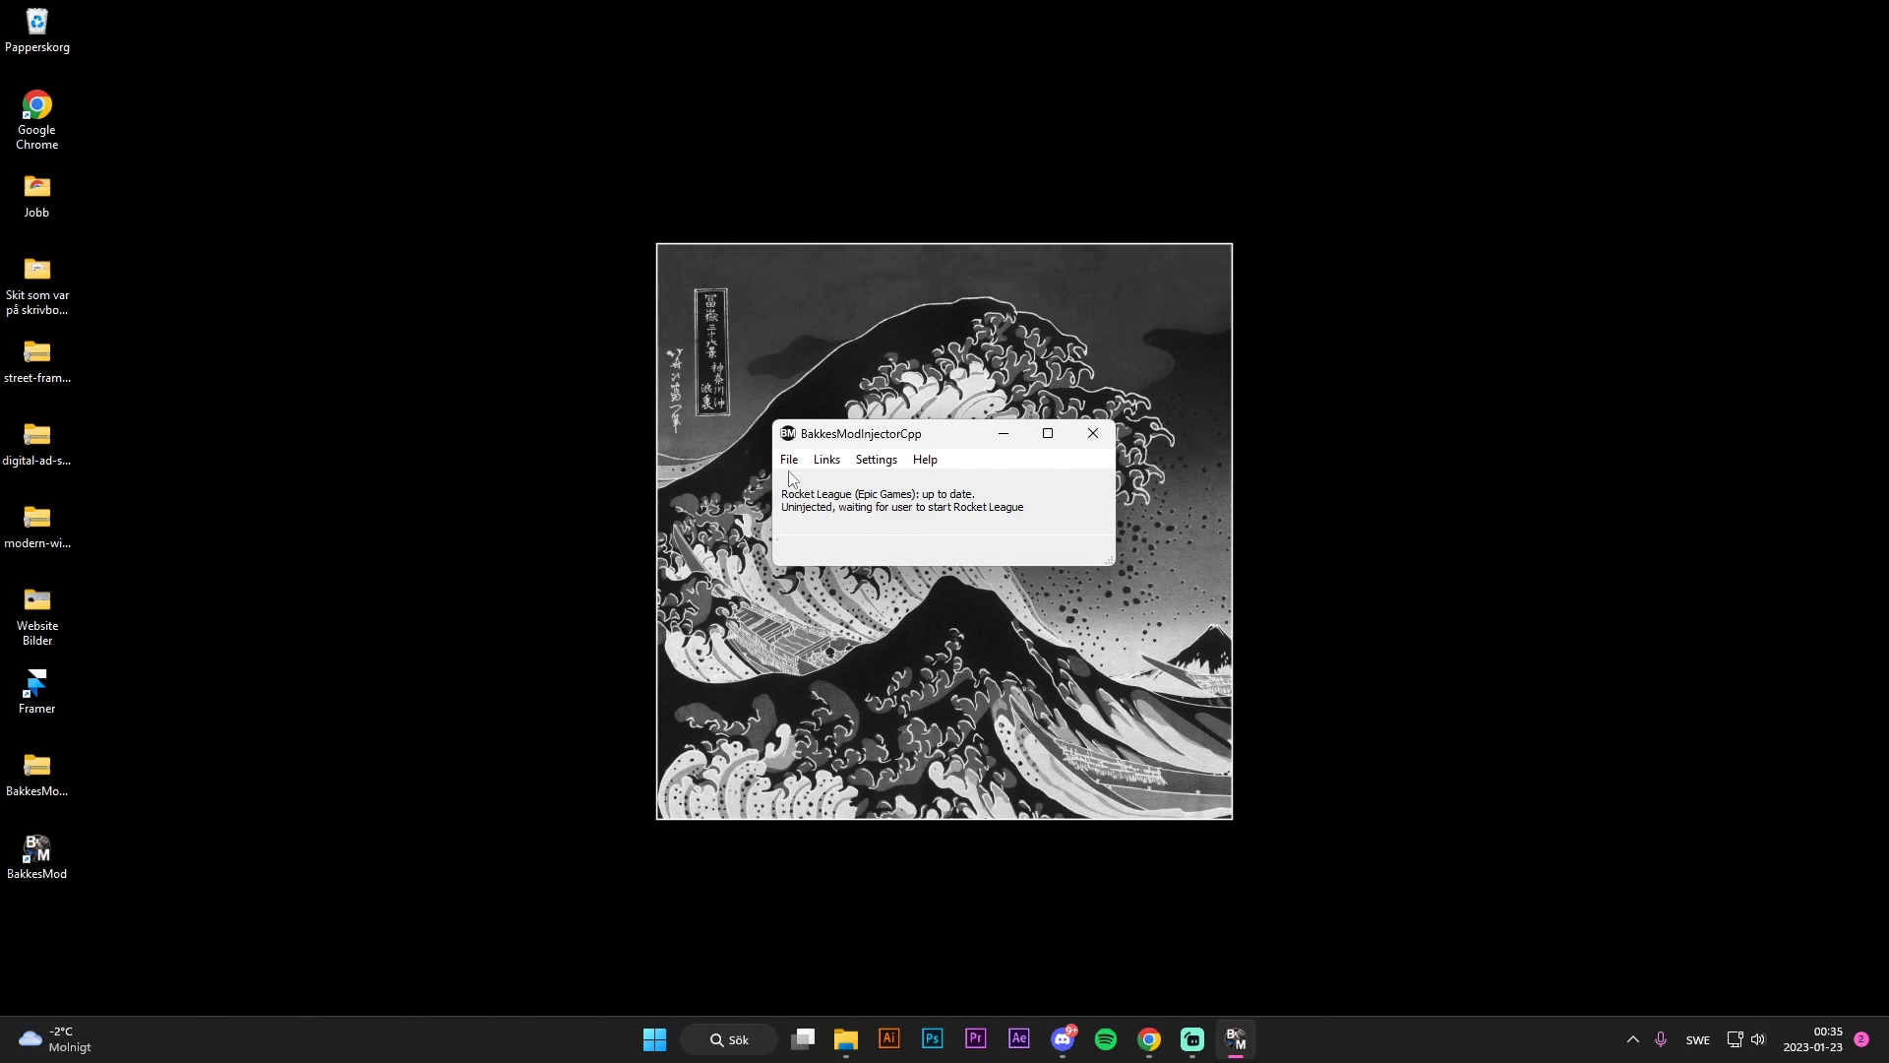
{"action": "left_click", "coordinate": [1090, 433]}
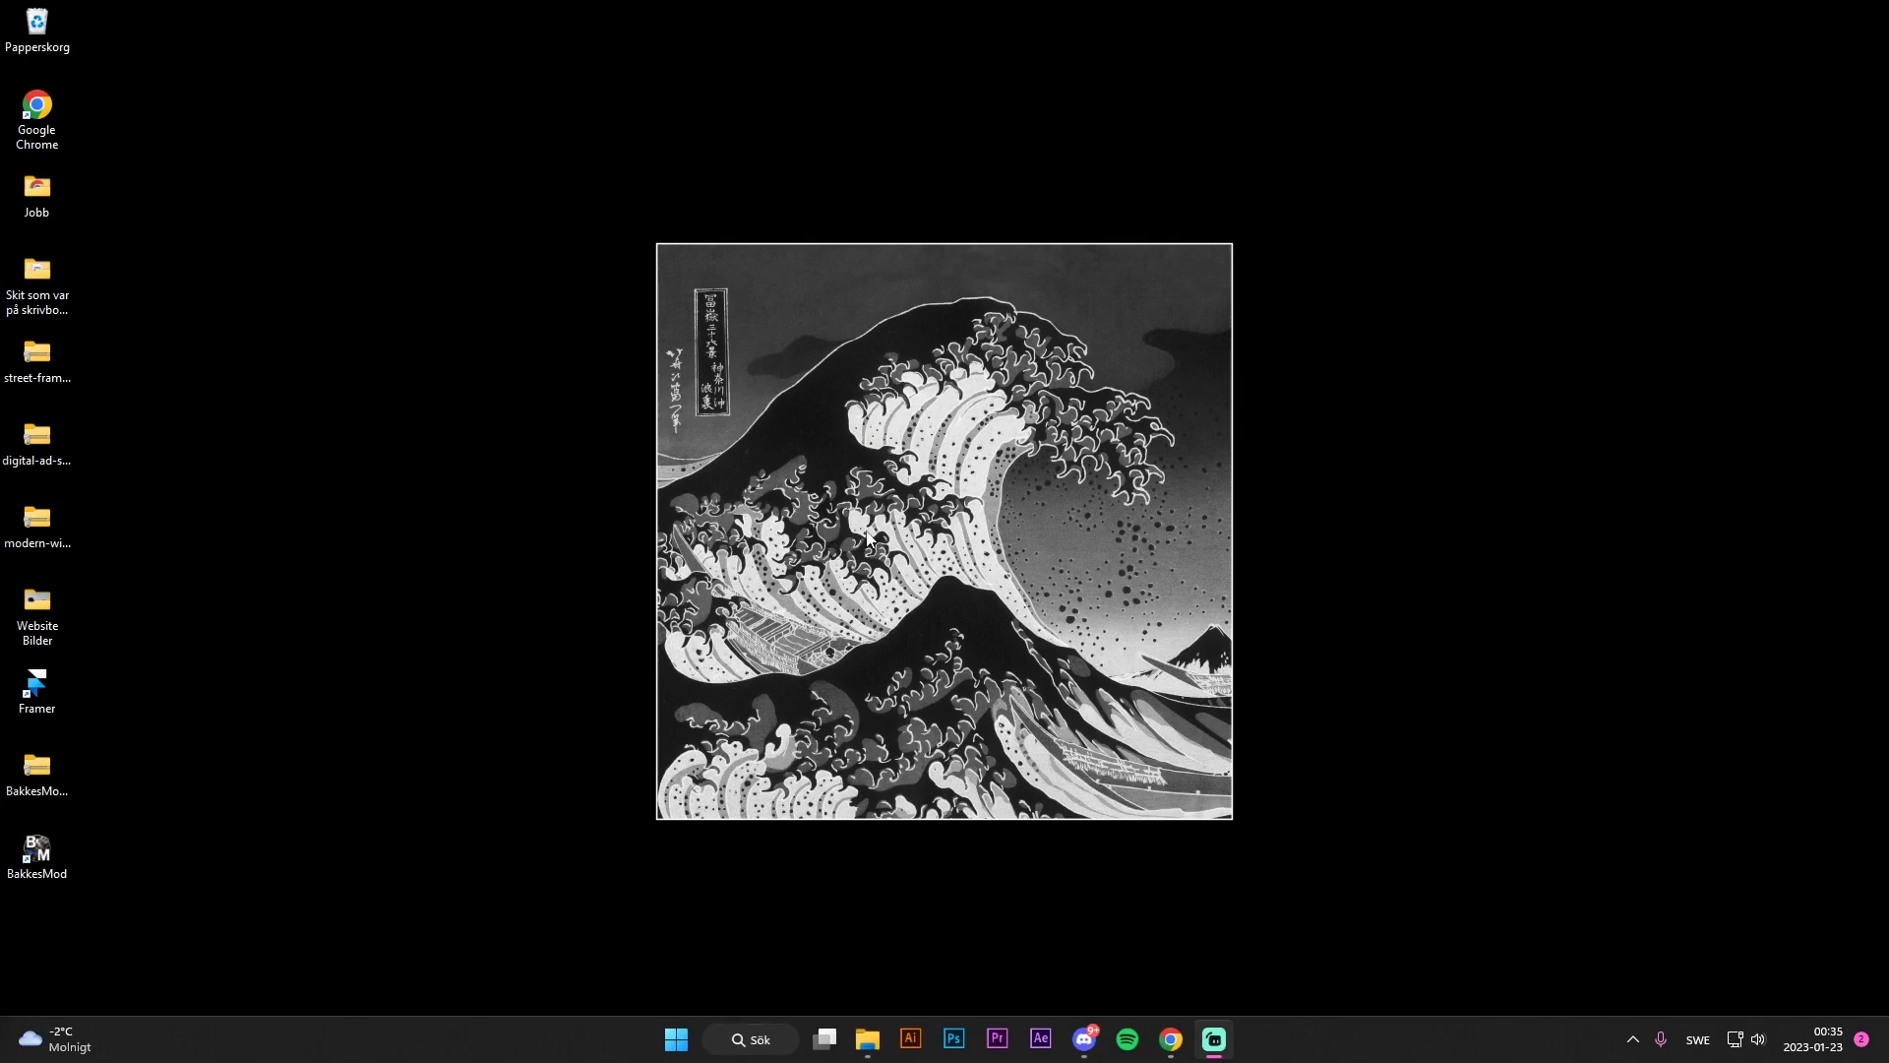
{"action": "mouse_move", "coordinate": [866, 534]}
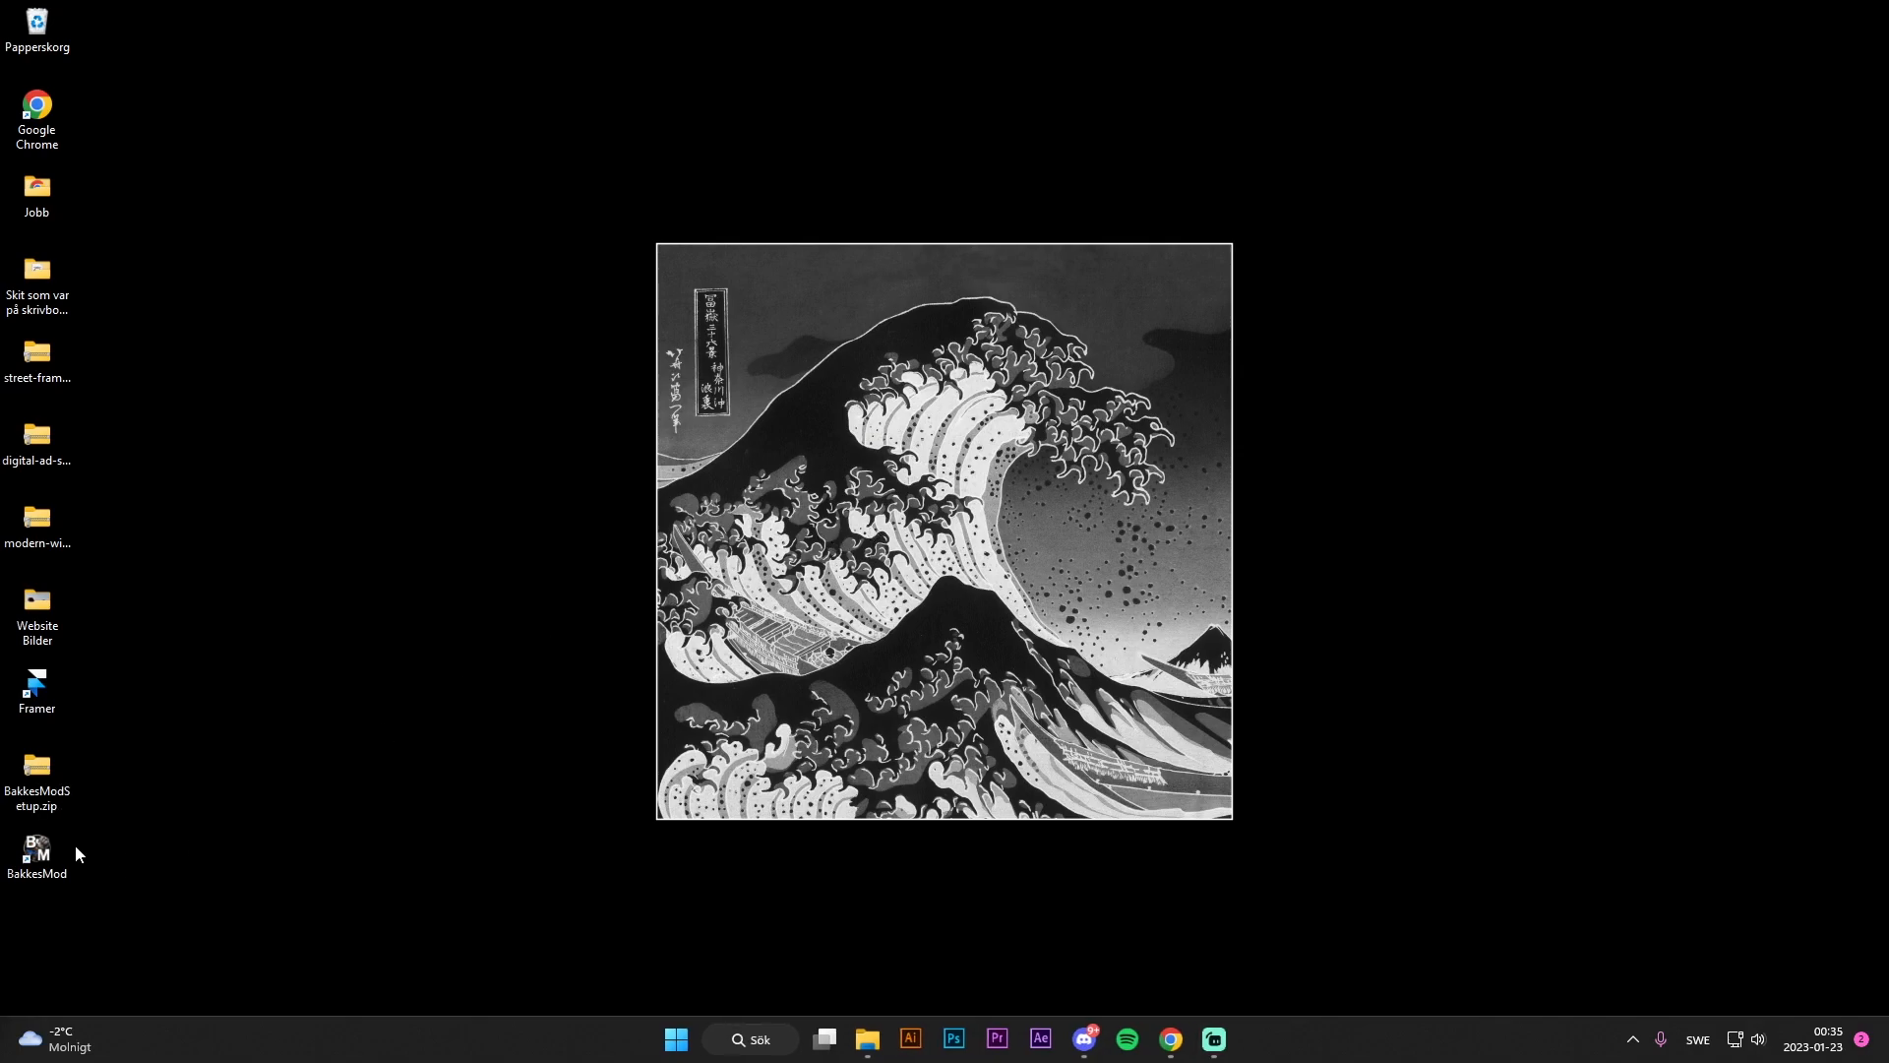
{"action": "double_click", "coordinate": [35, 852]}
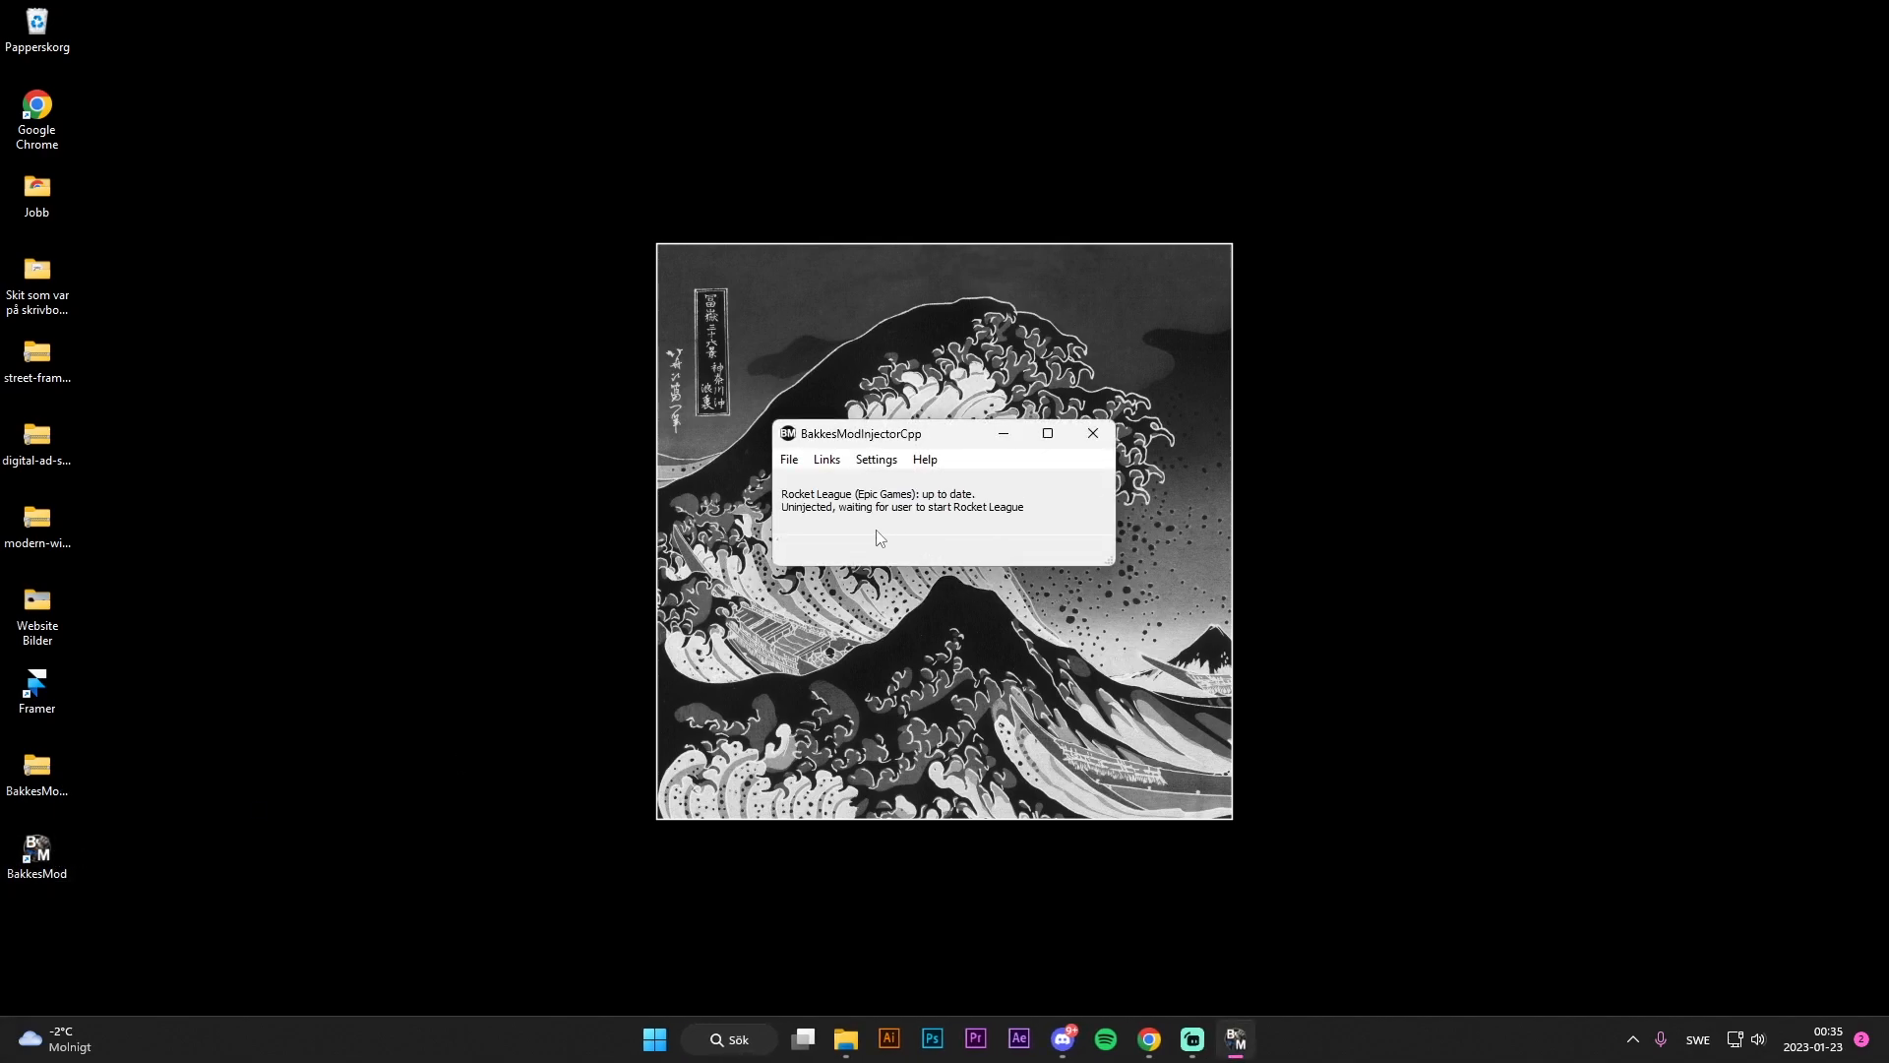
{"action": "mouse_move", "coordinate": [886, 506]}
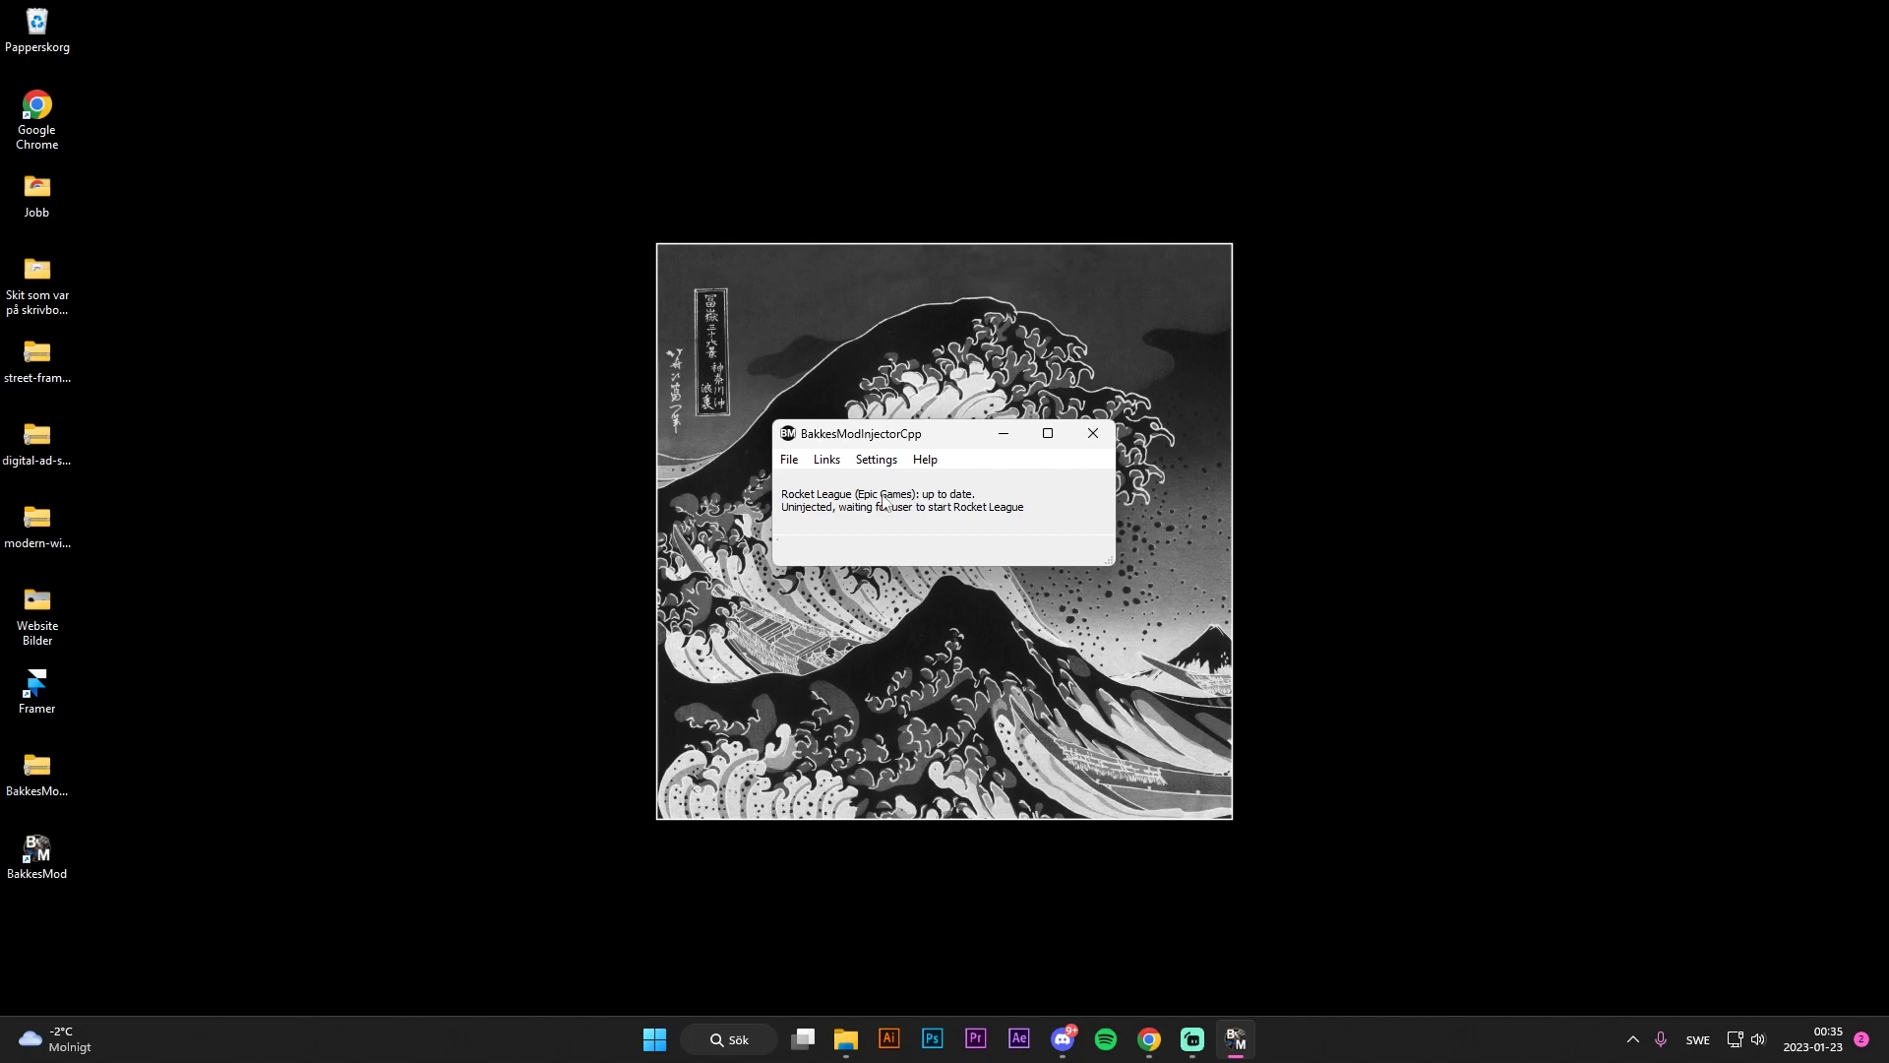
{"action": "mouse_move", "coordinate": [984, 535]}
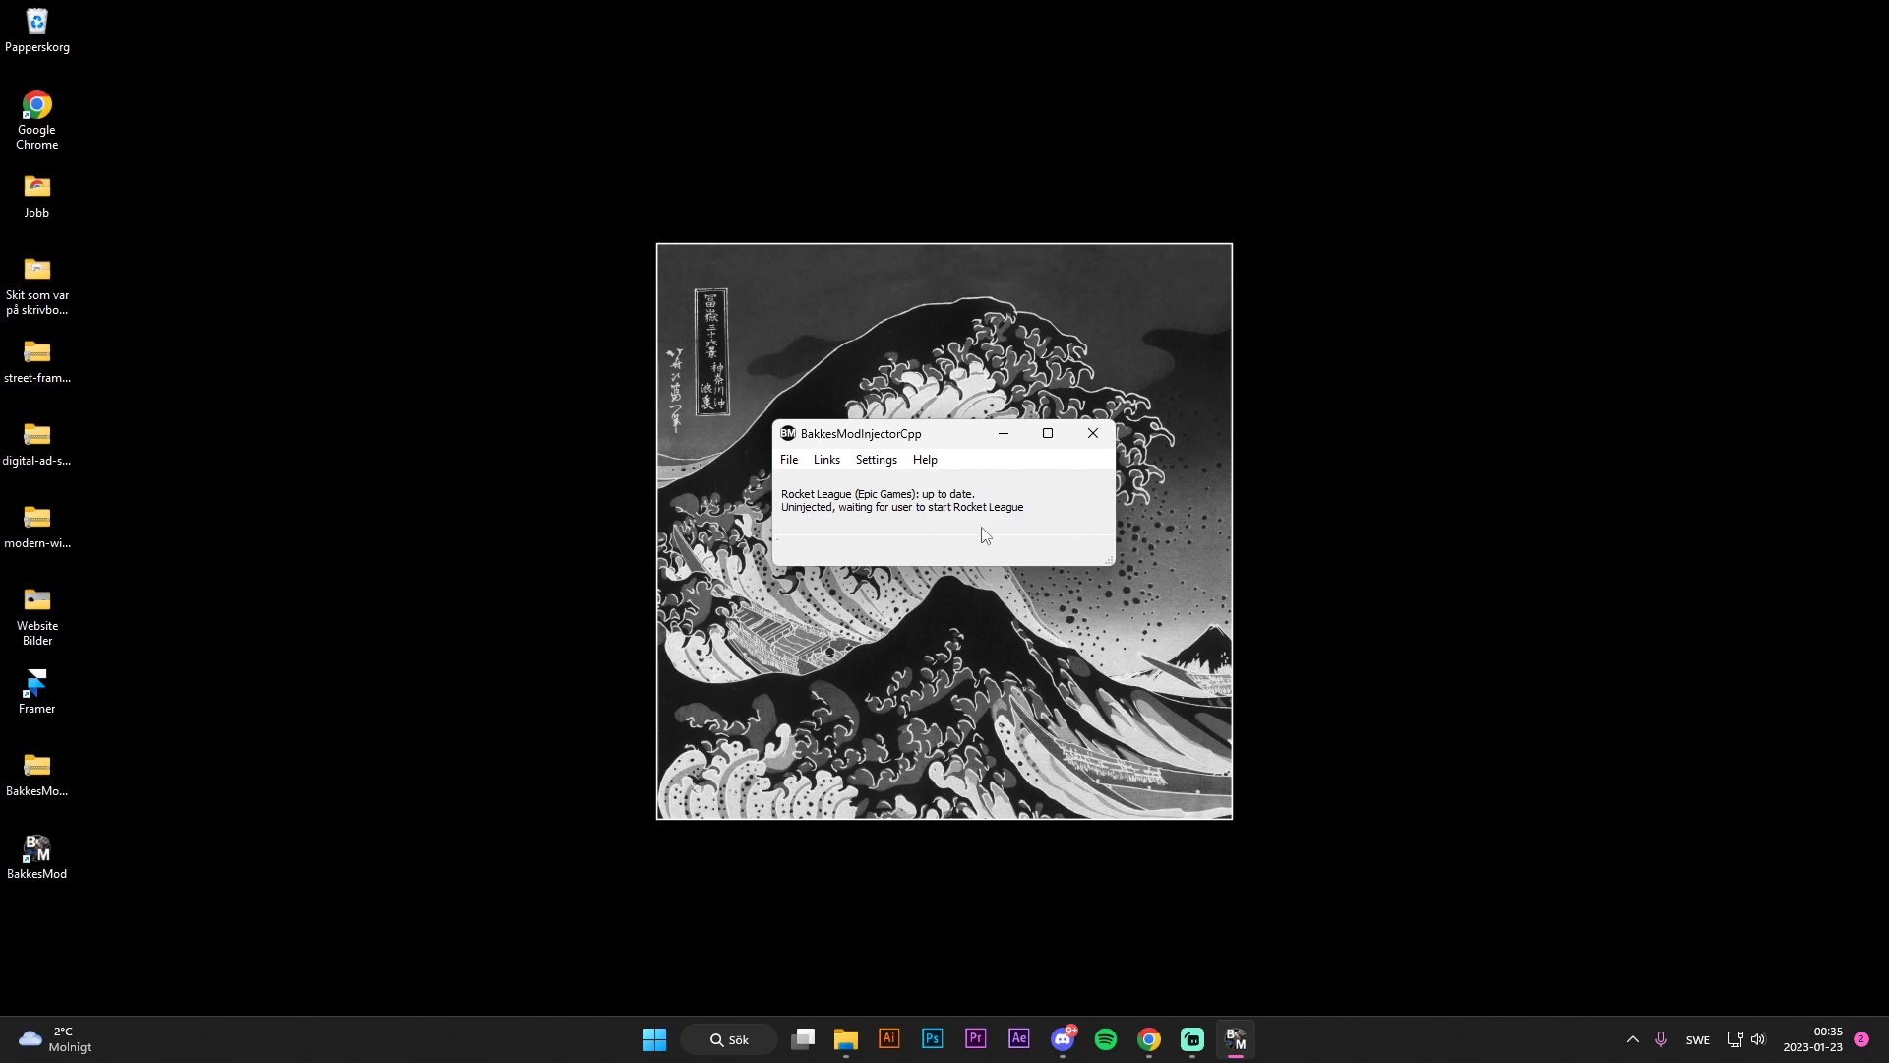
Launch Rocket League through Epic Games Launcher from Start search
{"action": "left_click", "coordinate": [653, 1040]}
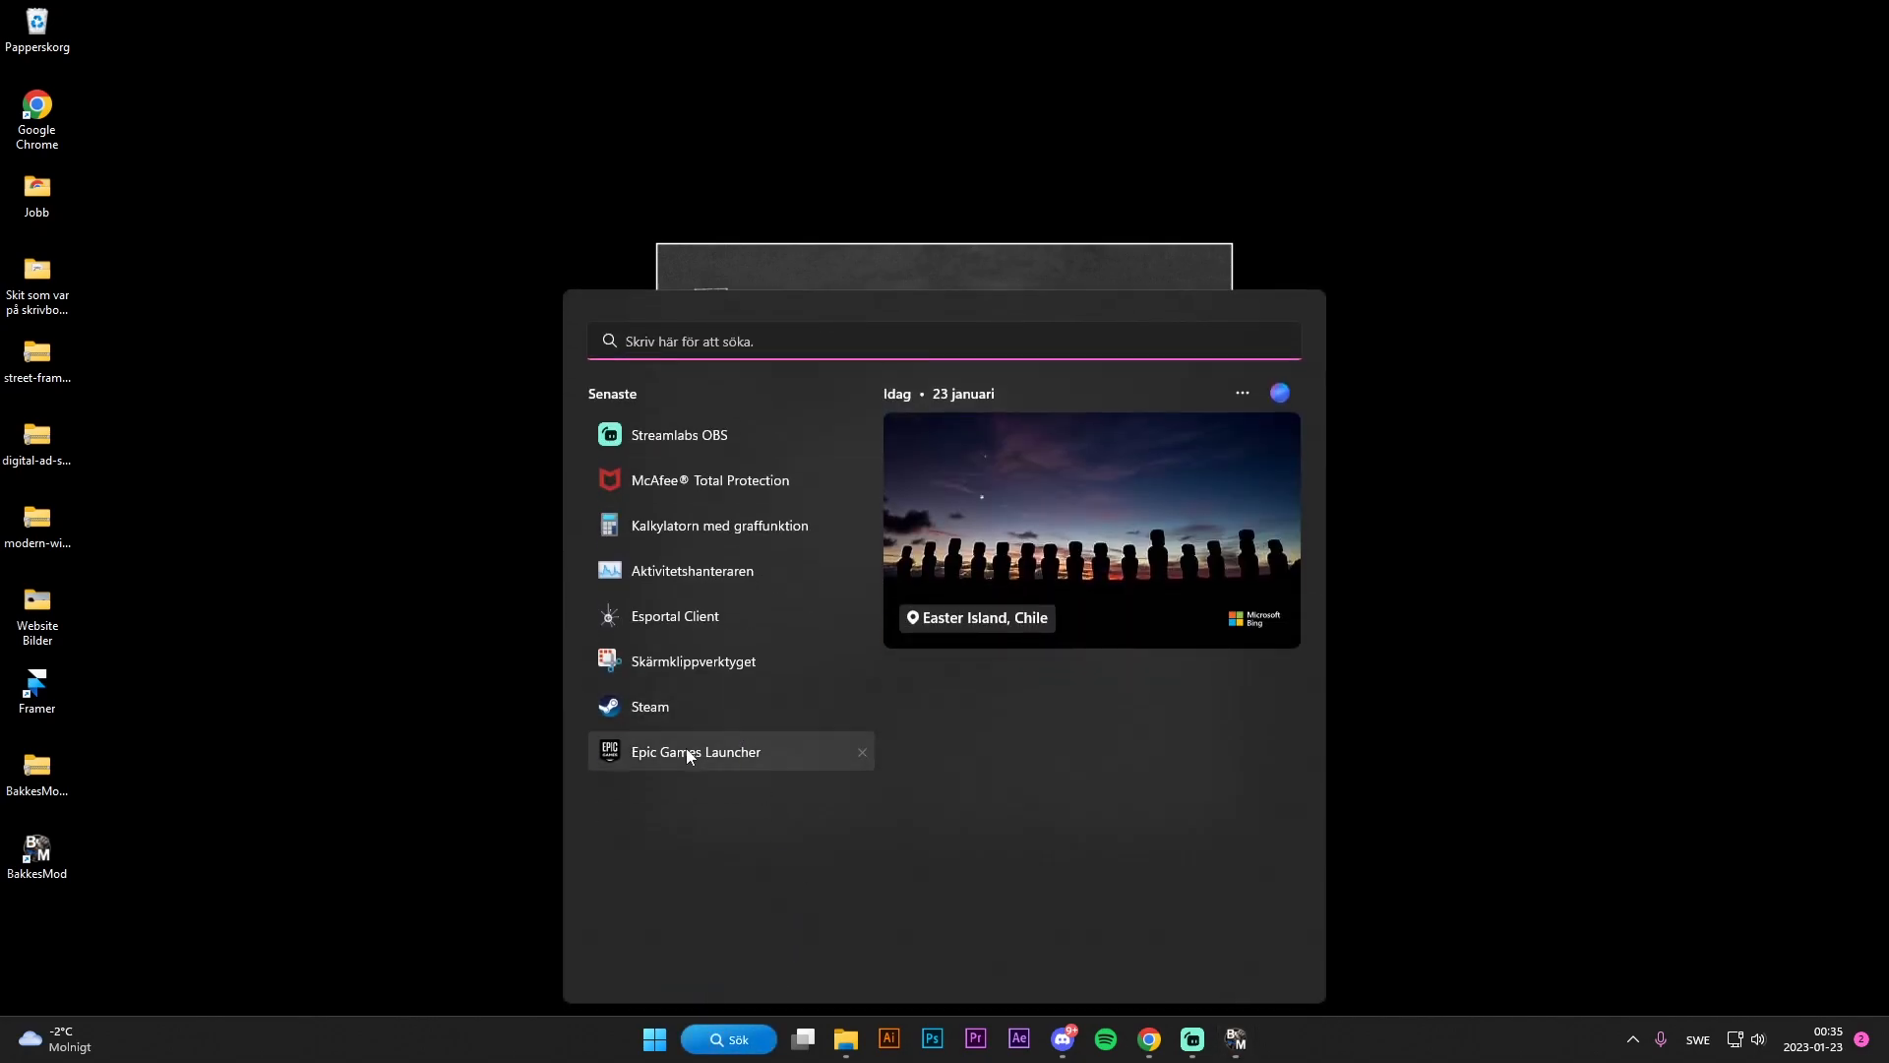
{"action": "left_click", "coordinate": [695, 751]}
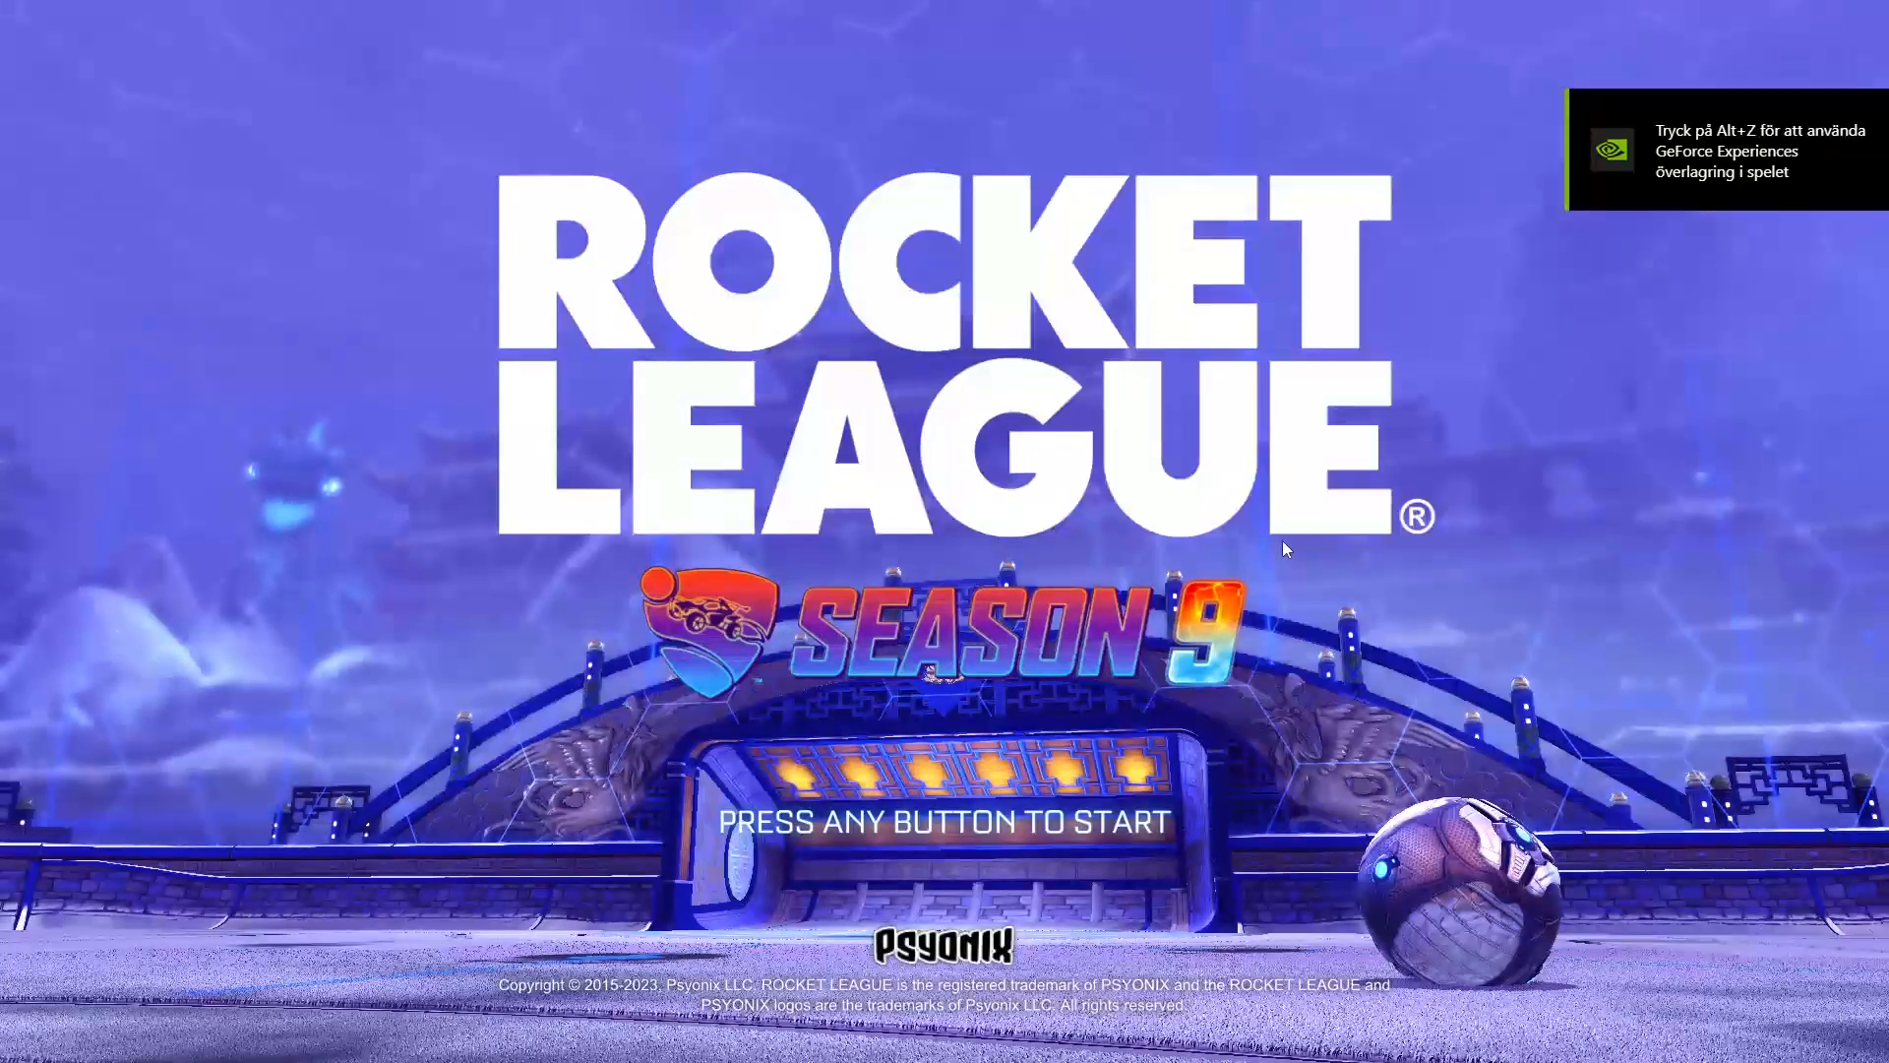
Pass the title screen, look at the Competitive playlists and return to the main menu
{"action": "key", "text": "enter"}
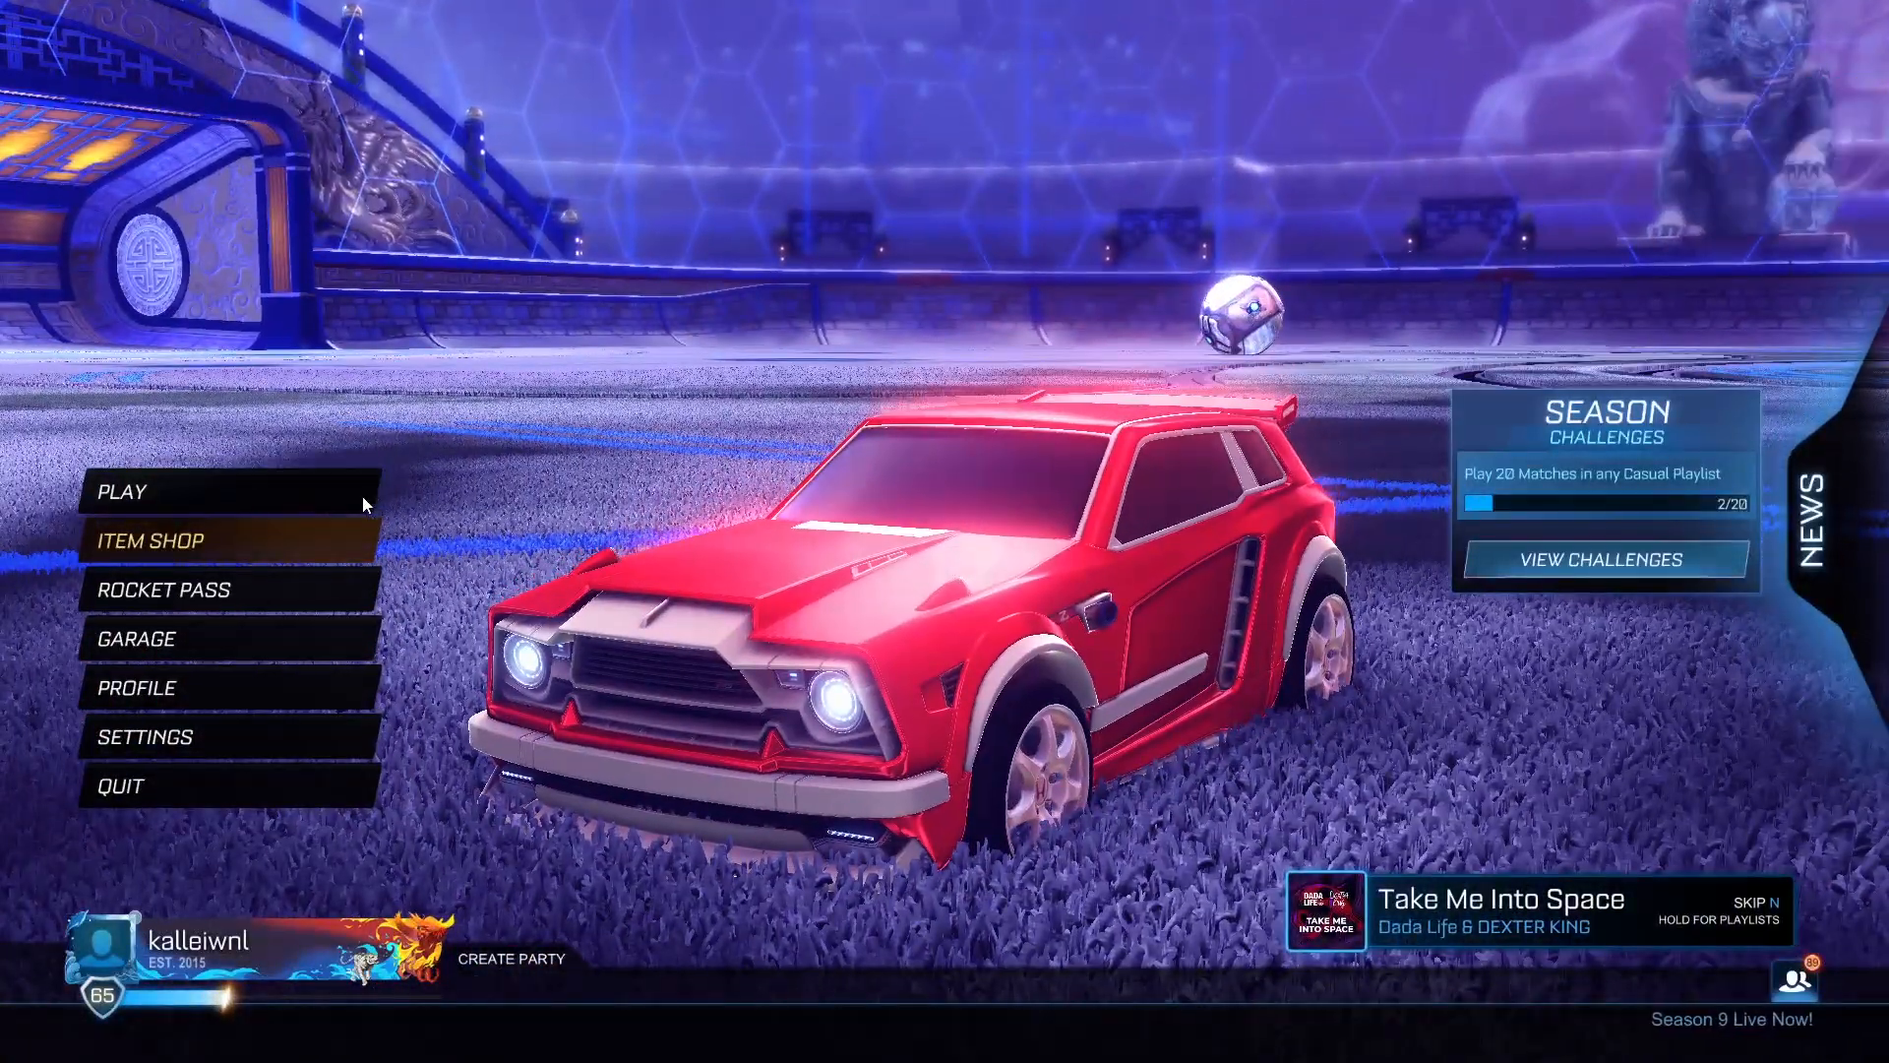
{"action": "left_click", "coordinate": [124, 490]}
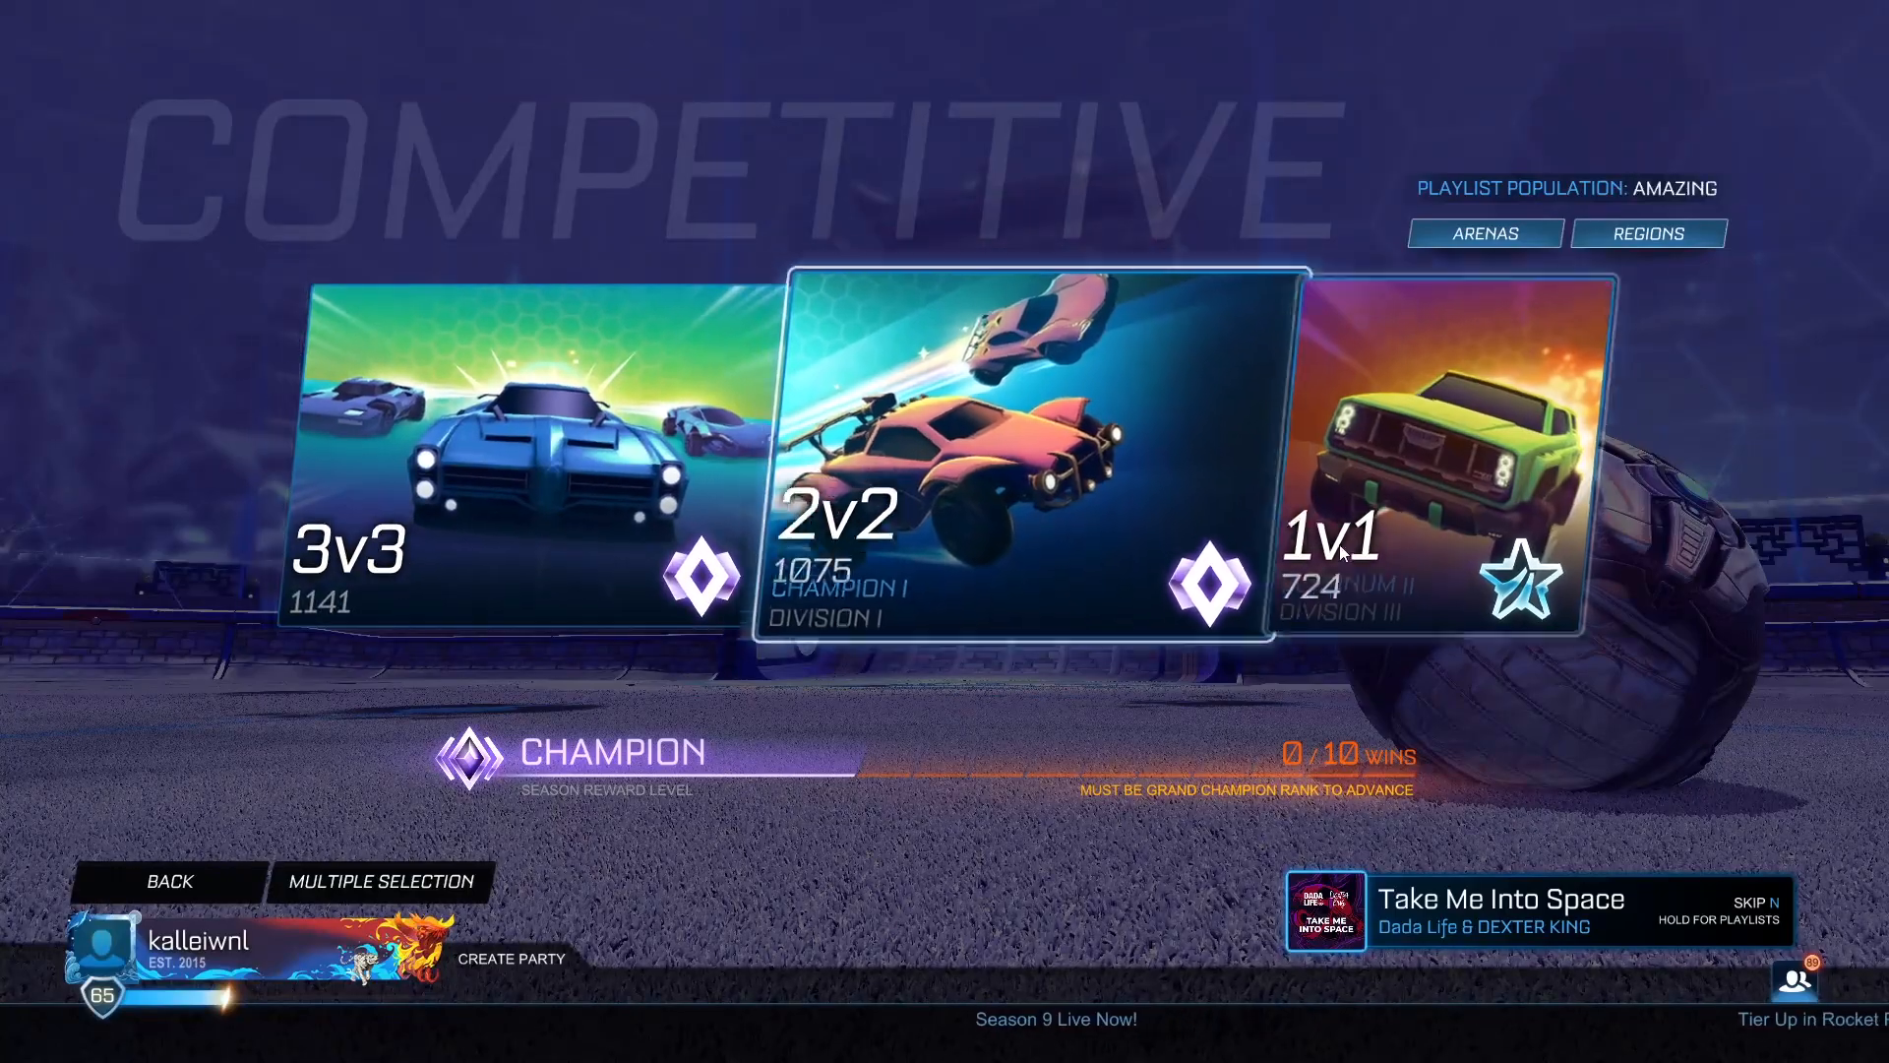
{"action": "left_click", "coordinate": [170, 881]}
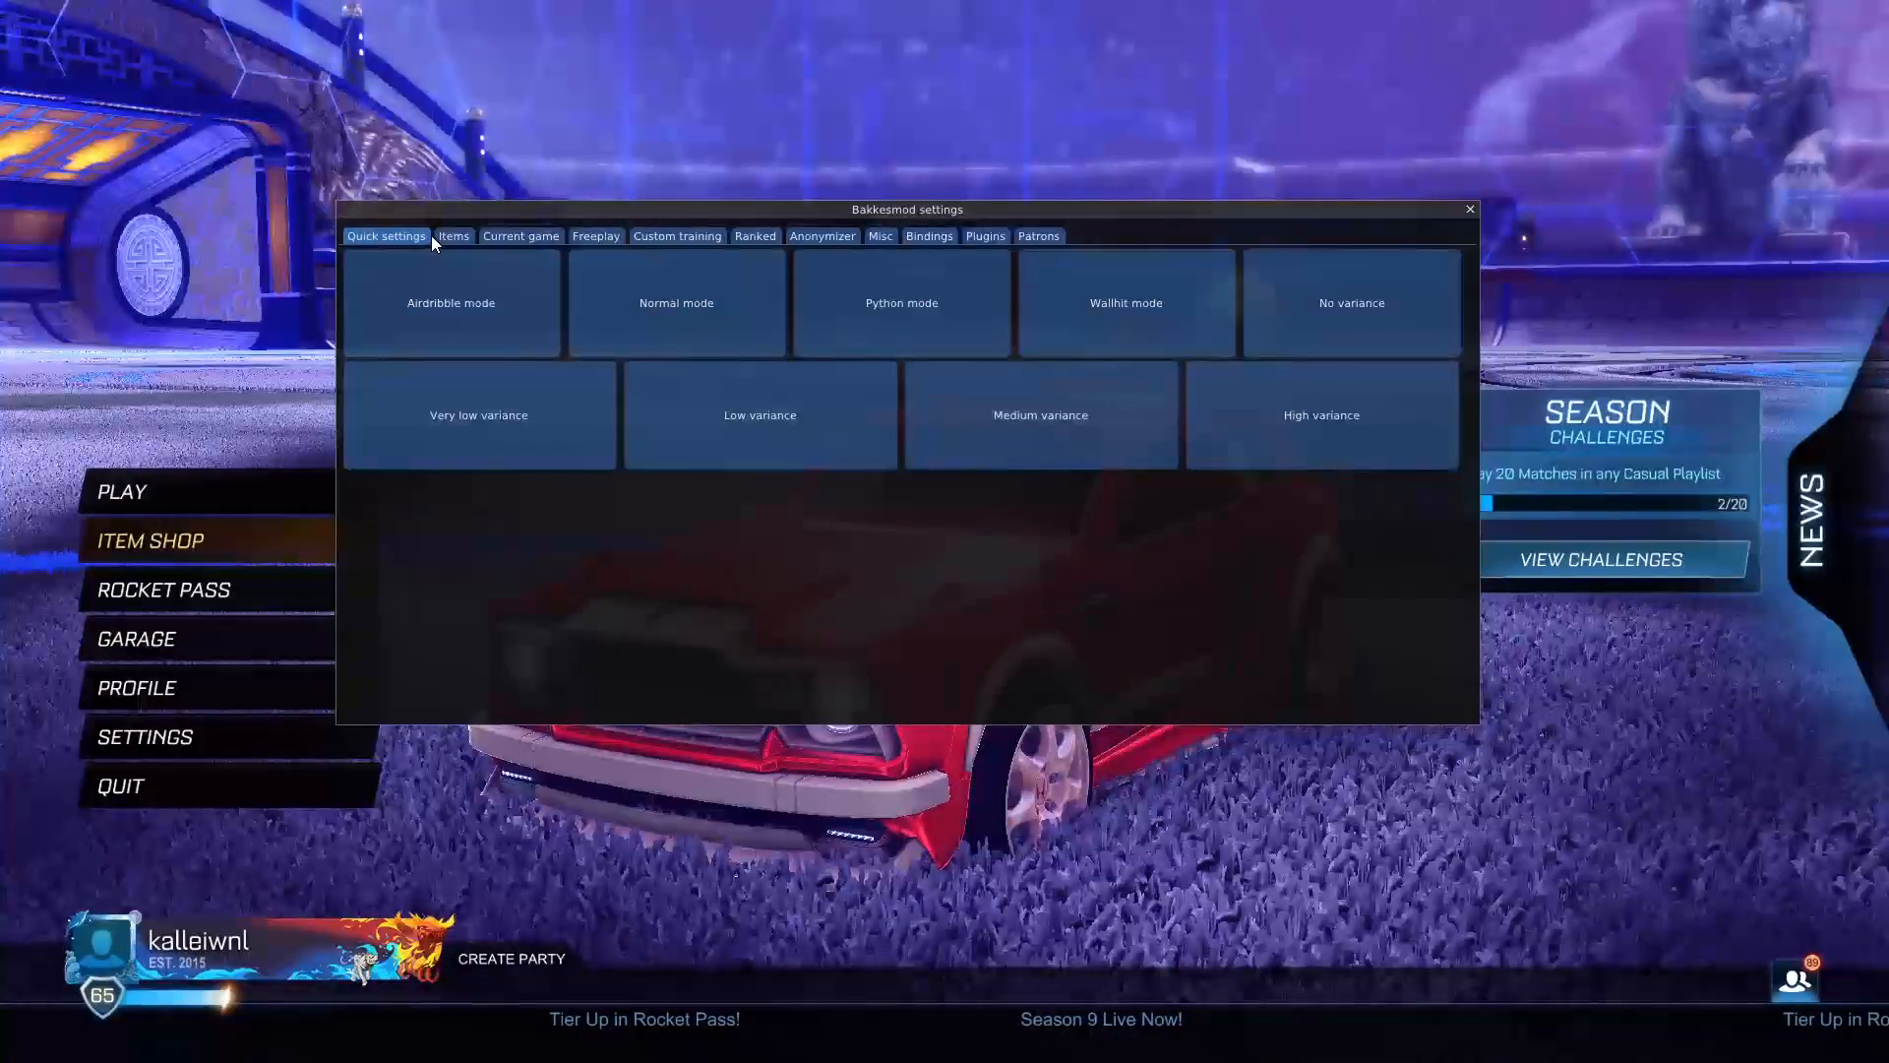
In the Ranked settings, enable 'Show casual MMR in queue menu'
{"action": "left_click", "coordinate": [519, 234]}
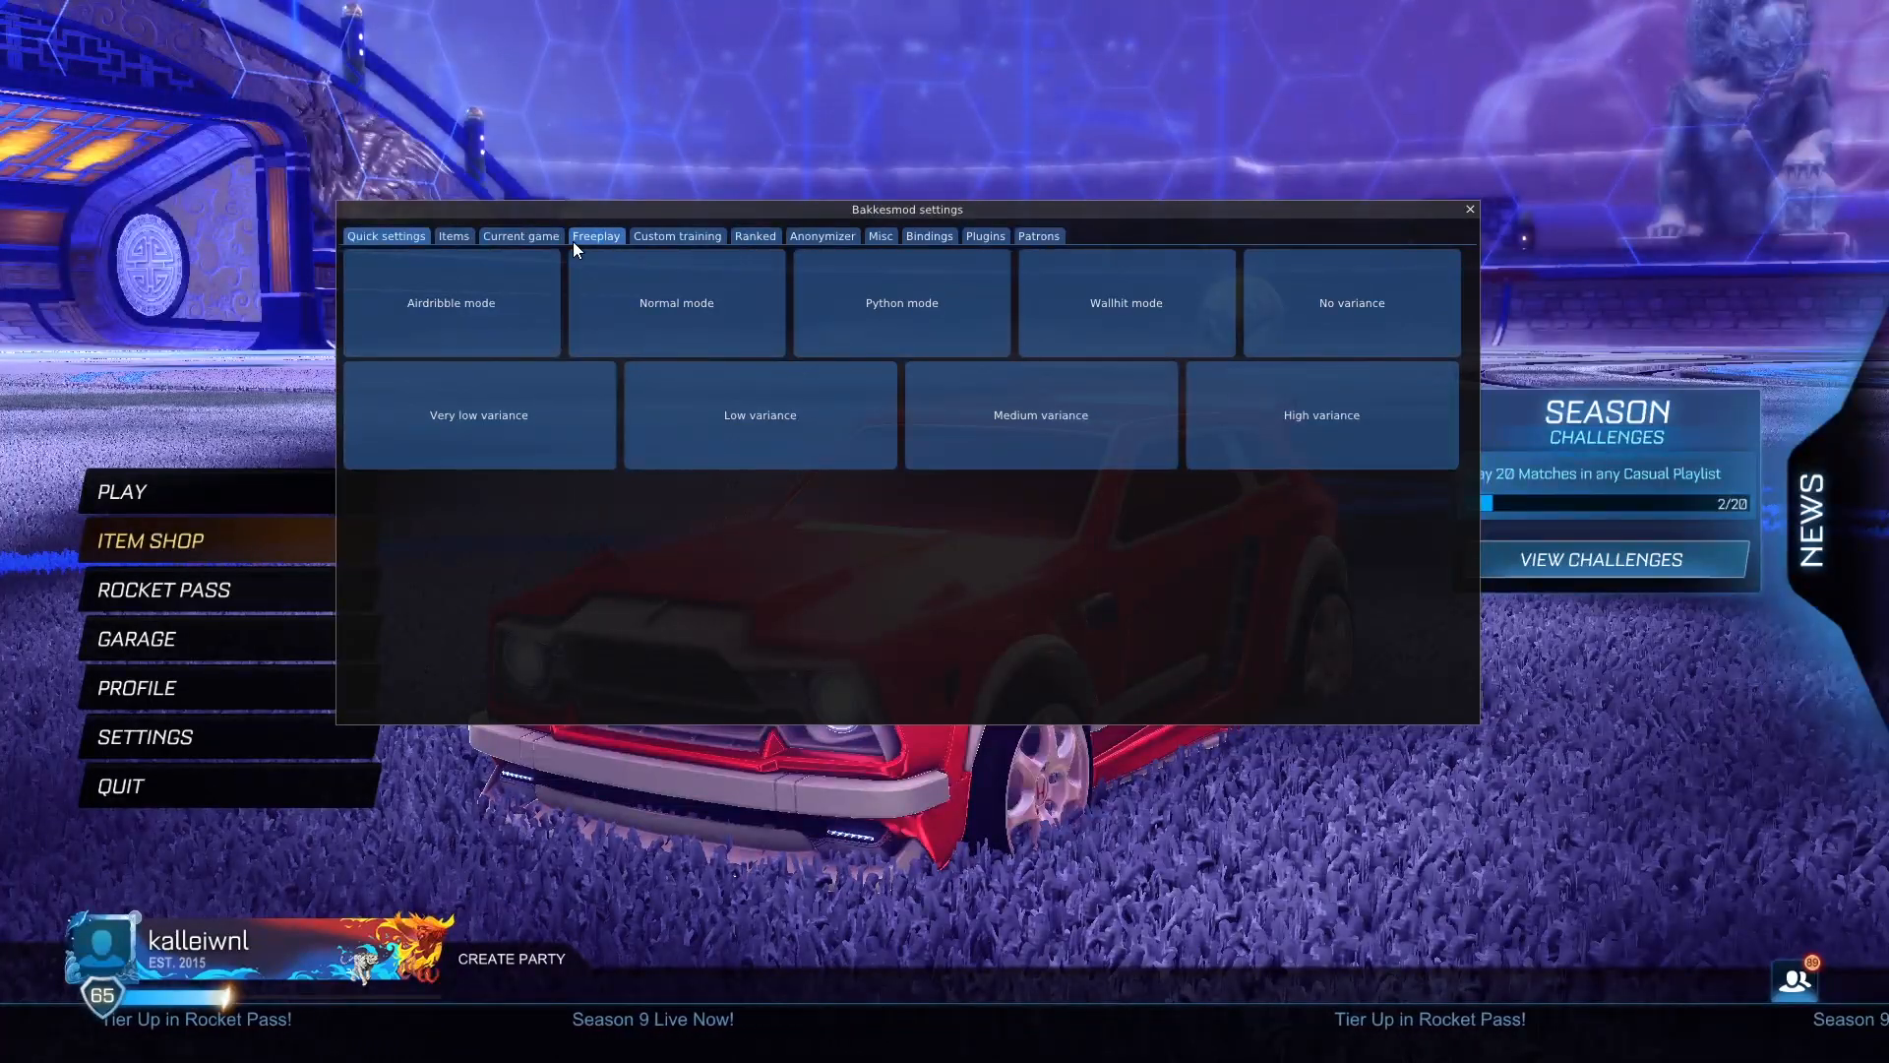
{"action": "left_click", "coordinate": [756, 234]}
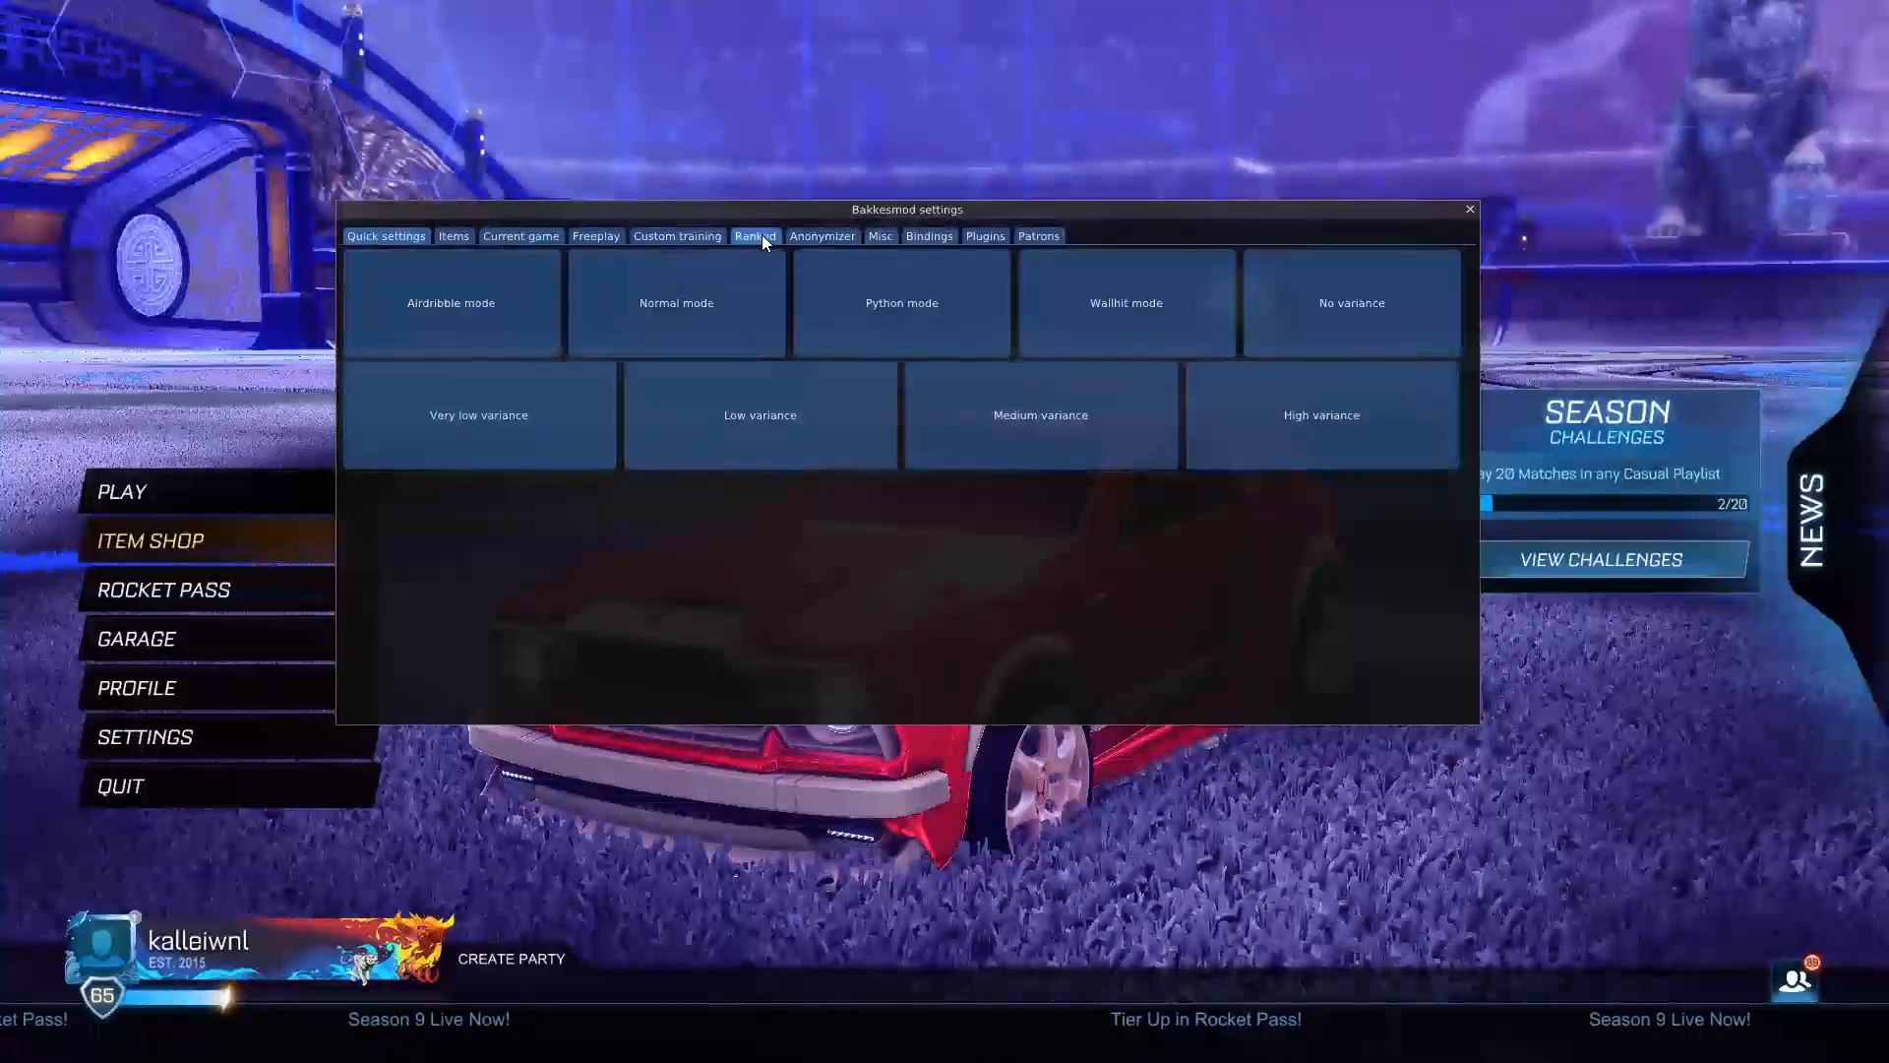
{"action": "left_click", "coordinate": [754, 234]}
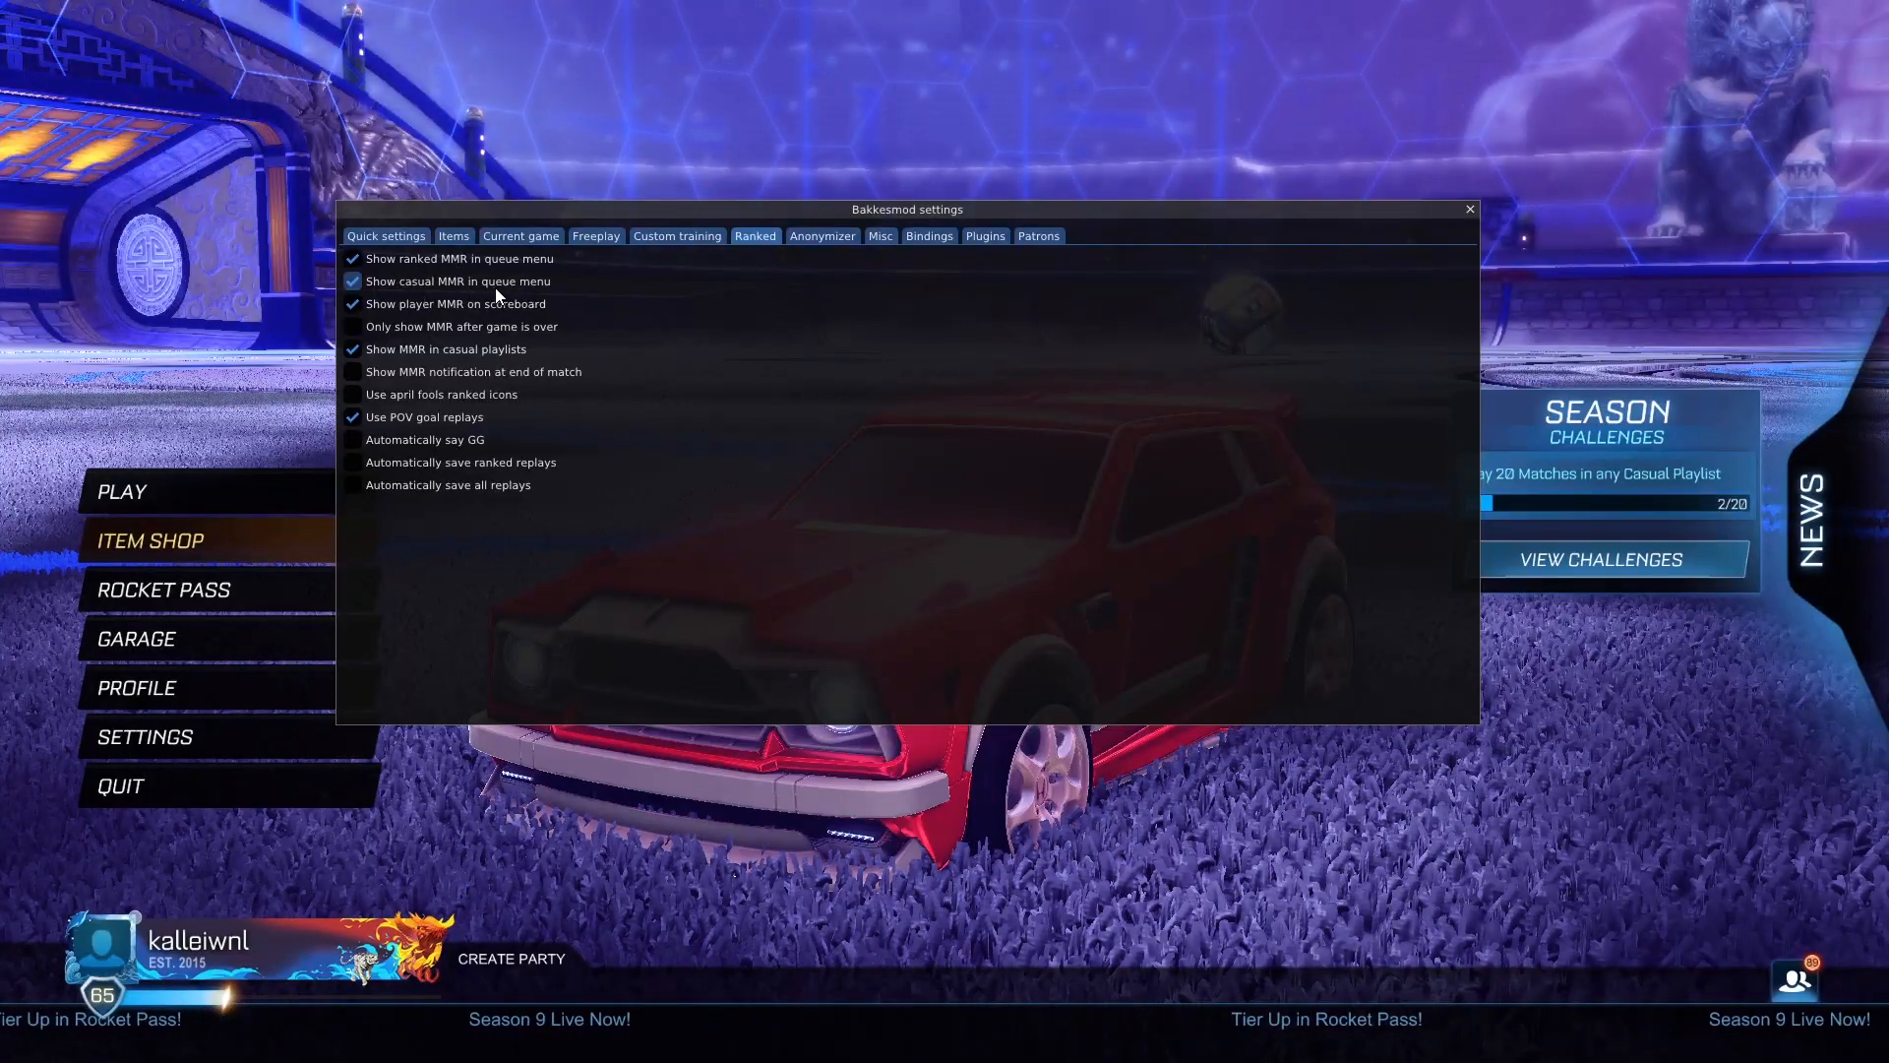
{"action": "left_click", "coordinate": [352, 303]}
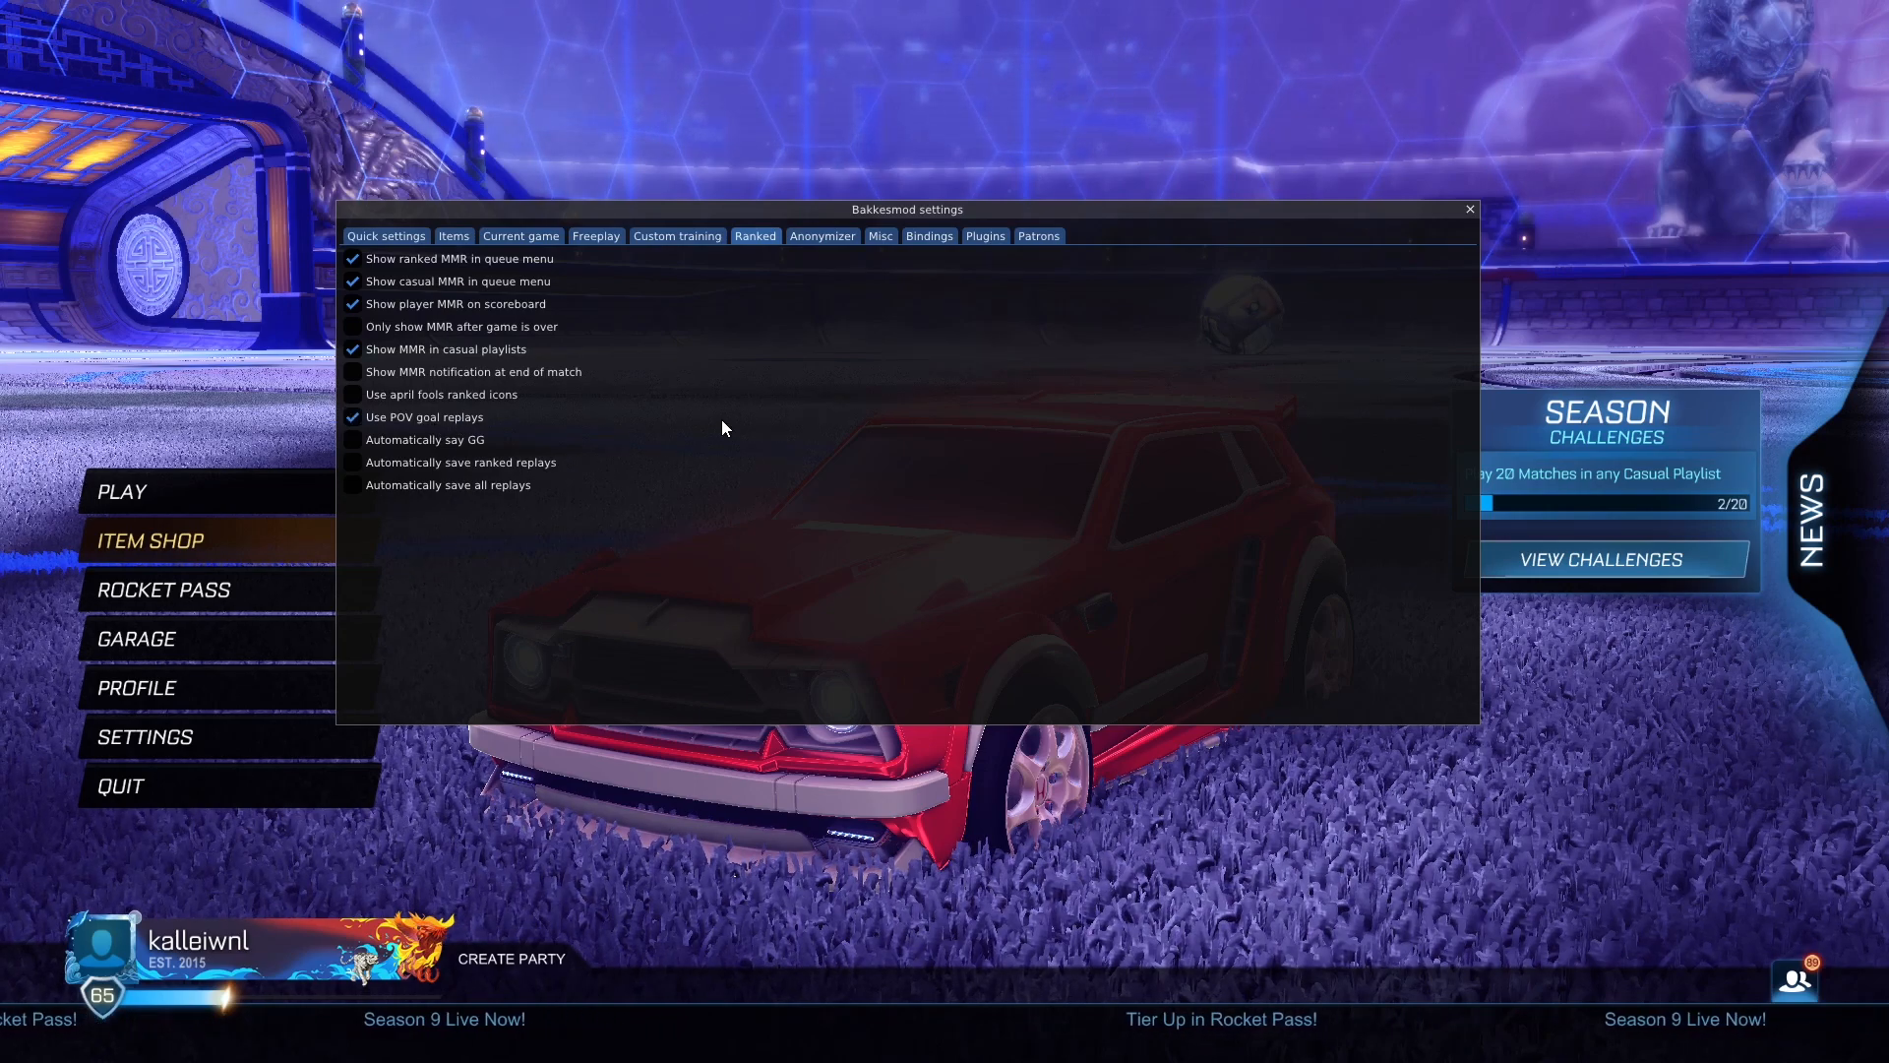
Enable 'Automatically say GG' and close the BakkesMod settings overlay
{"action": "left_click", "coordinate": [352, 439]}
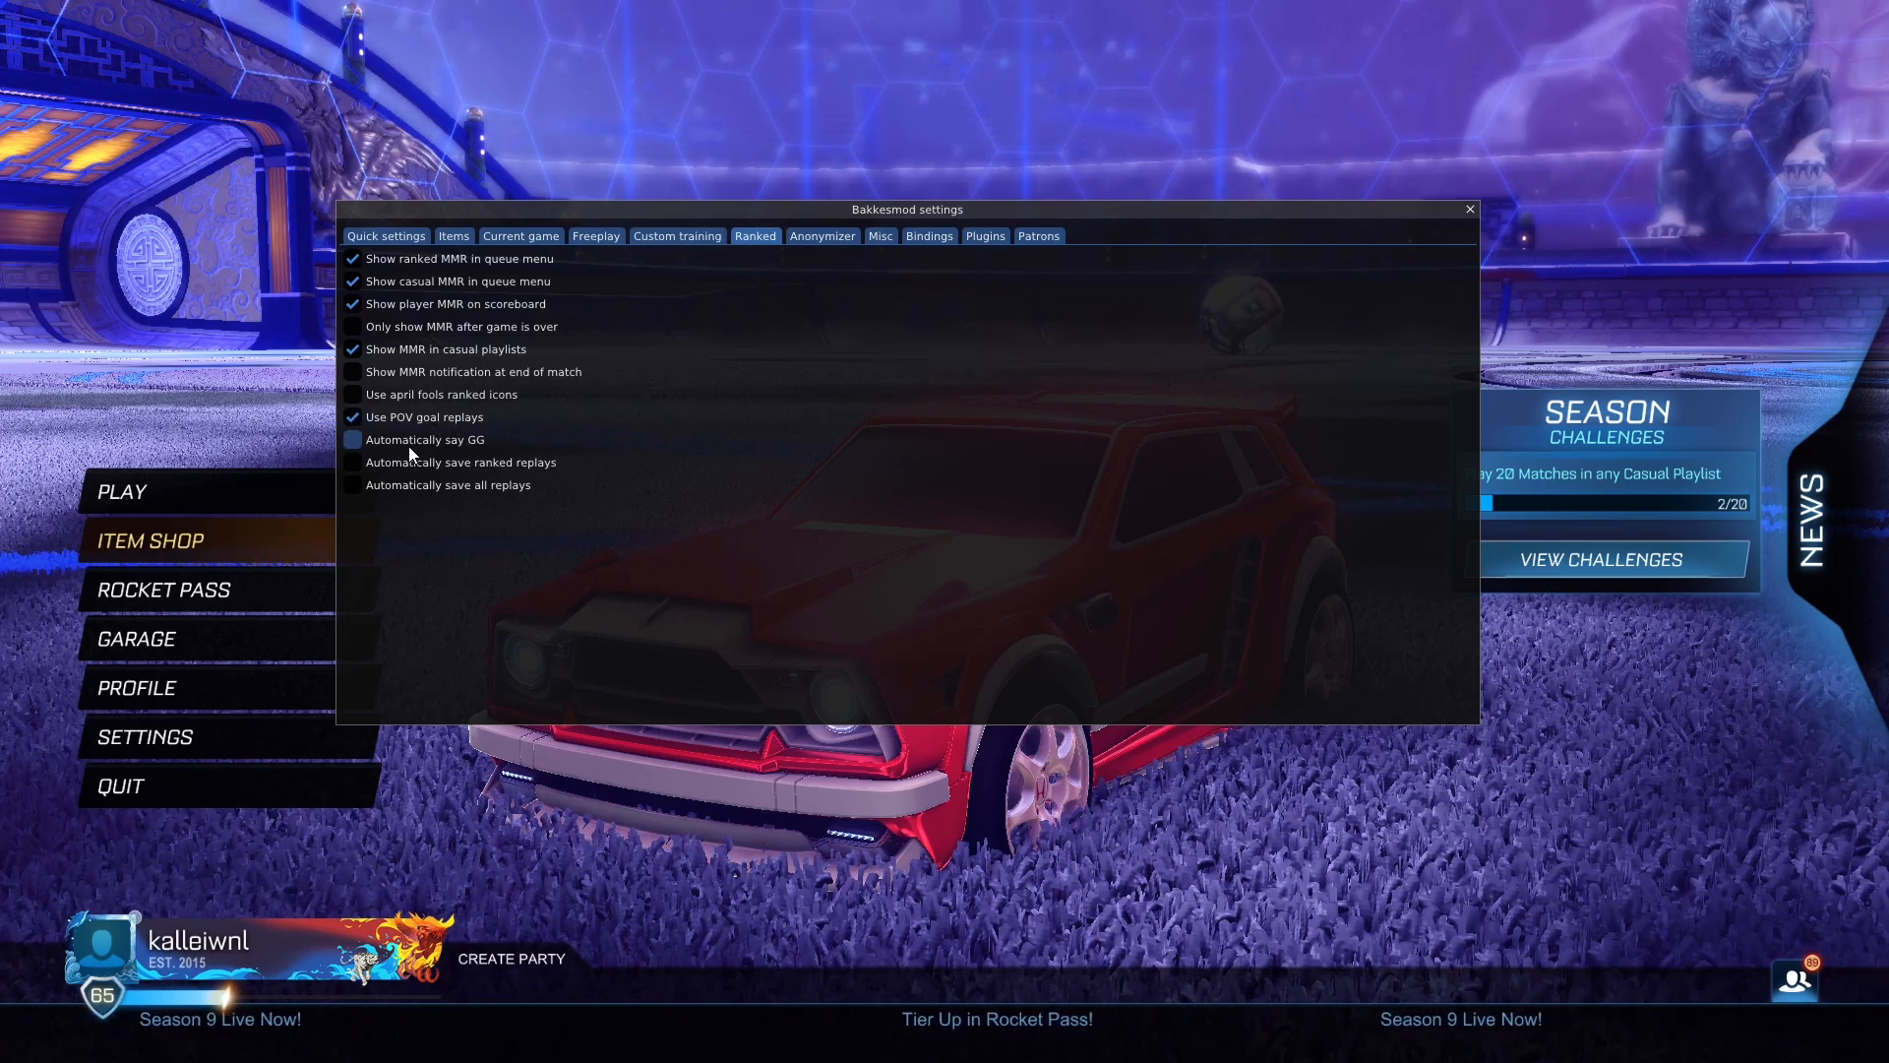
{"action": "left_click", "coordinate": [353, 439]}
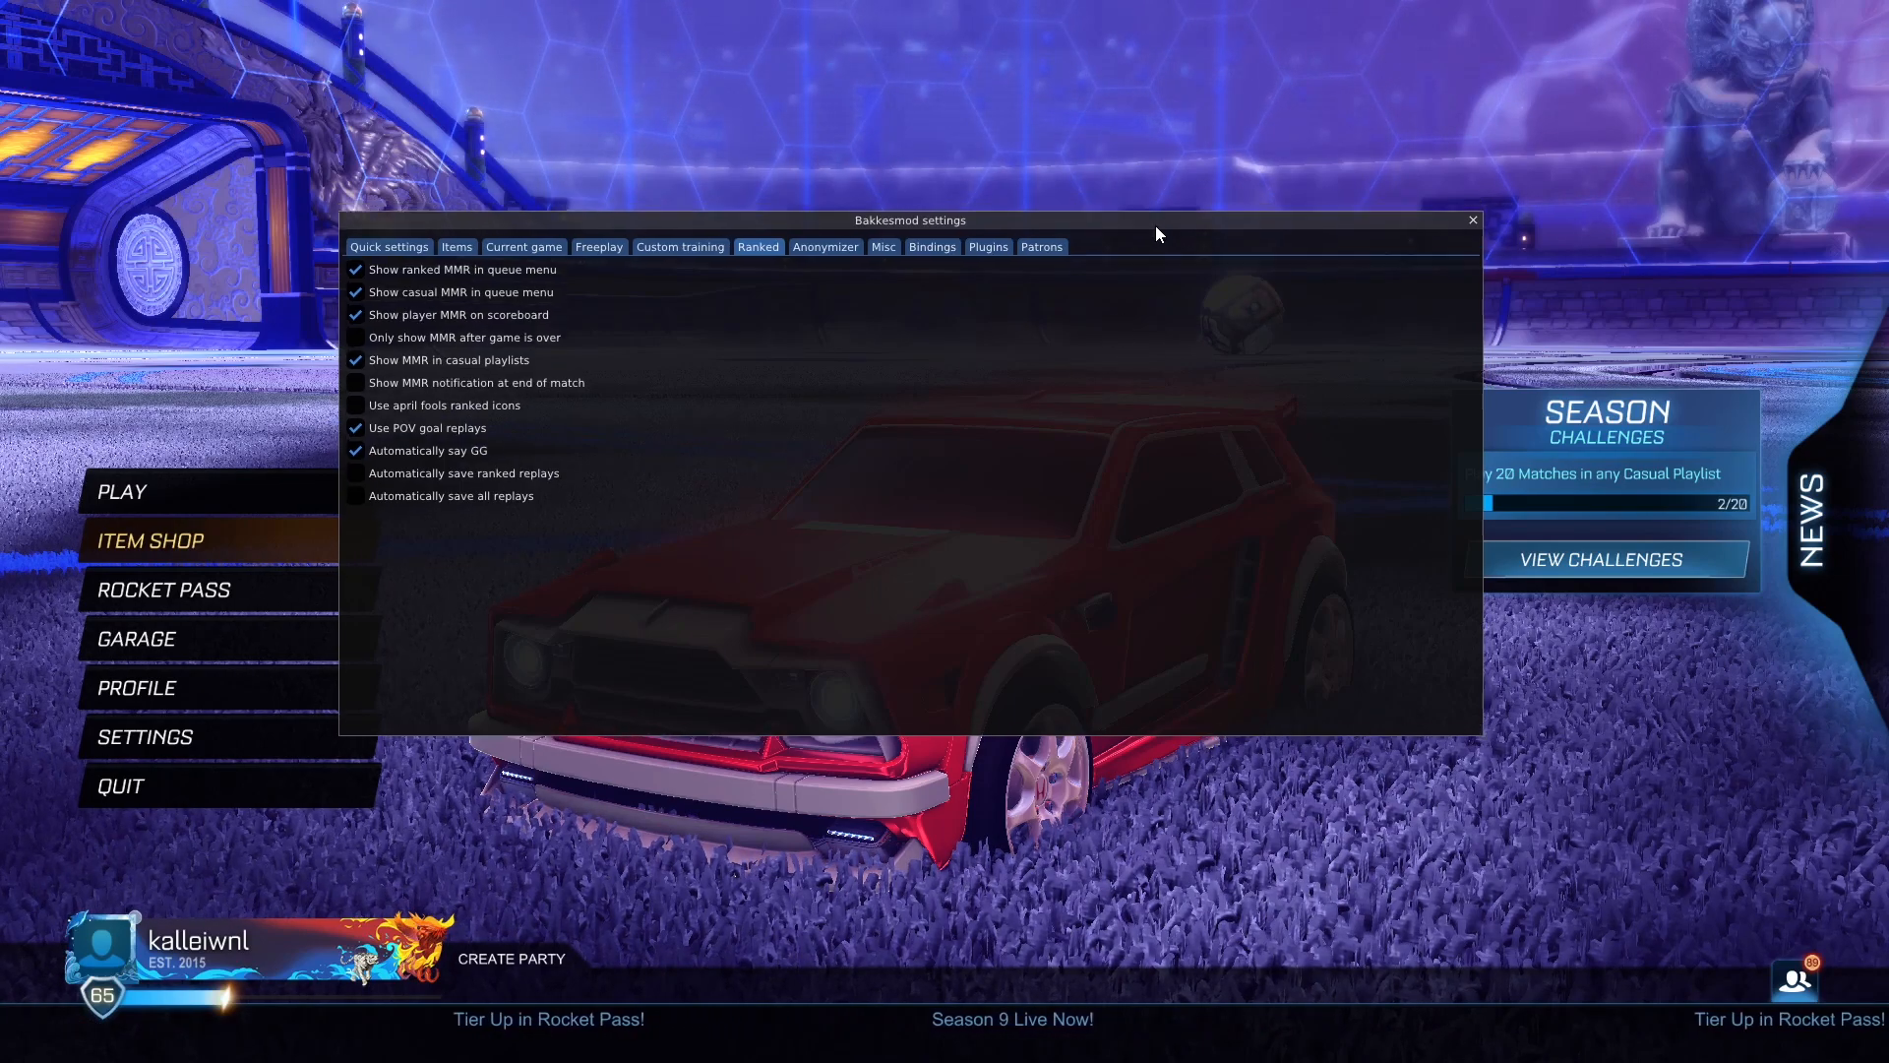
{"action": "left_click", "coordinate": [1472, 218]}
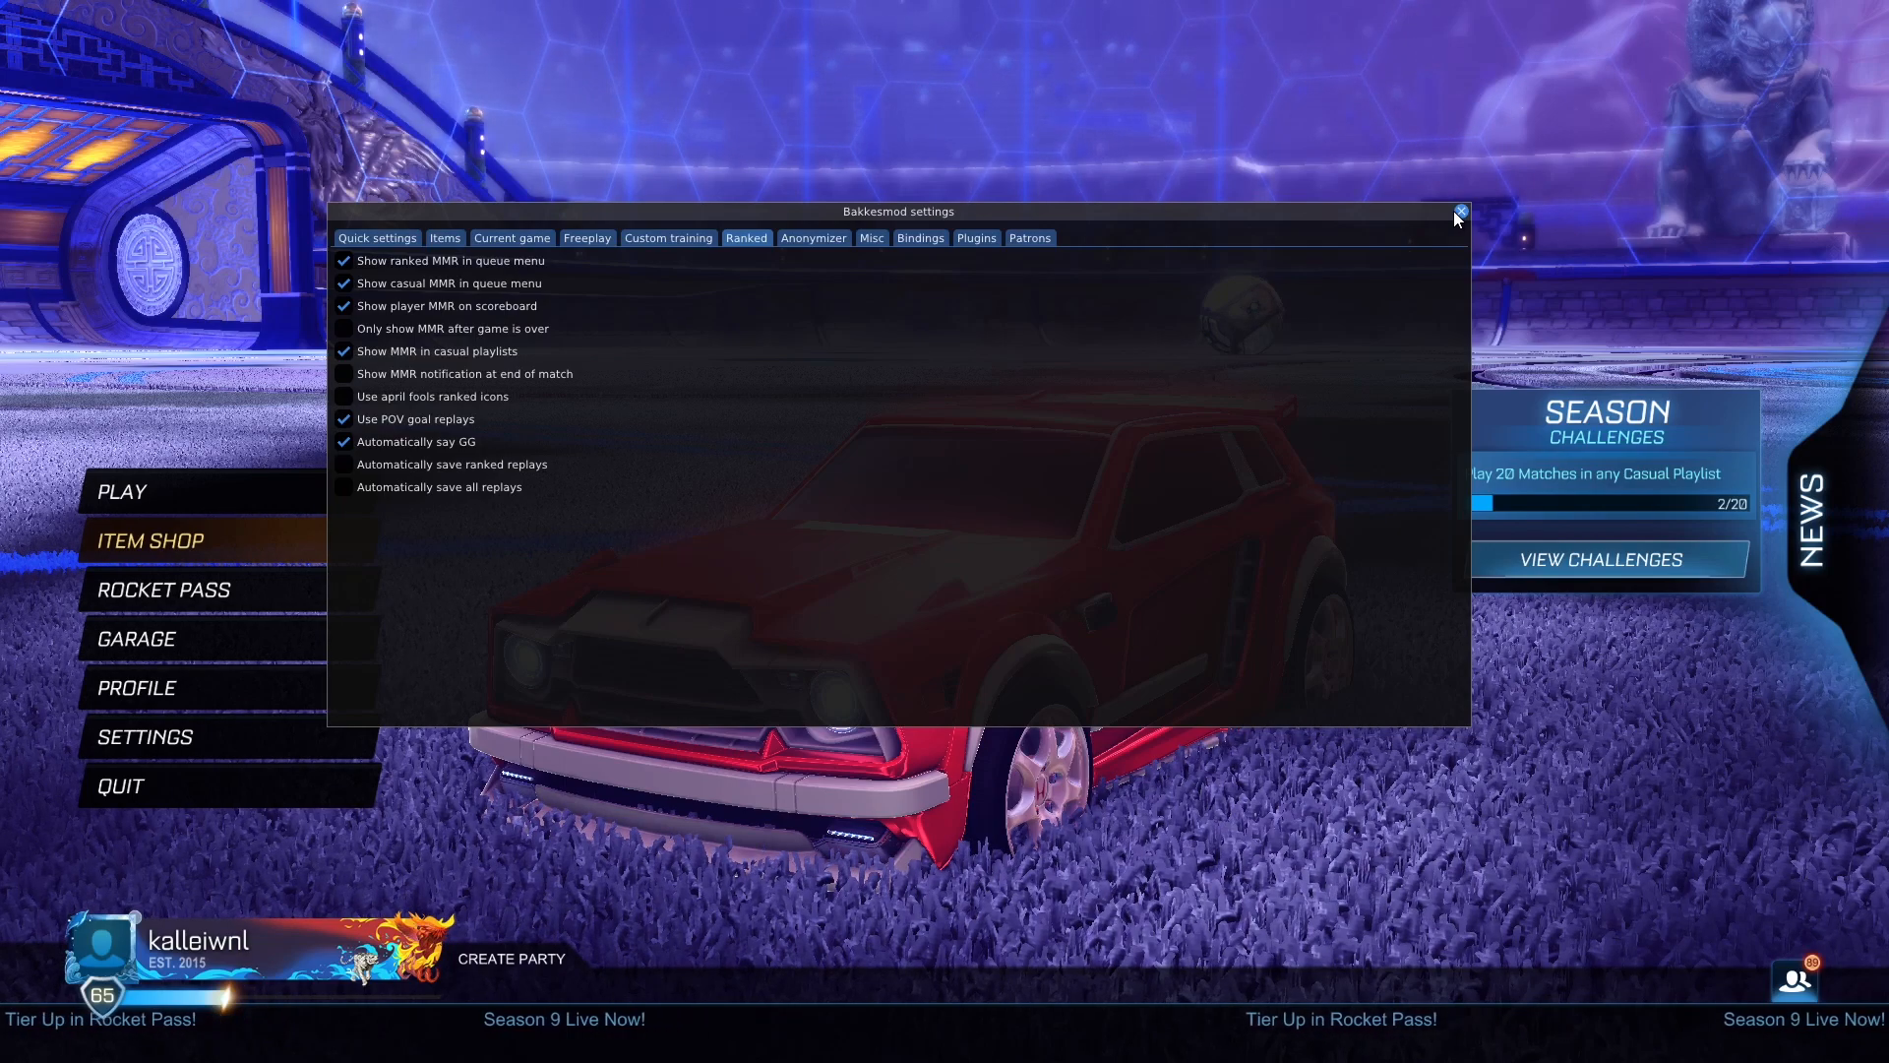
{"action": "left_click", "coordinate": [1459, 210]}
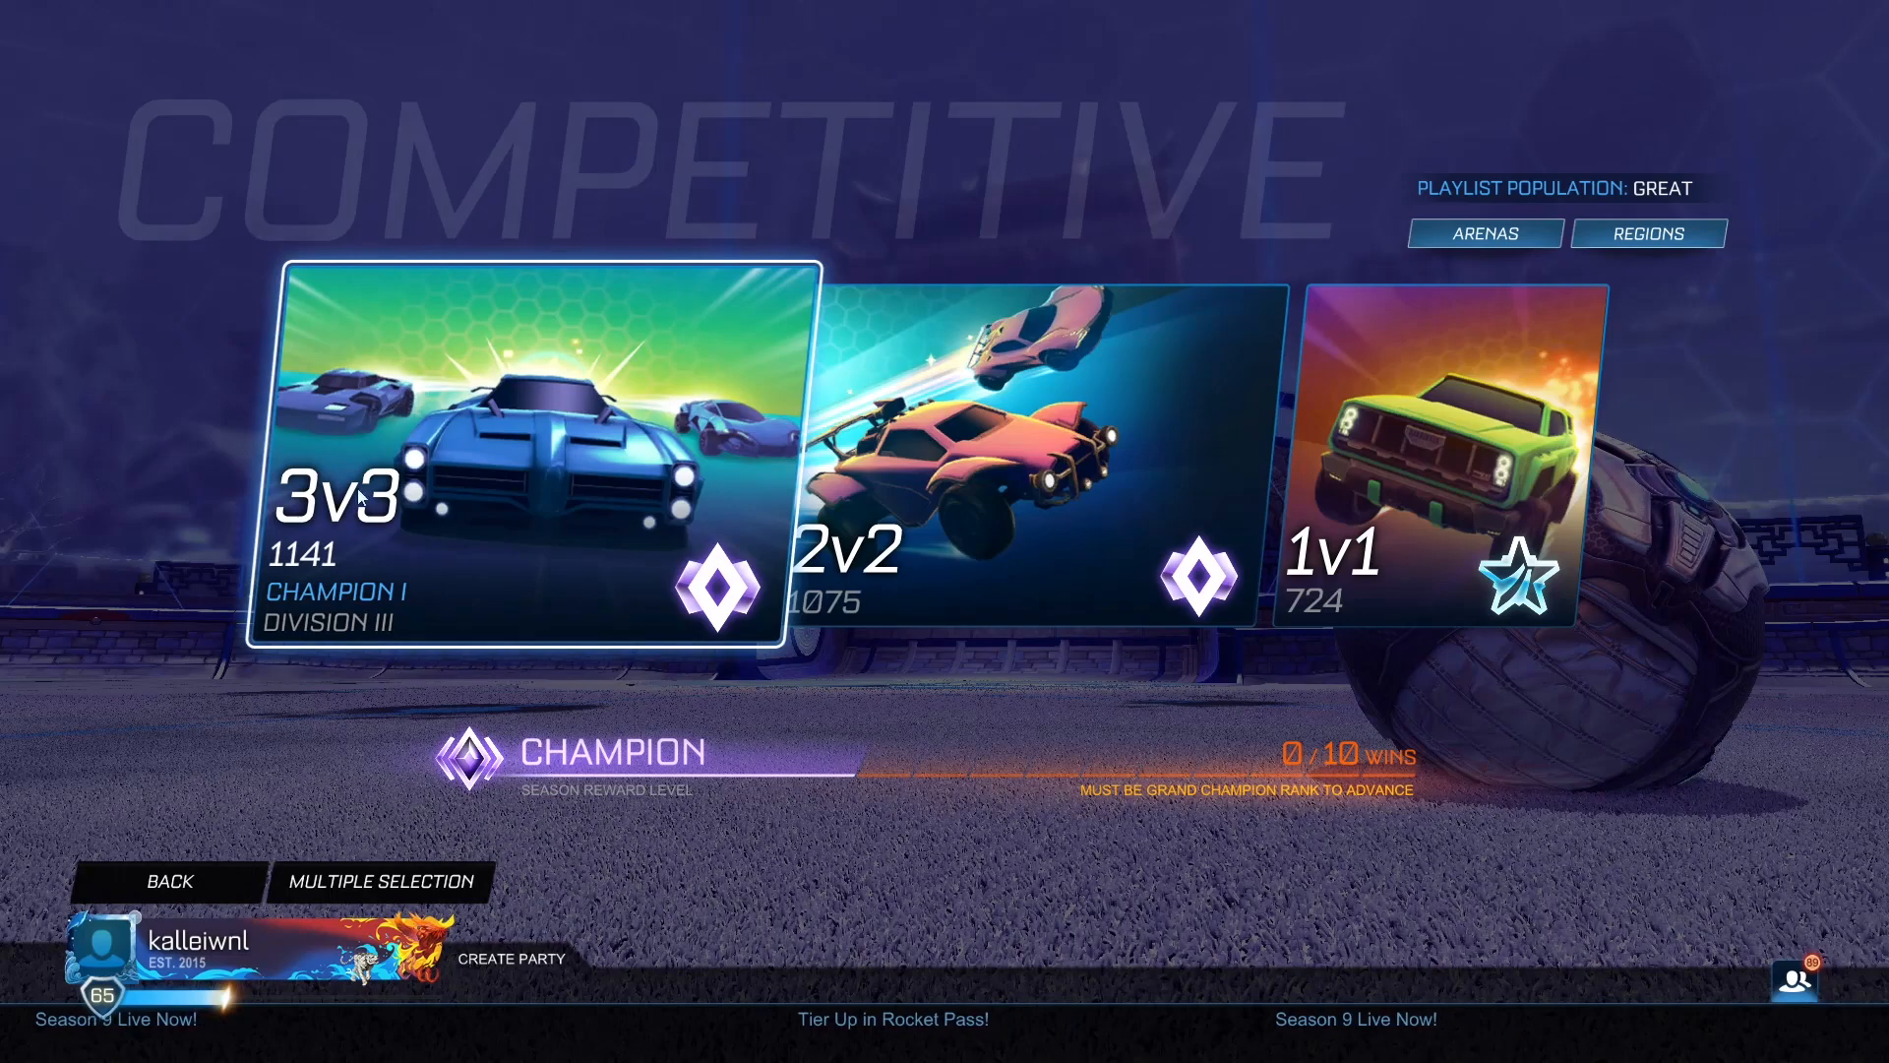
Highlight the 2v2 Doubles playlist showing Champion I Division I at 1075 MMR
{"action": "left_click", "coordinate": [1037, 458]}
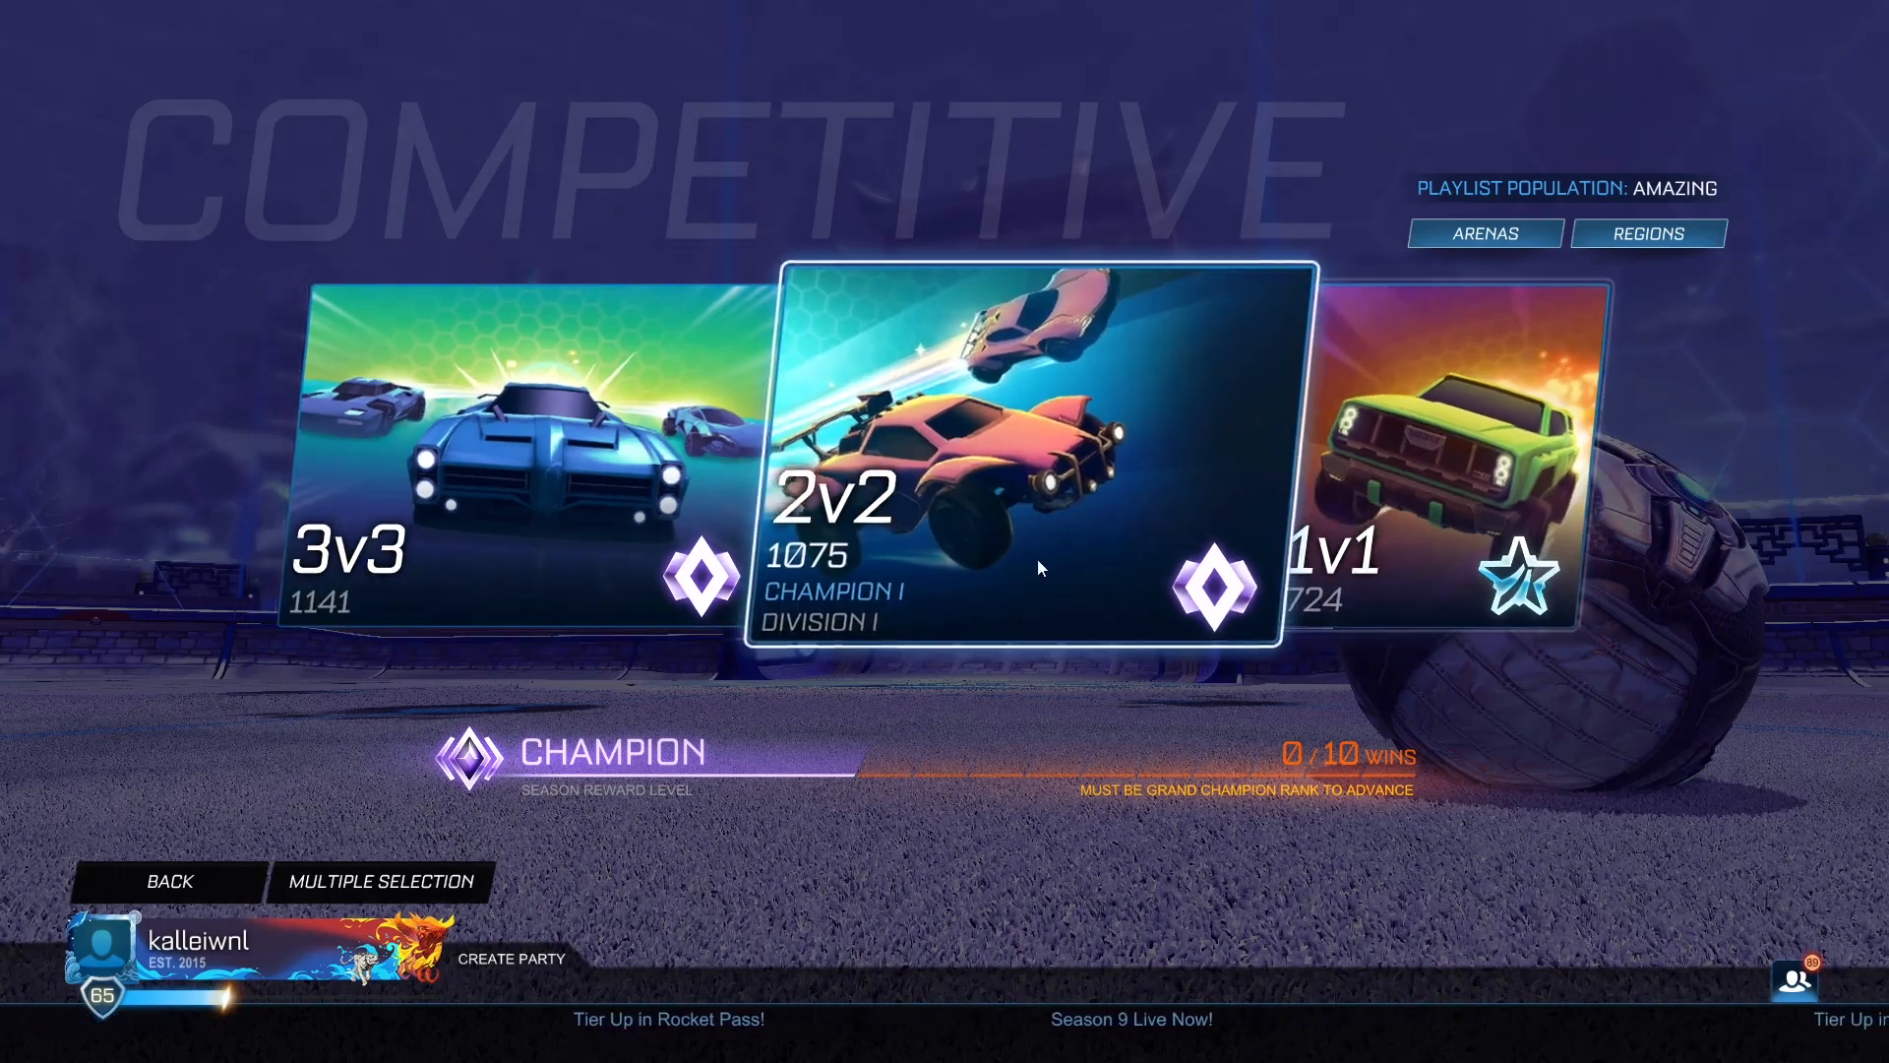